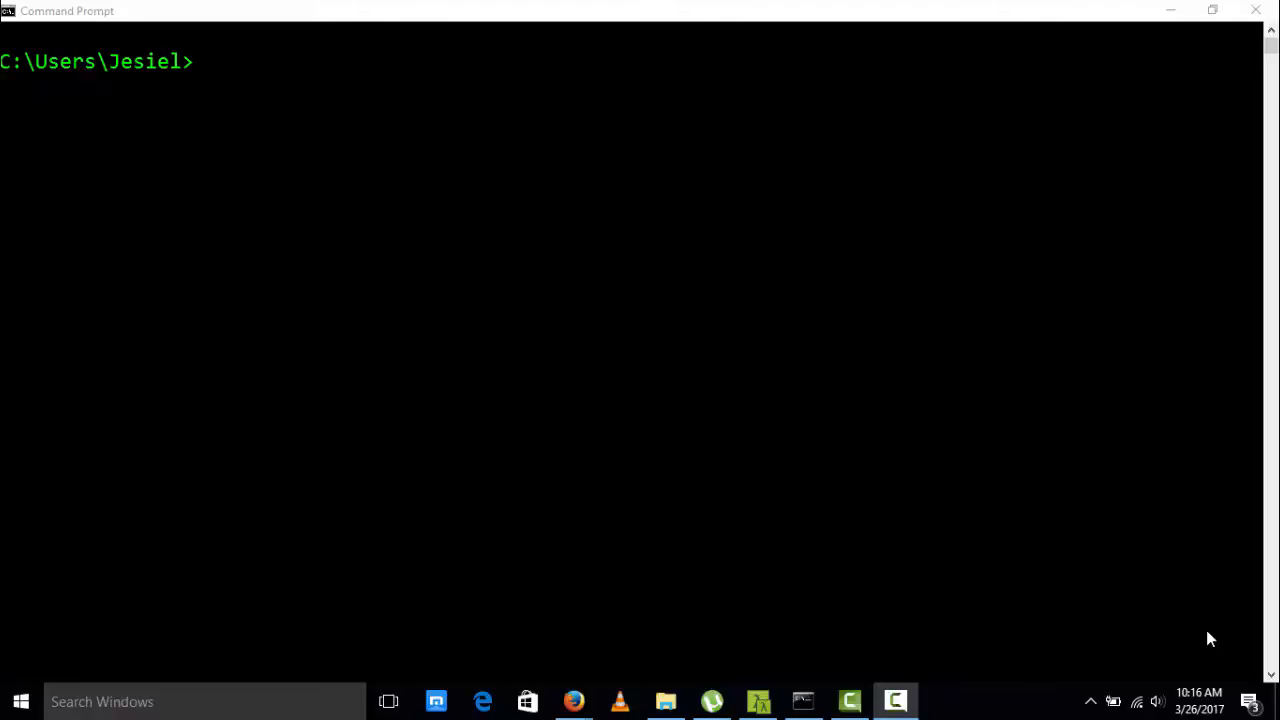
{"action": "mouse_move", "coordinate": [703, 673]}
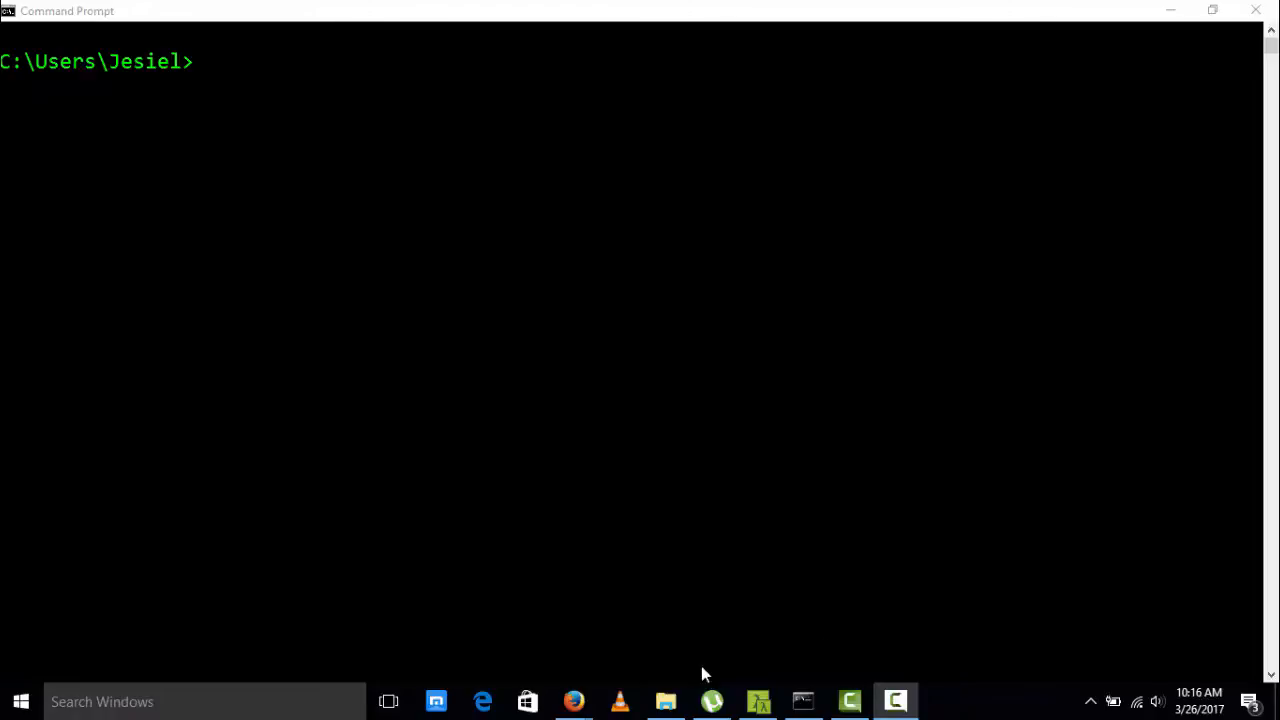
{"action": "mouse_move", "coordinate": [573, 701]}
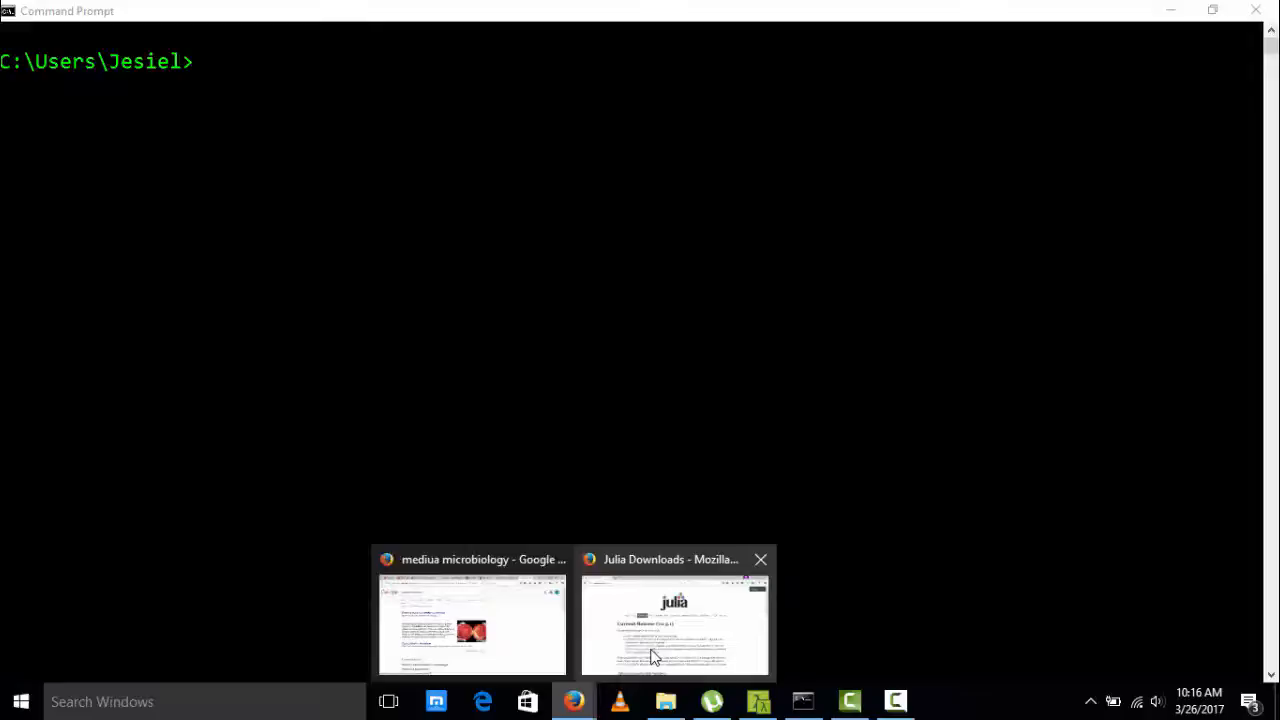
Step: Switch to the Firefox window showing the Julia Downloads page for v0.5.1
{"action": "left_click", "coordinate": [674, 625]}
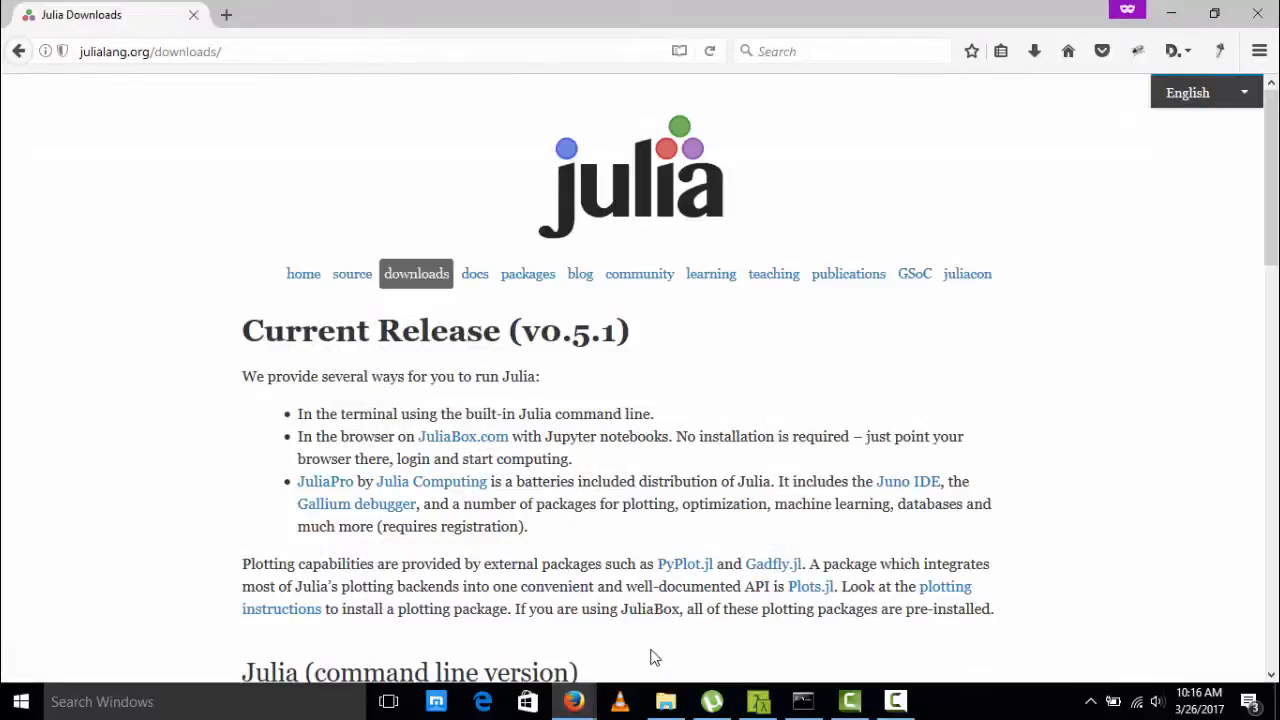
{"action": "mouse_move", "coordinate": [320, 111]}
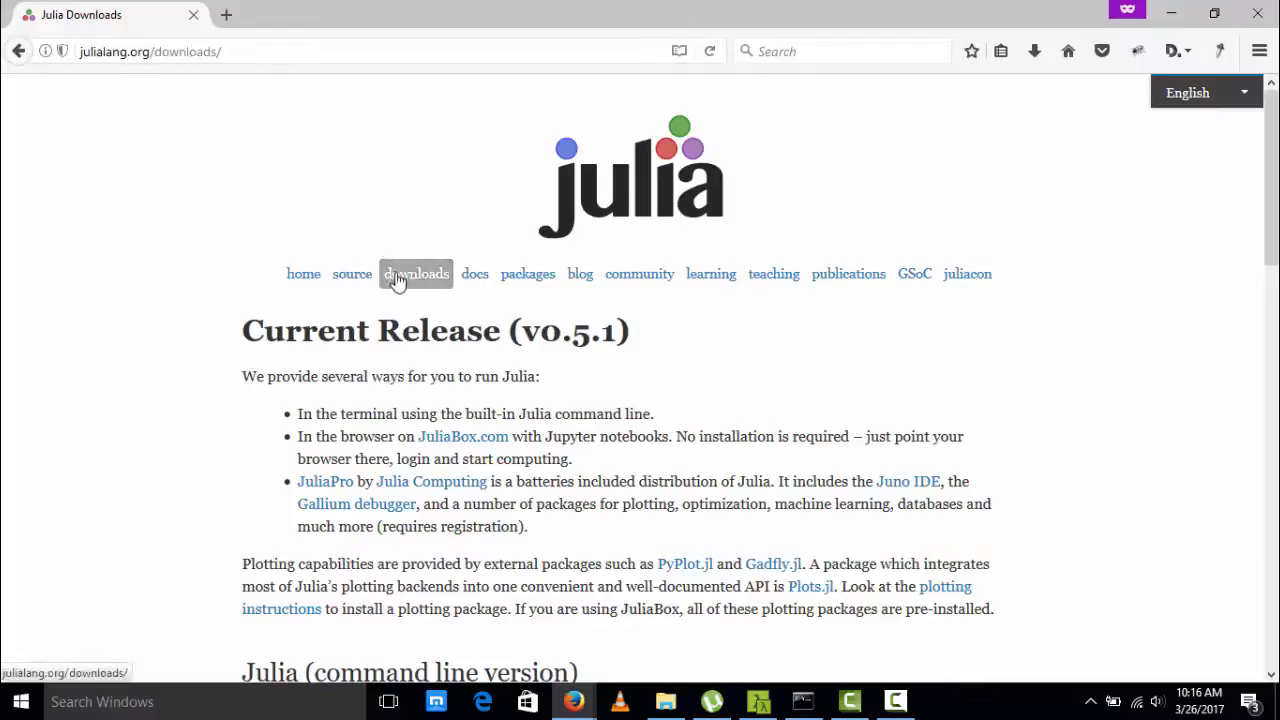
{"action": "mouse_move", "coordinate": [1248, 253]}
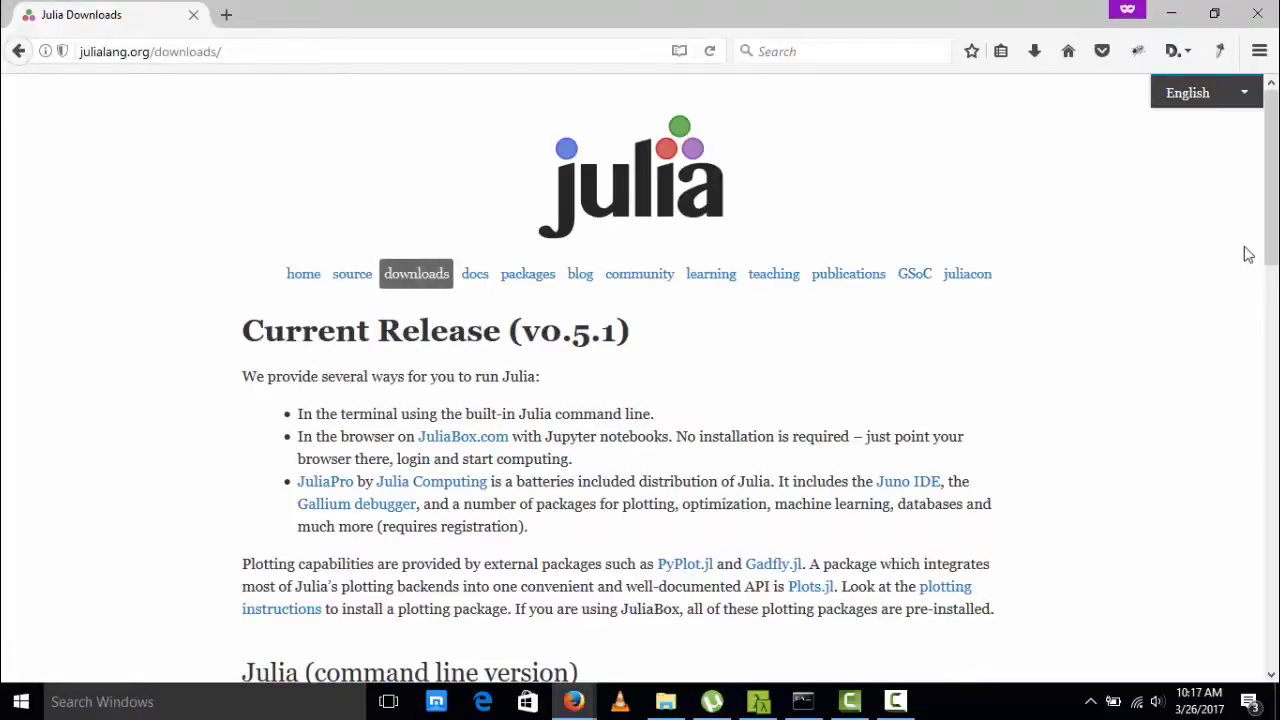
Step: Return to Command Prompt and launch the Julia 0.5.0 REPL with `julia`
{"action": "left_click", "coordinate": [803, 701]}
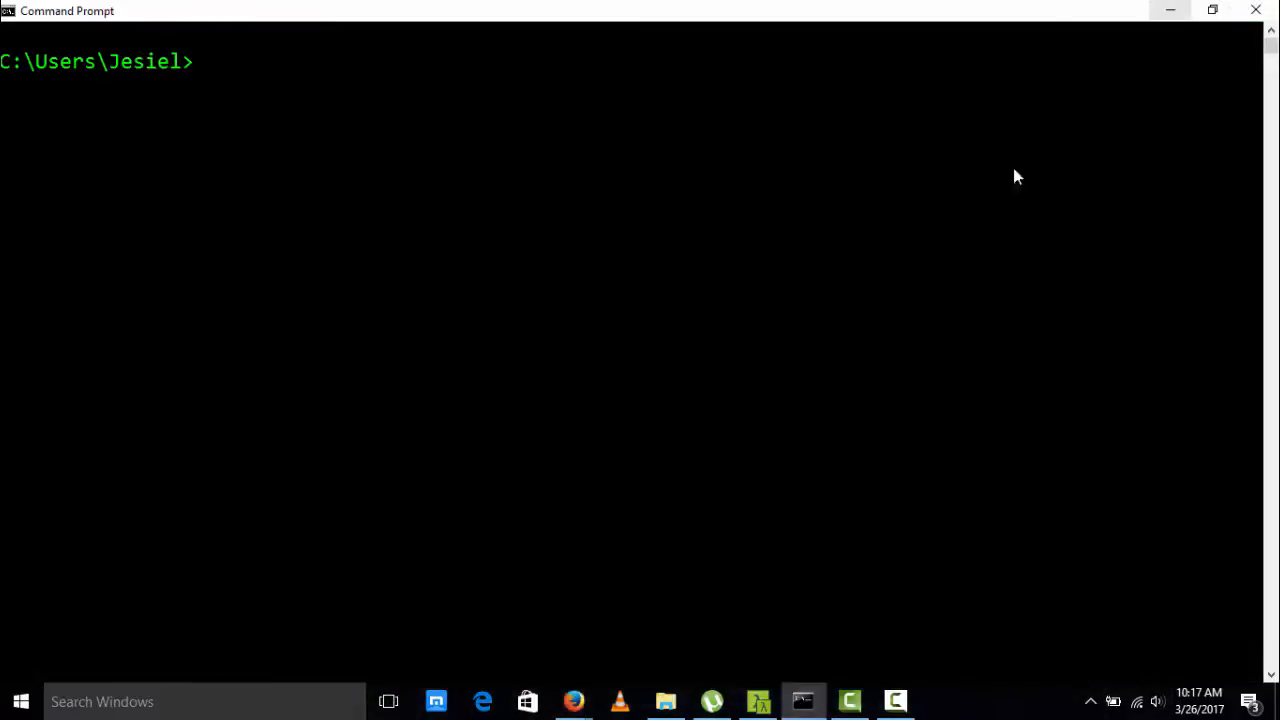
{"action": "mouse_move", "coordinate": [670, 347]}
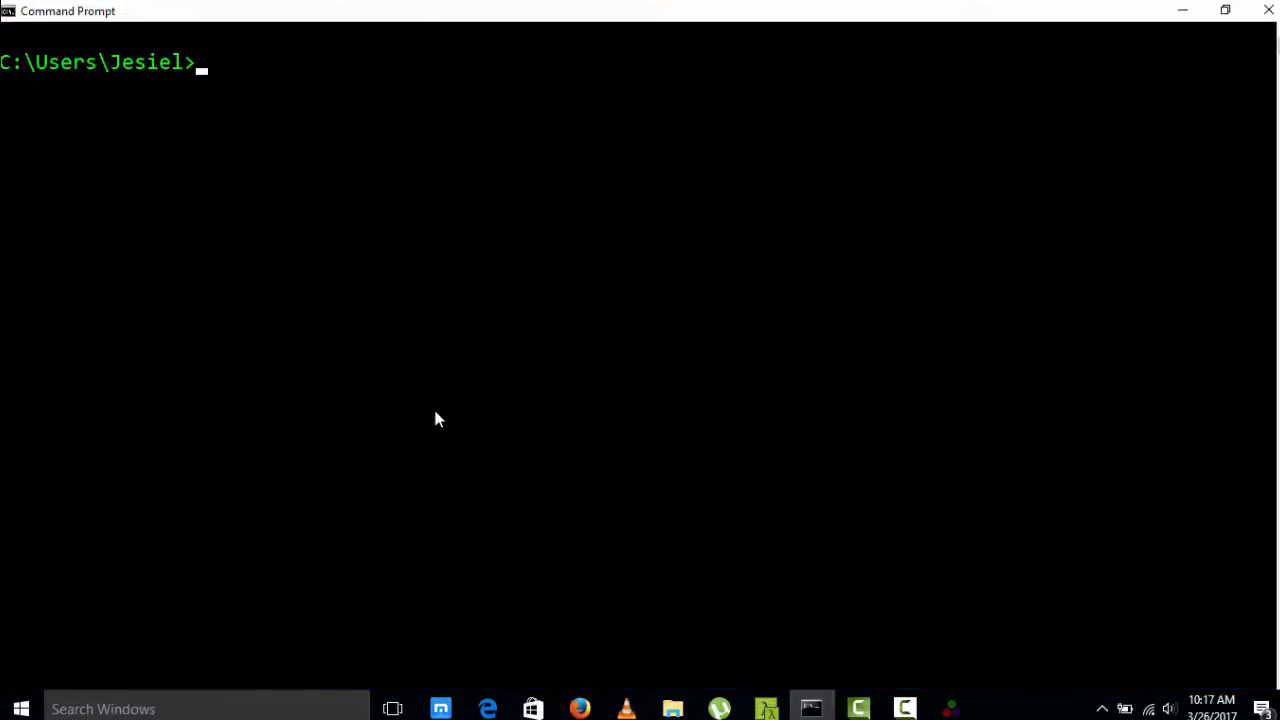
{"action": "type", "text": "julia"}
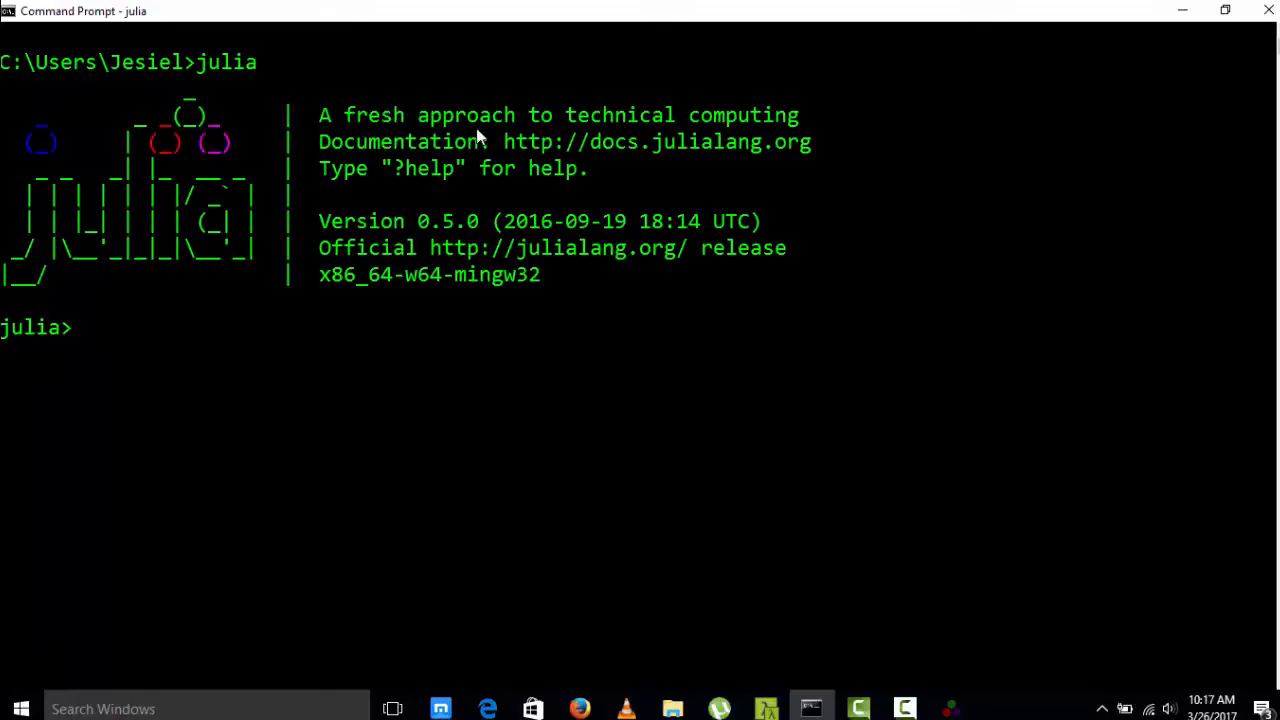
{"action": "mouse_move", "coordinate": [463, 118]}
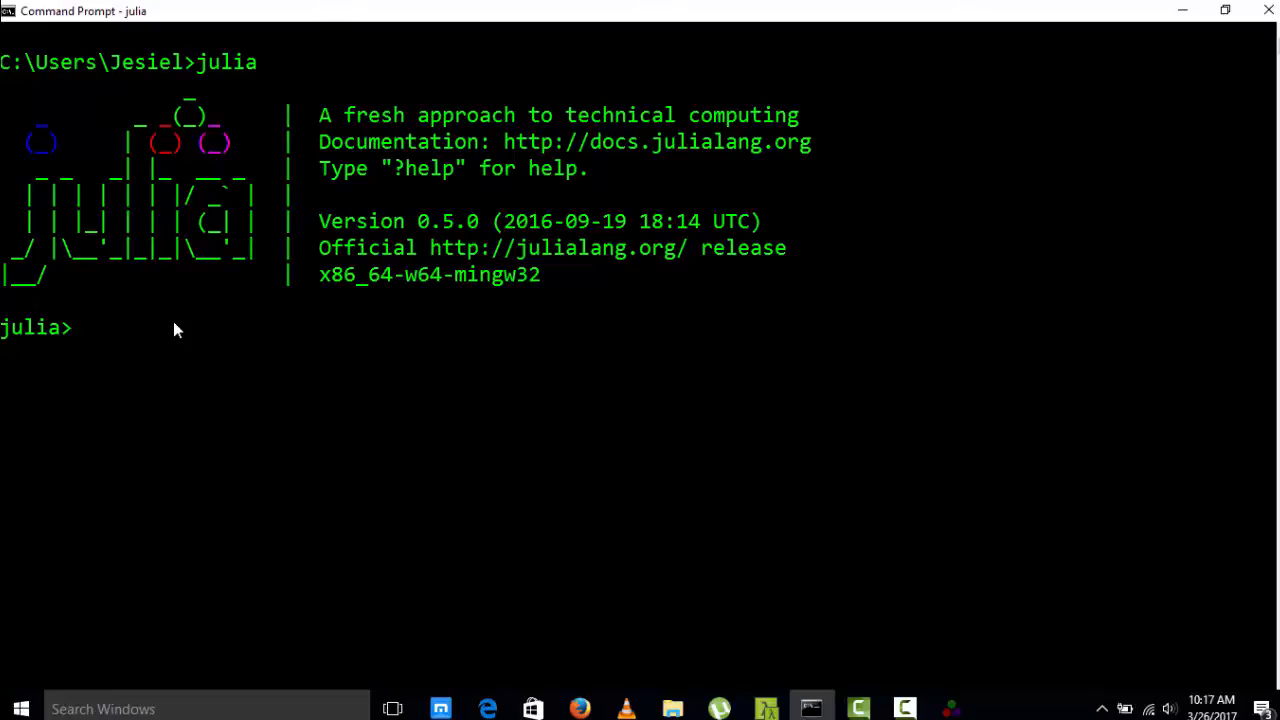
Step: Assign variable = 1, reassign it to "a string", and highlight the value 1
{"action": "type", "text": "vai"}
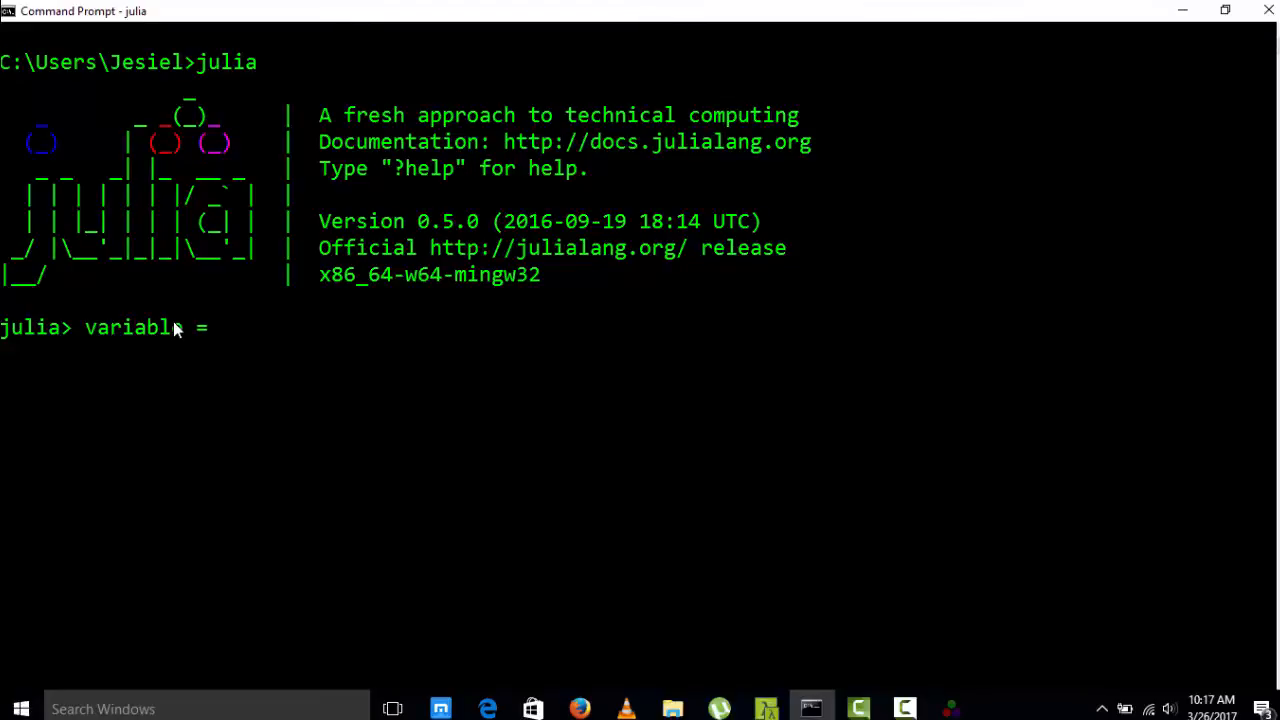
{"action": "type", "text": "1"}
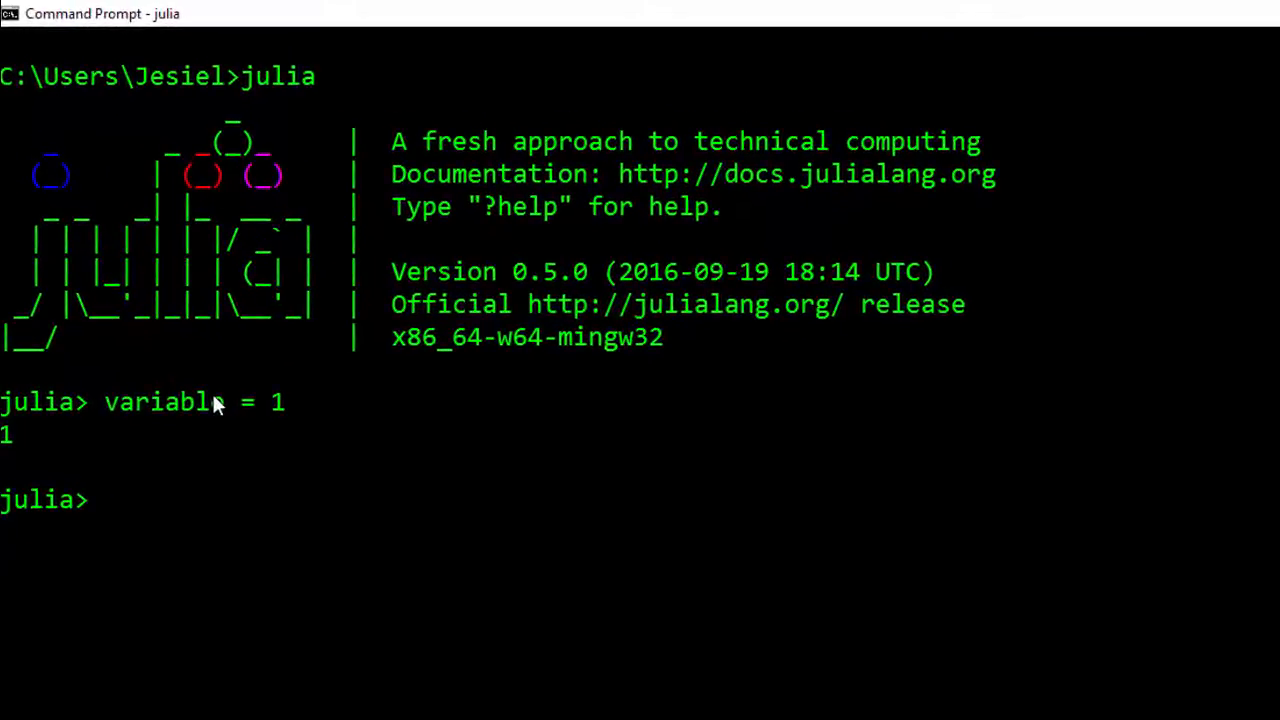
{"action": "type", "text": "variable ="}
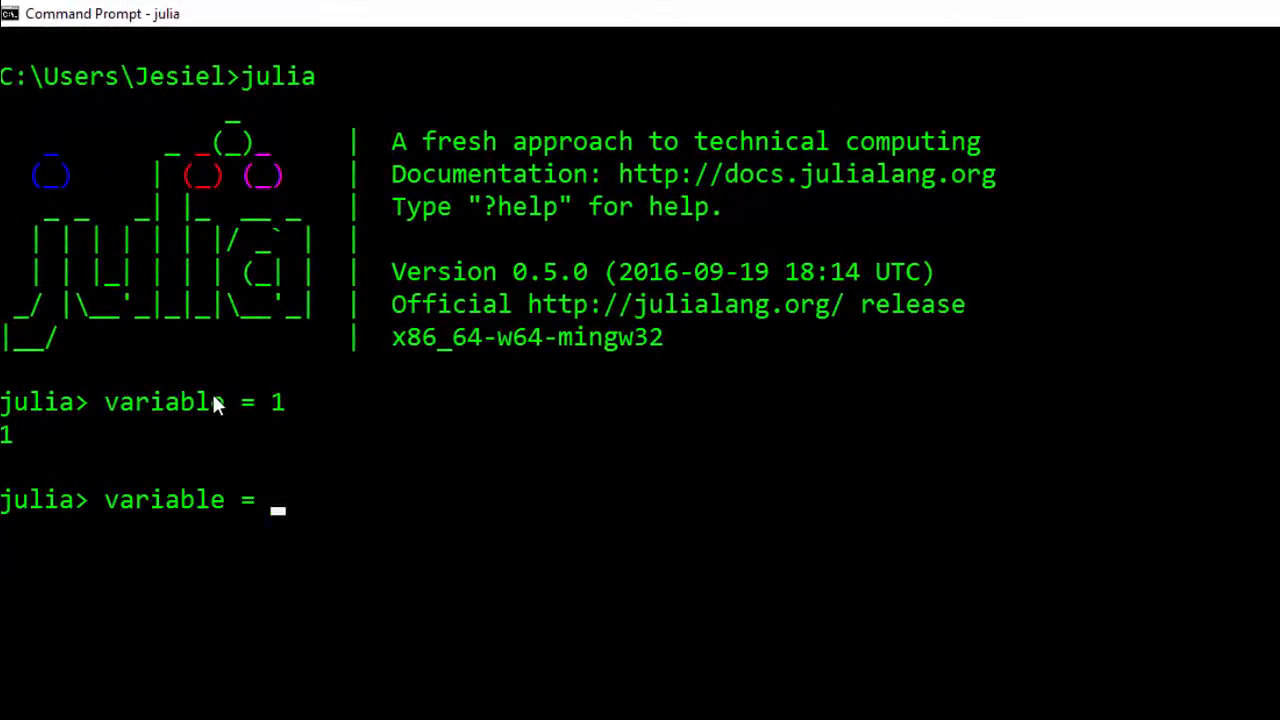
{"action": "type", "text": "\"a s"}
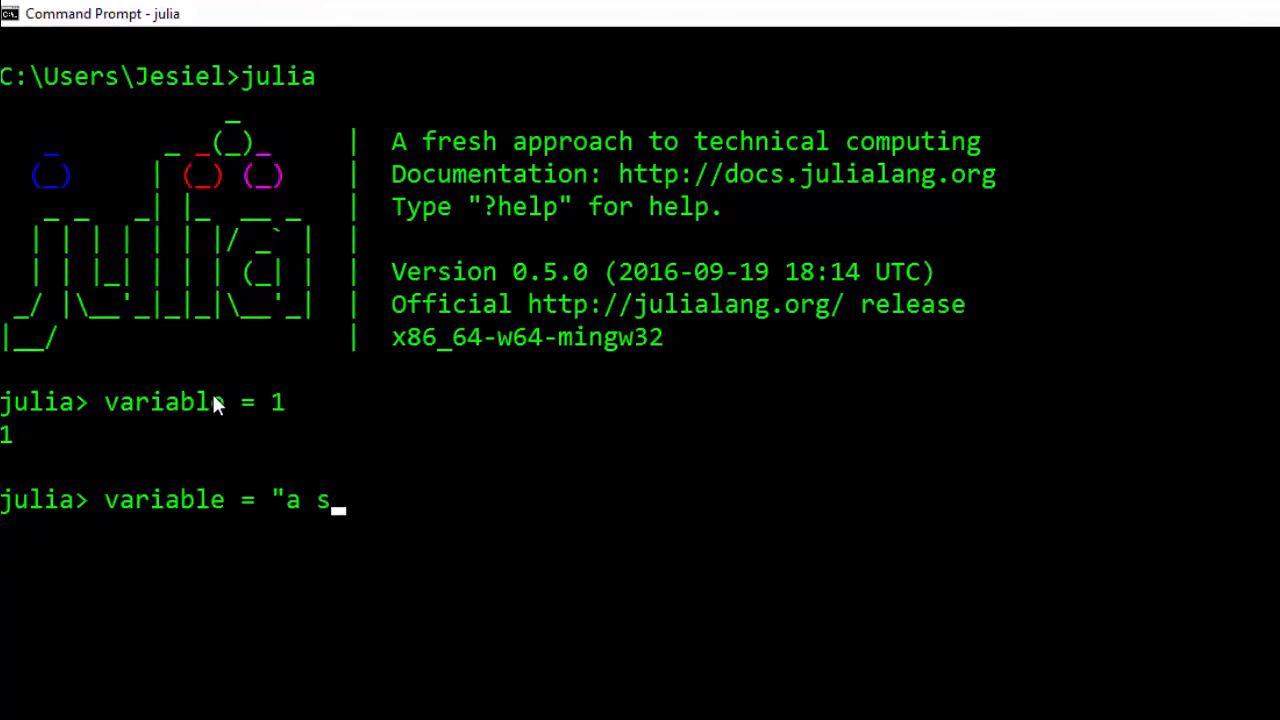
{"action": "type", "text": "tring"}
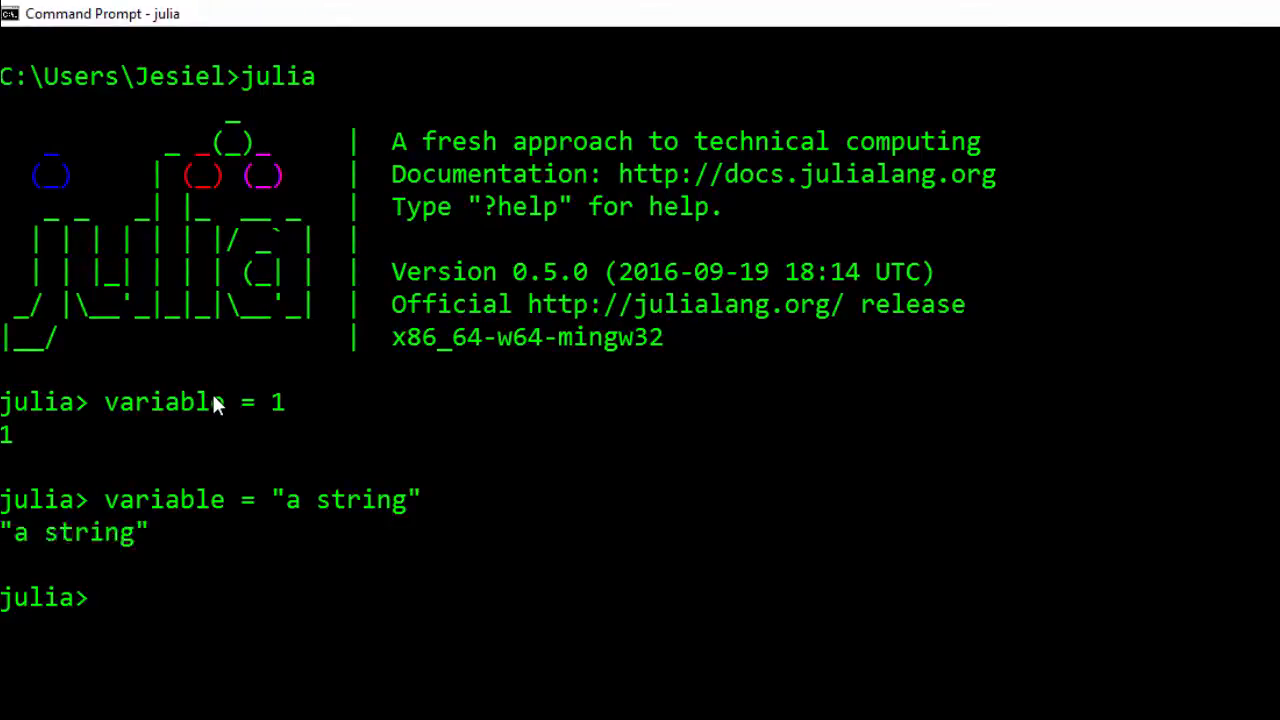
{"action": "mouse_move", "coordinate": [270, 410]}
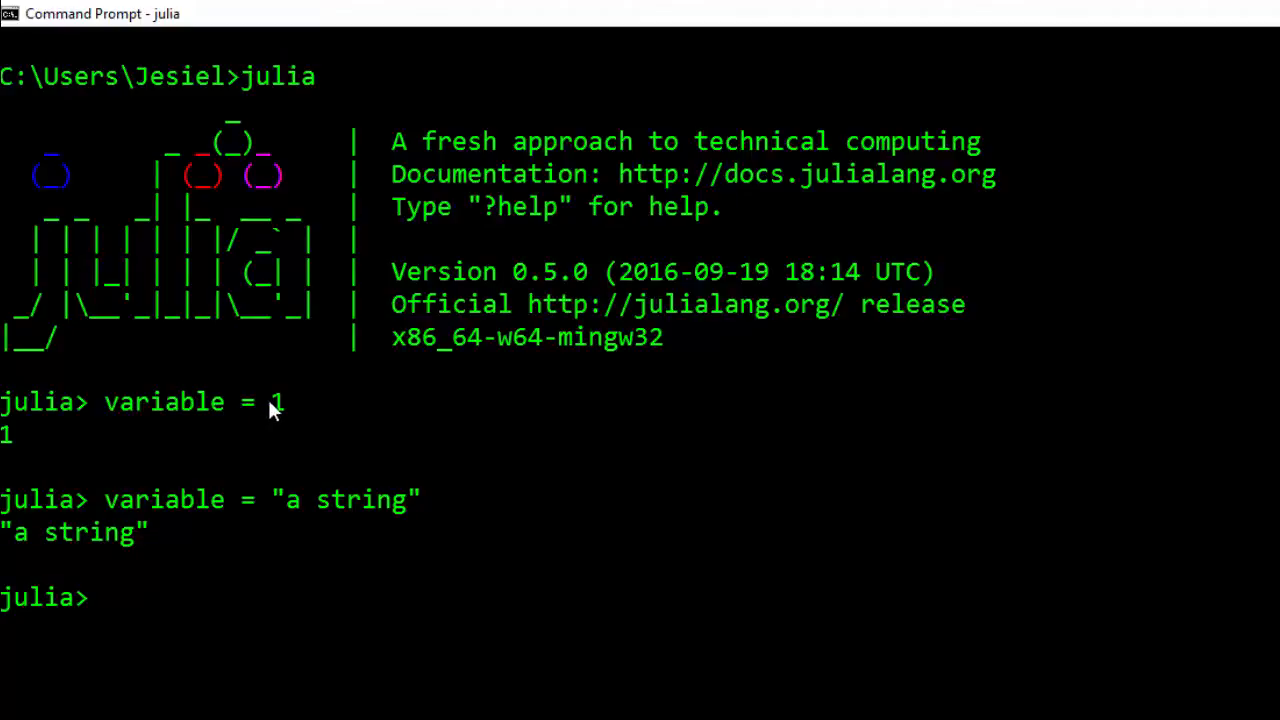
{"action": "double_click", "coordinate": [277, 401]}
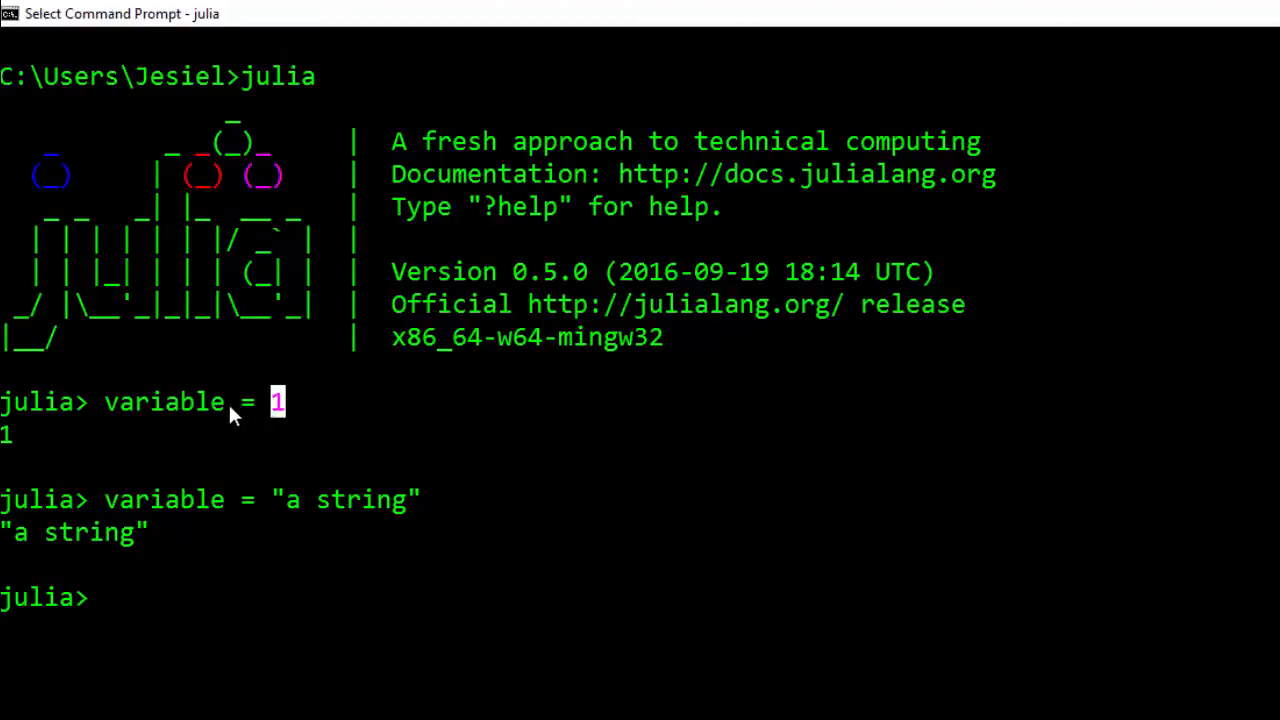
{"action": "double_click", "coordinate": [163, 401]}
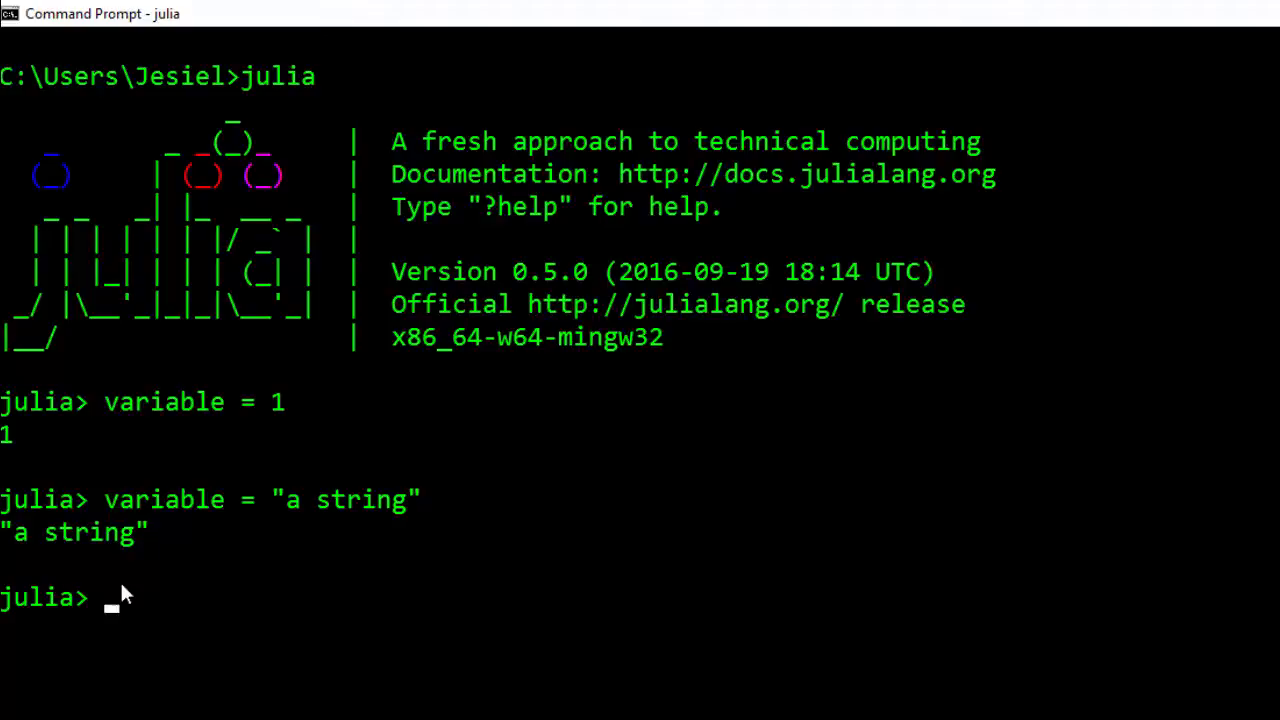
Step: Reassign variable to the character 'd'
{"action": "type", "text": "variable"}
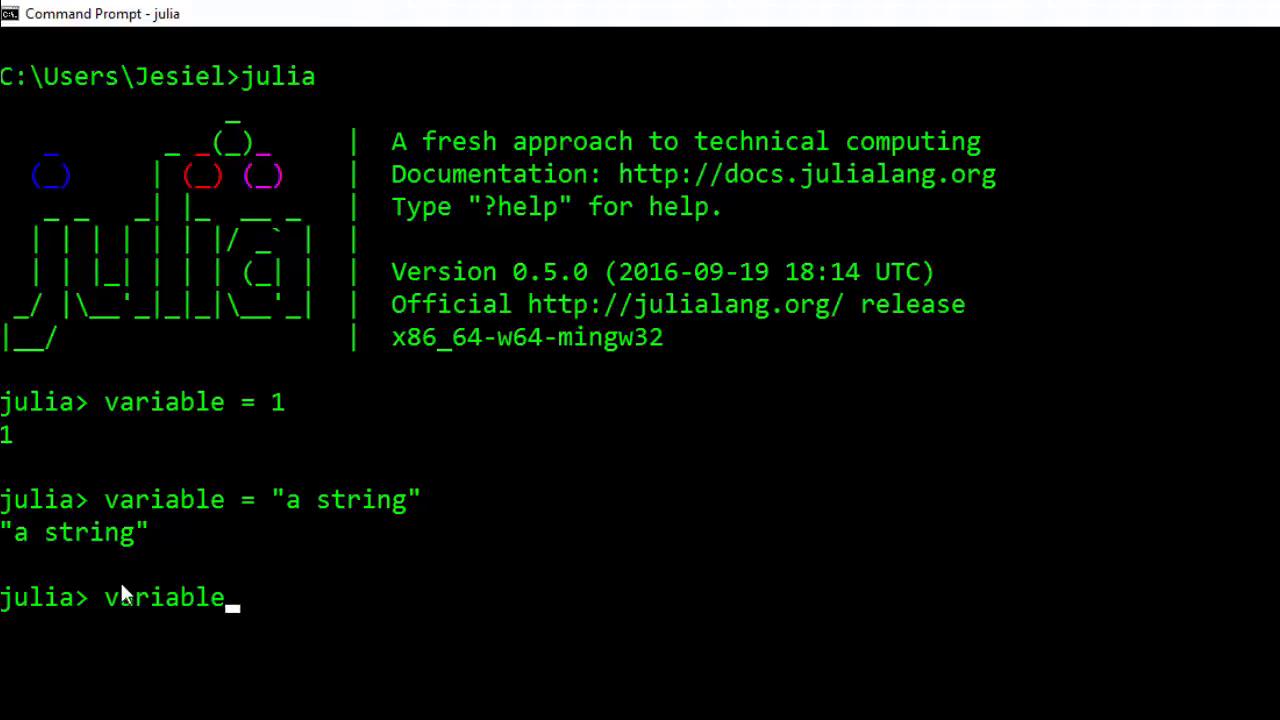
{"action": "type", "text": "= '"}
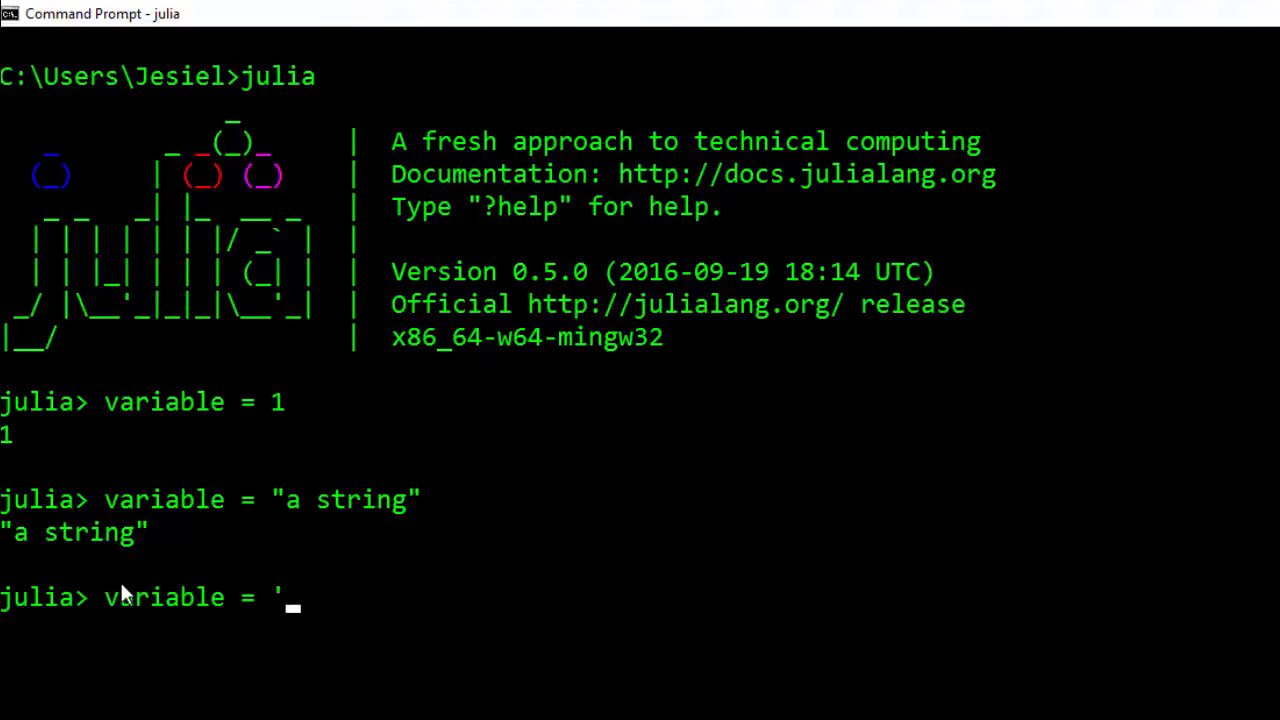
{"action": "type", "text": "d"}
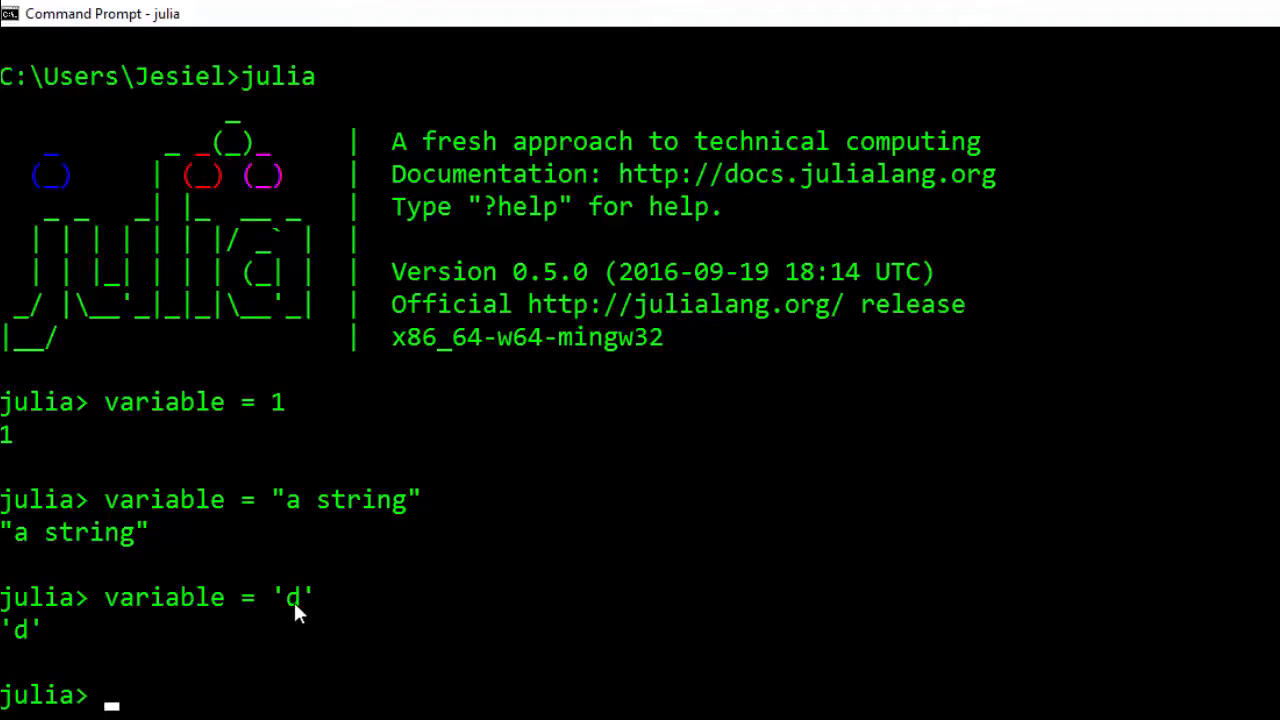
{"action": "mouse_move", "coordinate": [205, 565]}
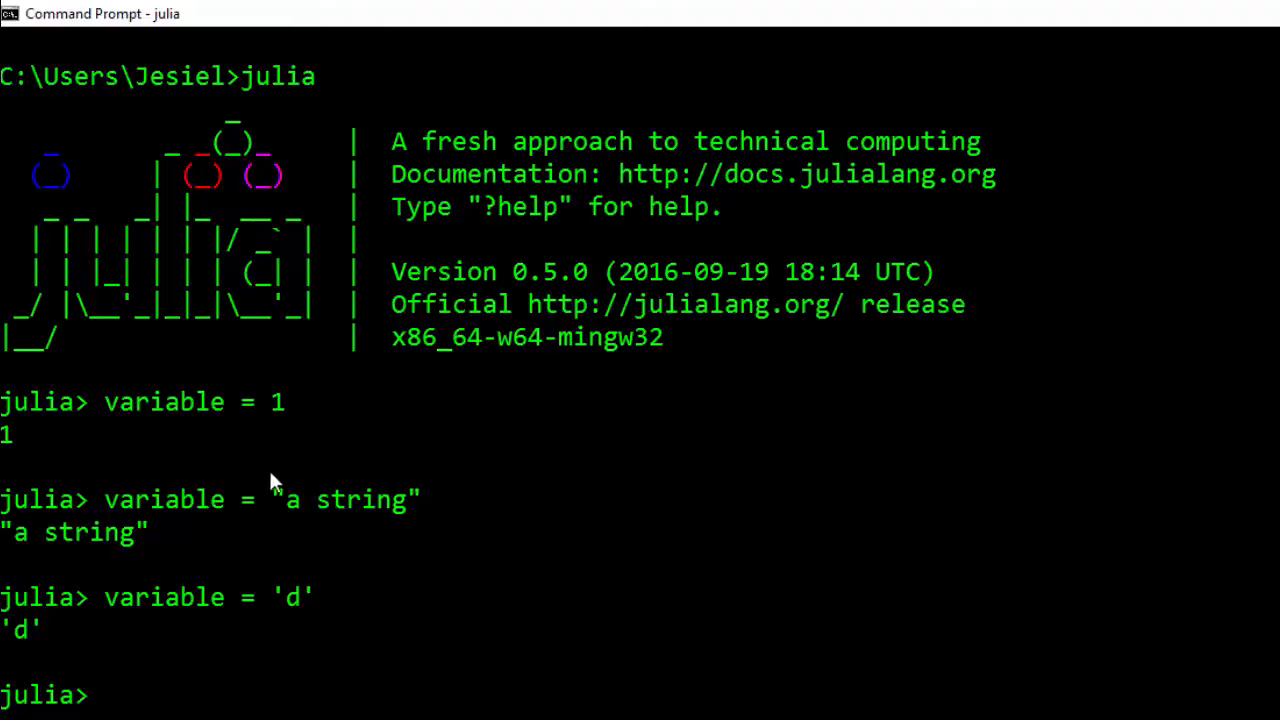
Step: Run typeof(variable), which reports Char
{"action": "type", "text": "typeof"}
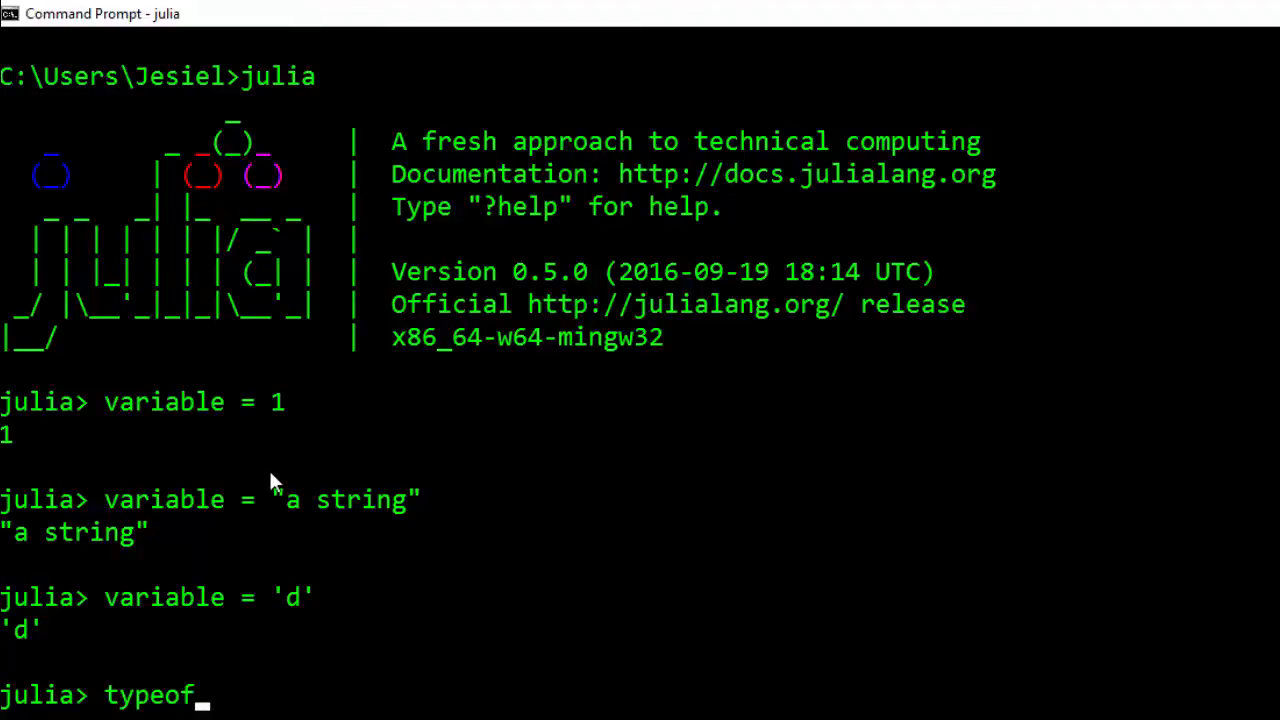
{"action": "type", "text": "(variable"}
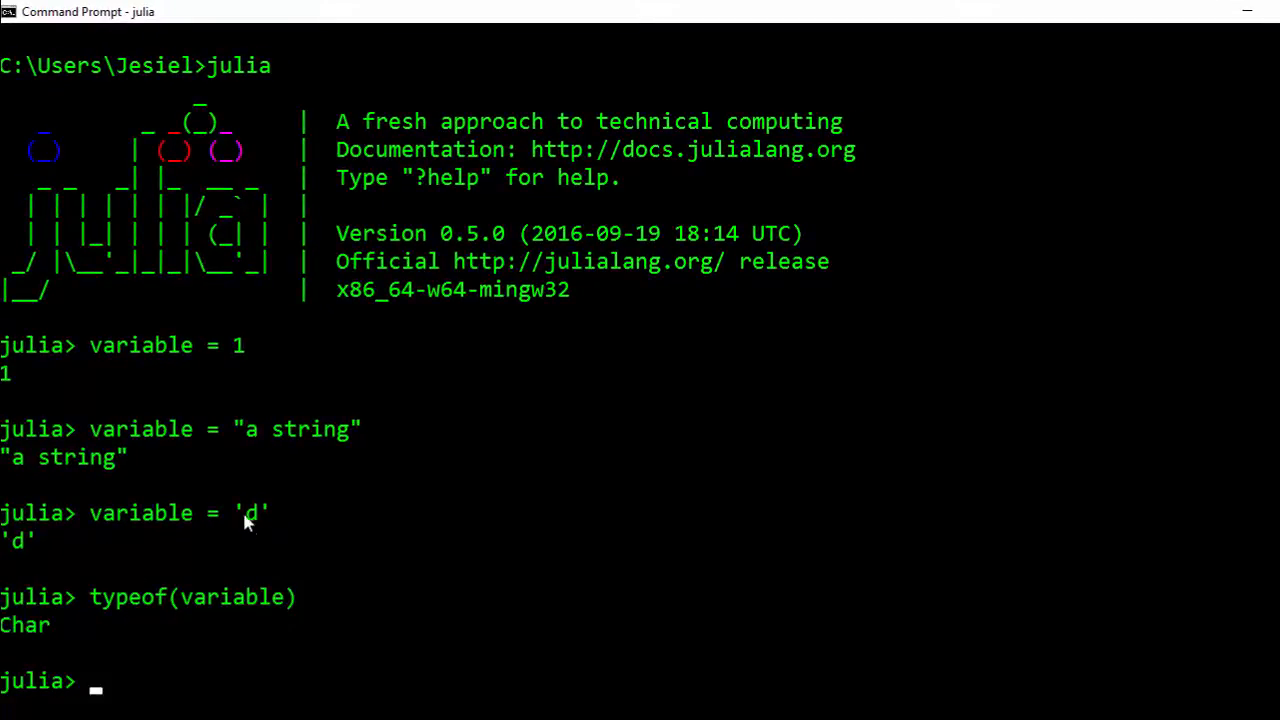
{"action": "type", "text": "\\delta"}
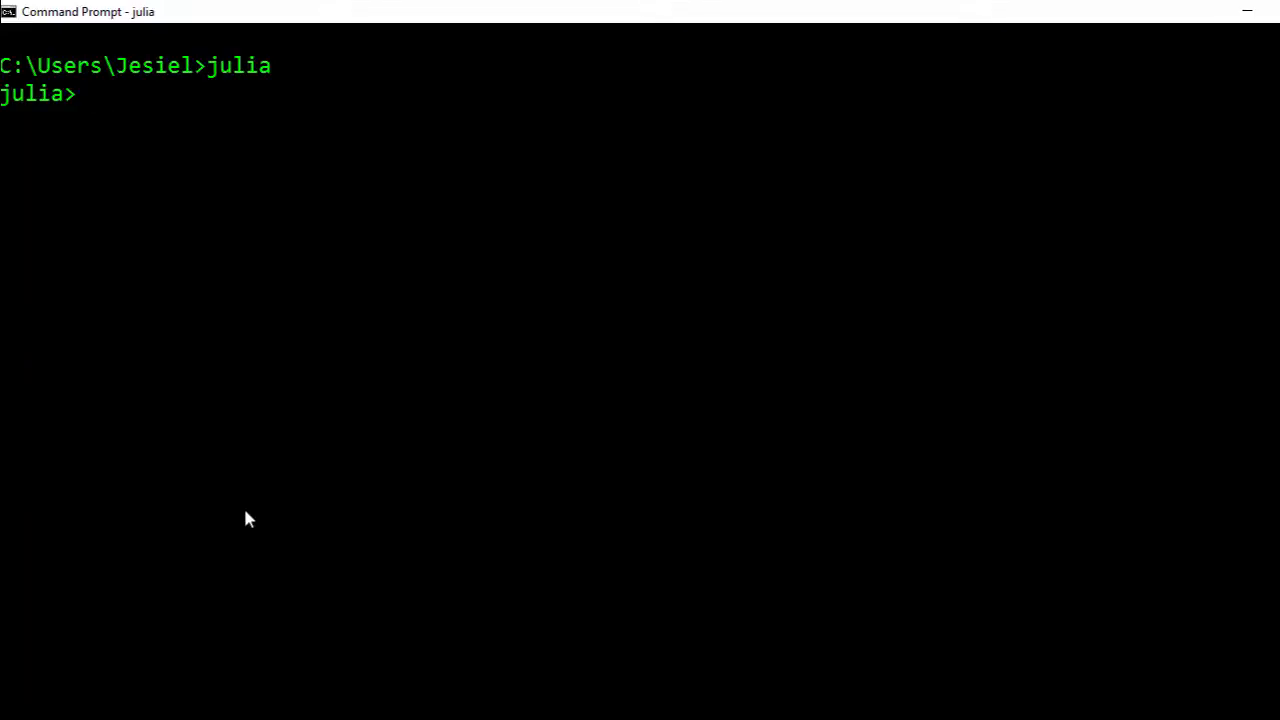
Step: Start an alphabeth_unicode assignment, then submit the line for a fresh prompt
{"action": "type", "text": "alphabe"}
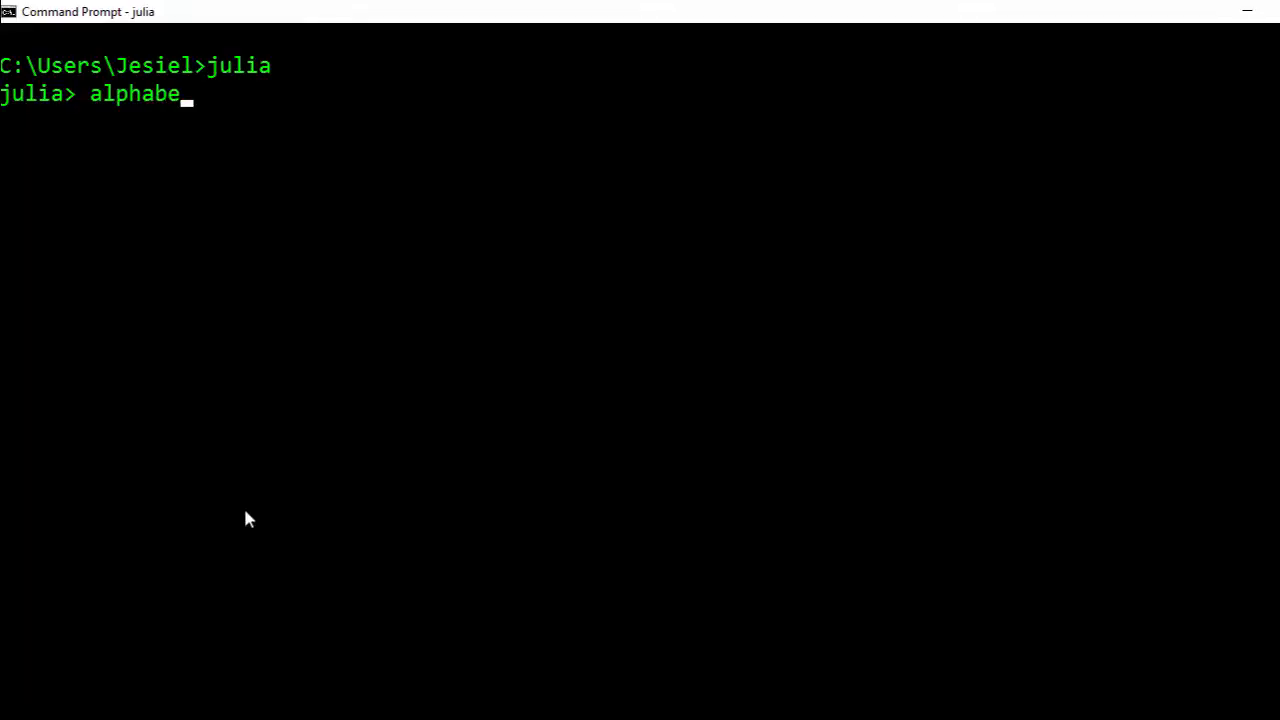
{"action": "type", "text": "th"}
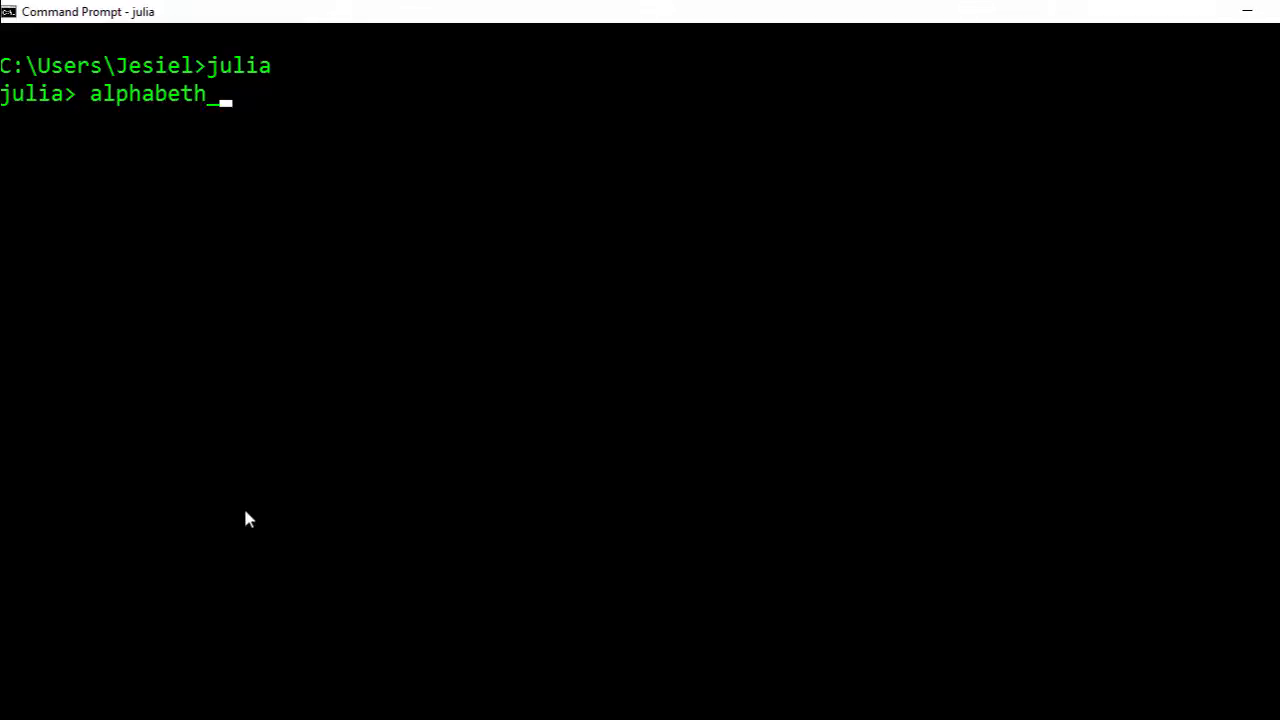
{"action": "type", "text": "_unic"}
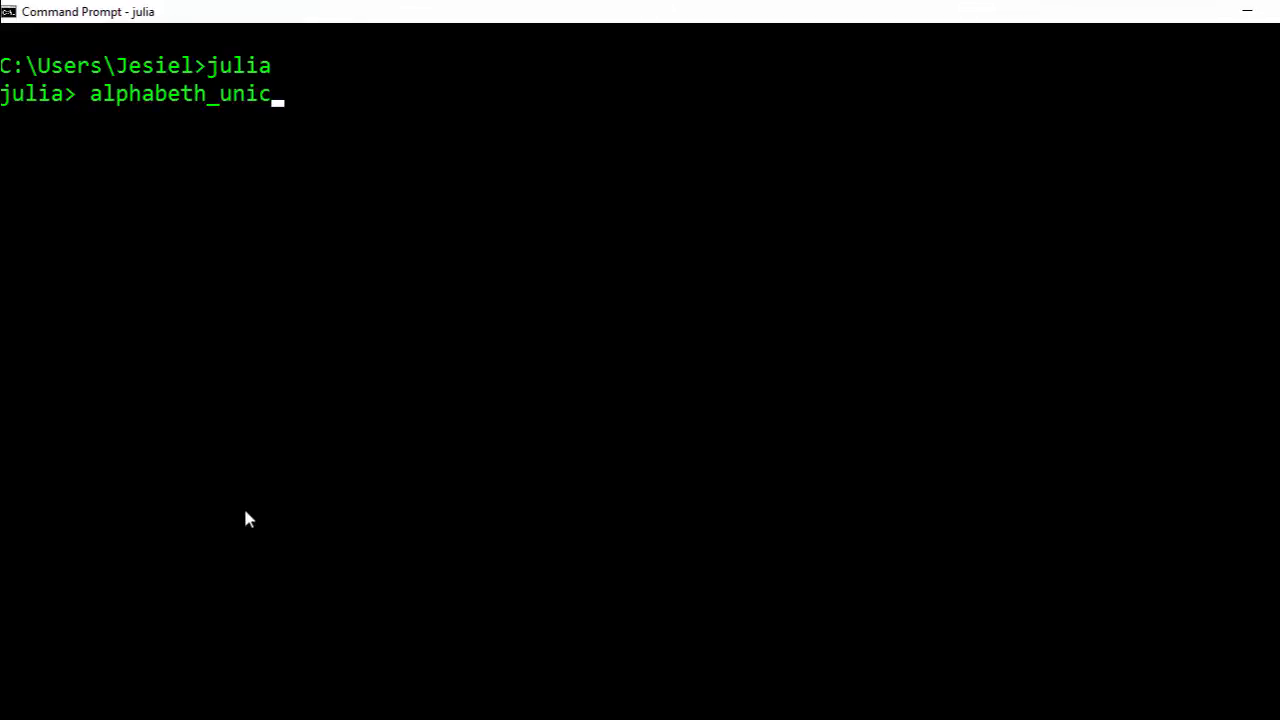
{"action": "type", "text": "ode ="}
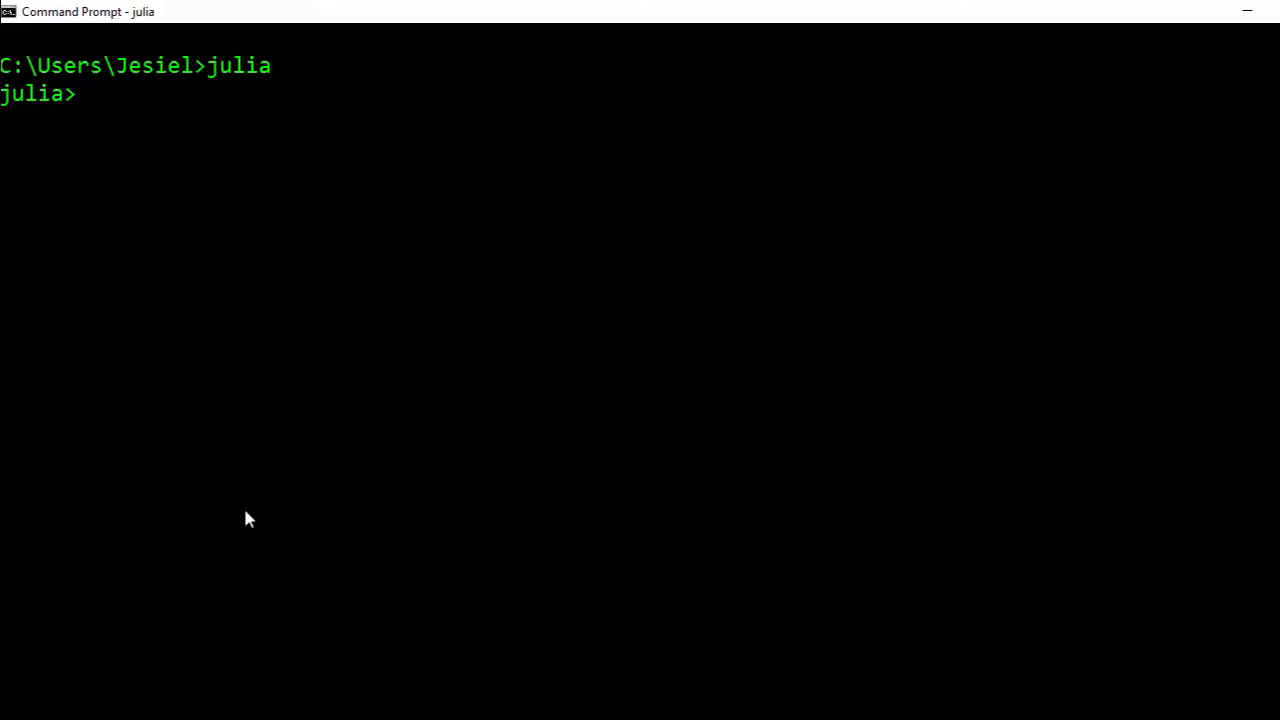
{"action": "key", "text": "enter"}
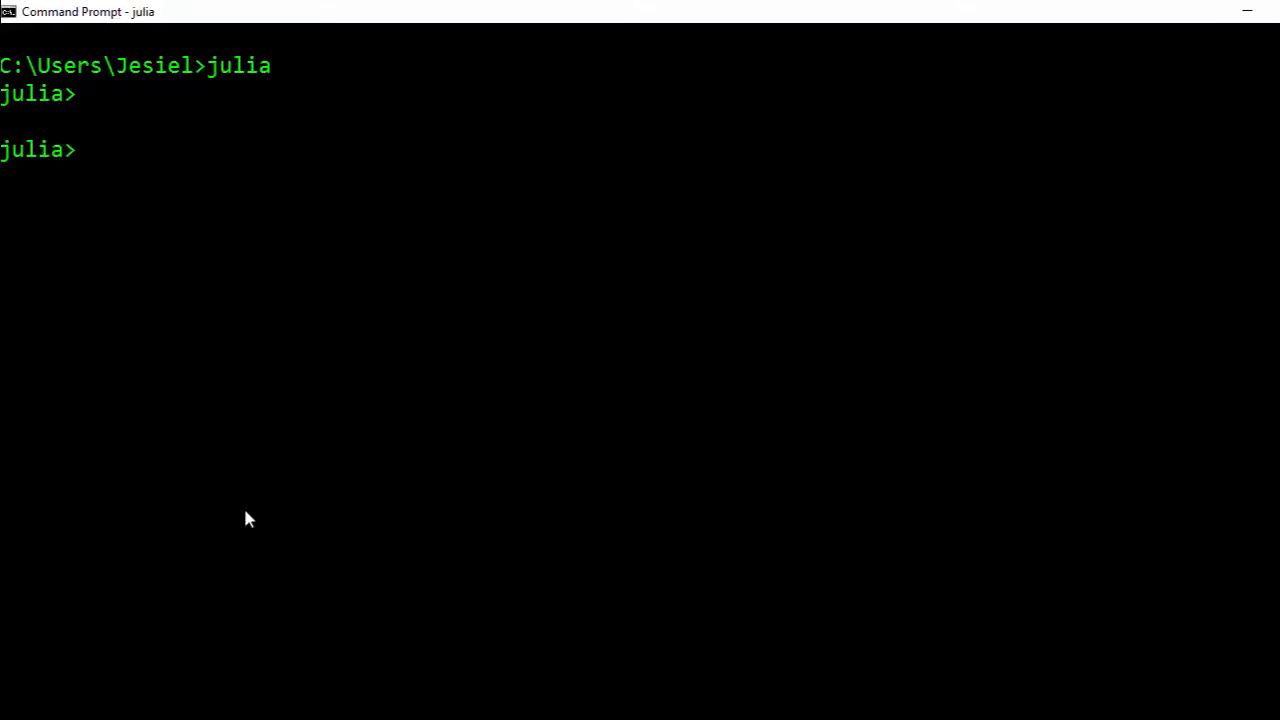
Step: Try 2nd = " error" and get a syntax error for the invalid name
{"action": "type", "text": "2nd ="}
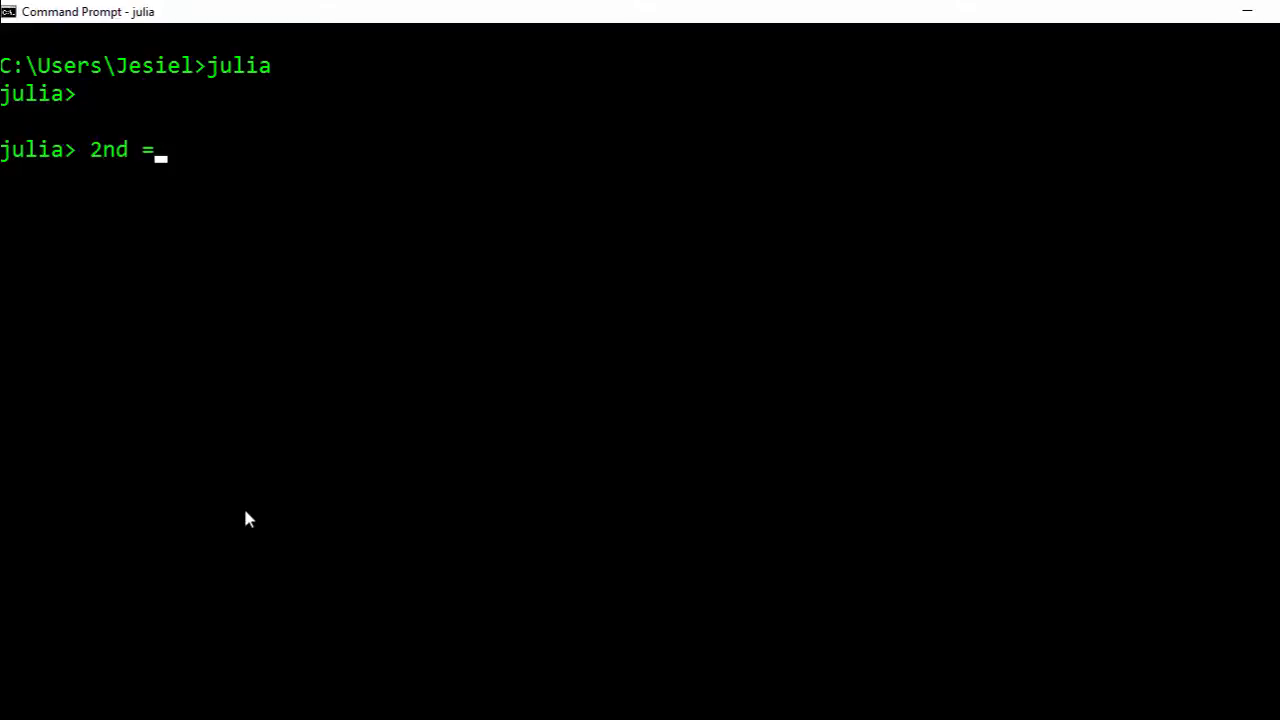
{"action": "type", "text": "\" error"}
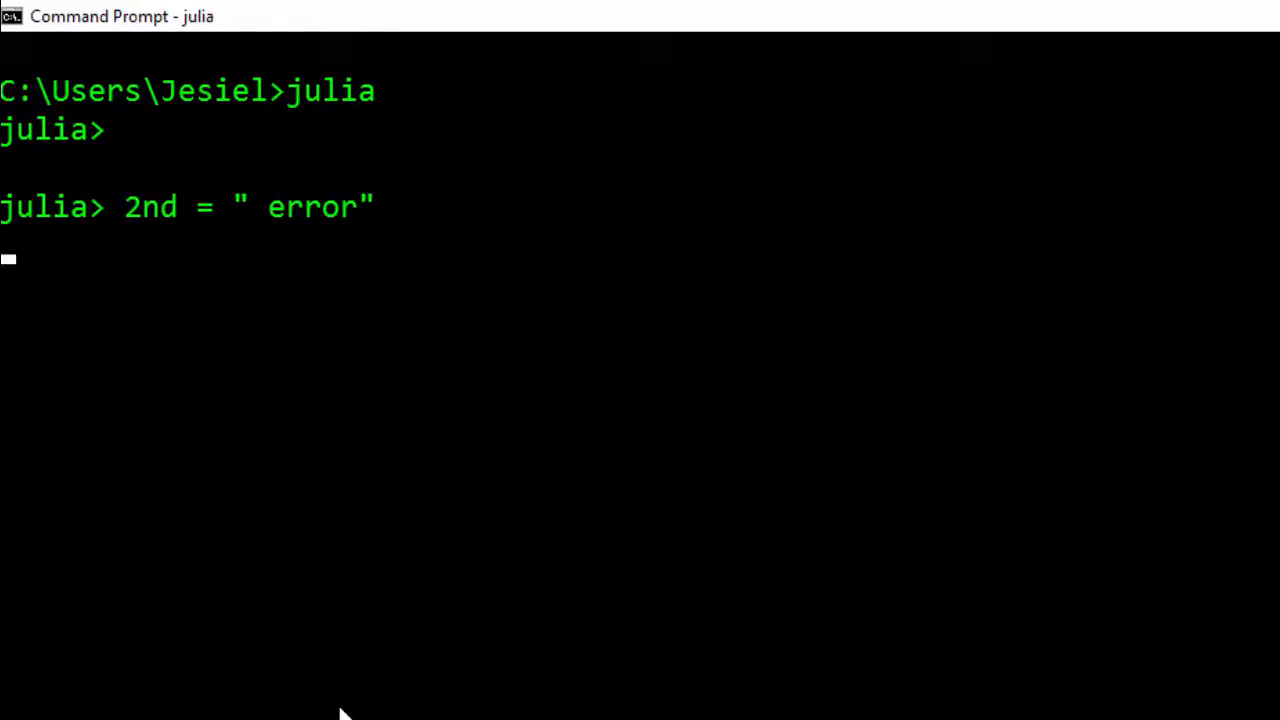
{"action": "key", "text": "enter"}
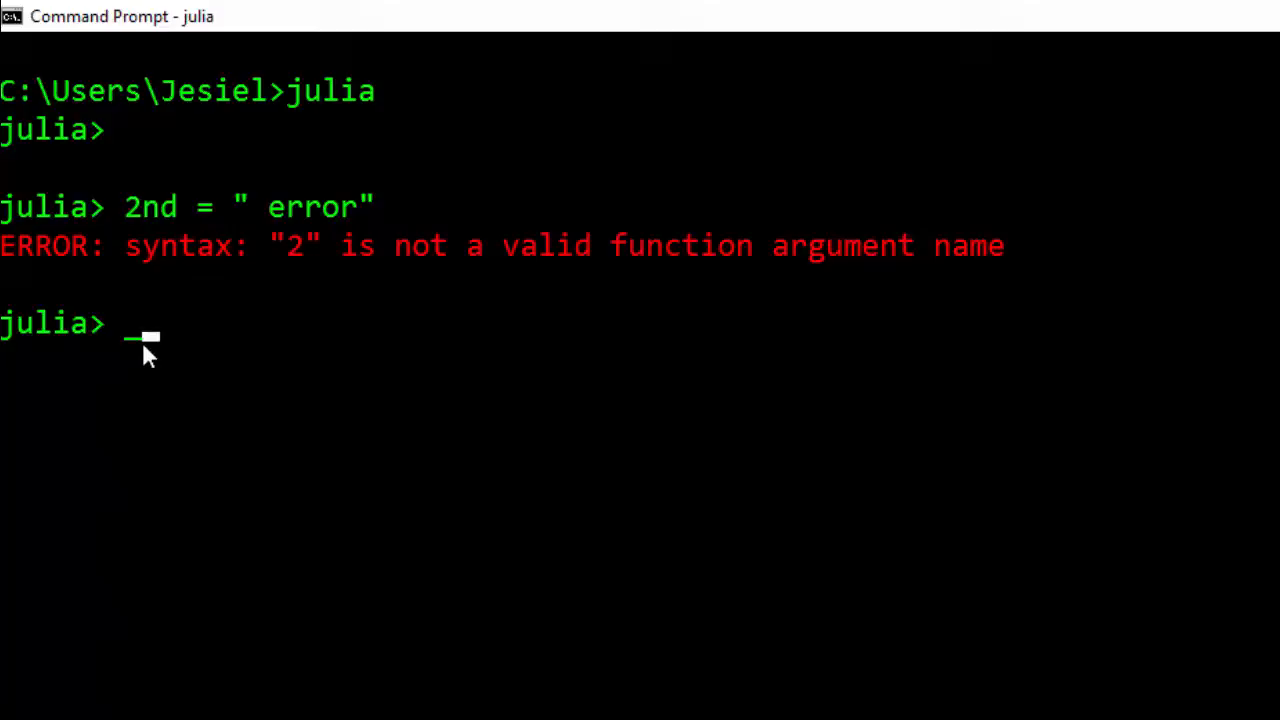
Step: Assign the valid name _2nd = "correct"
{"action": "type", "text": "_2nd"}
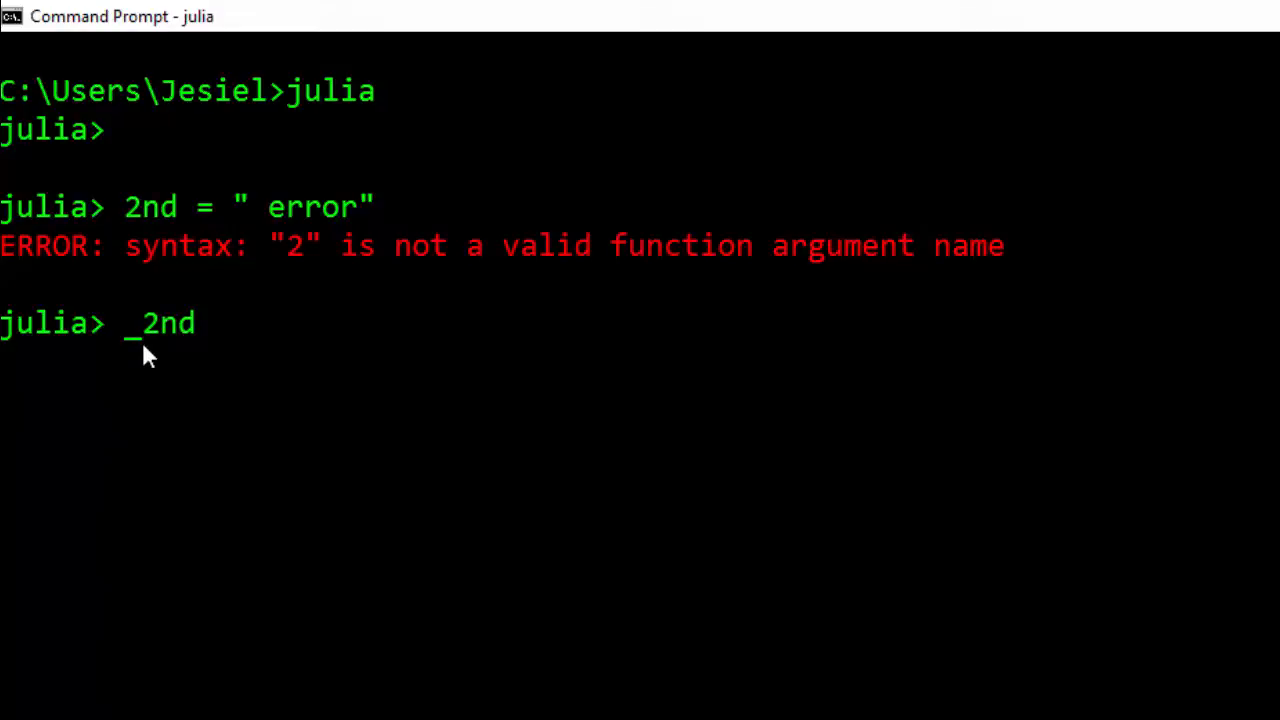
{"action": "type", "text": "= \"co"}
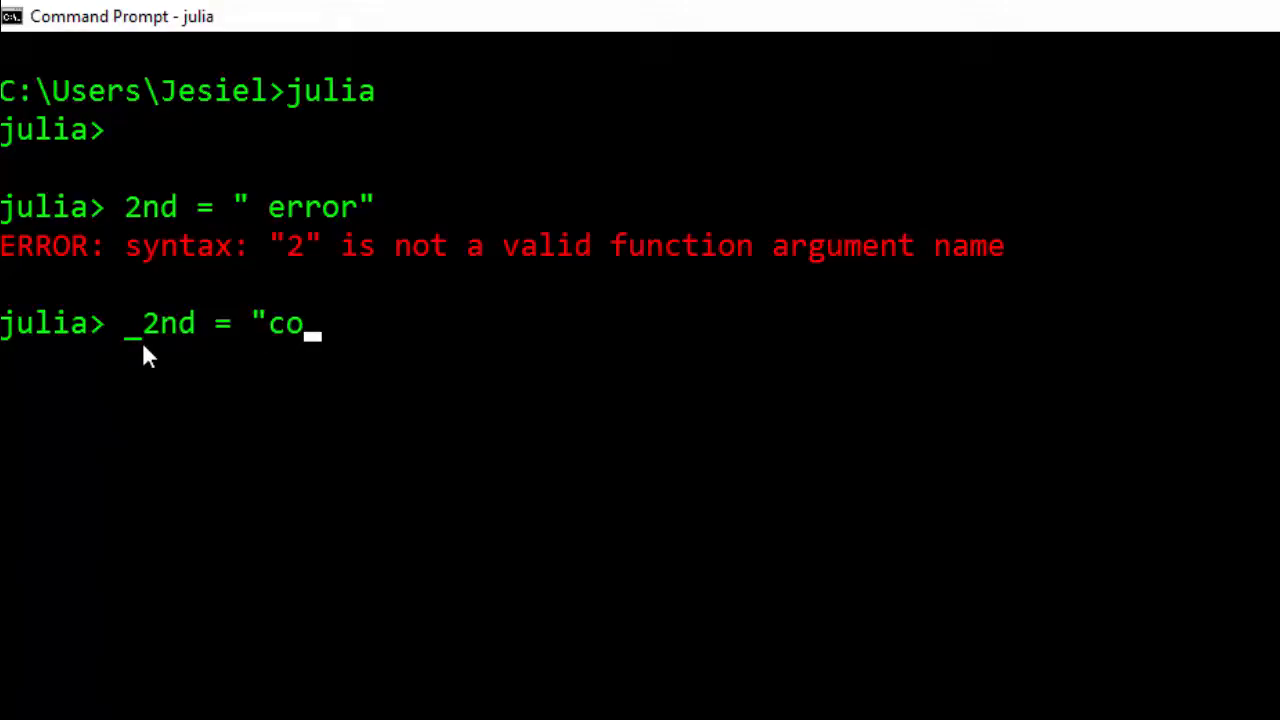
{"action": "key", "text": "Enter"}
{"action": "type", "text": "Secnd = \"correct\""}
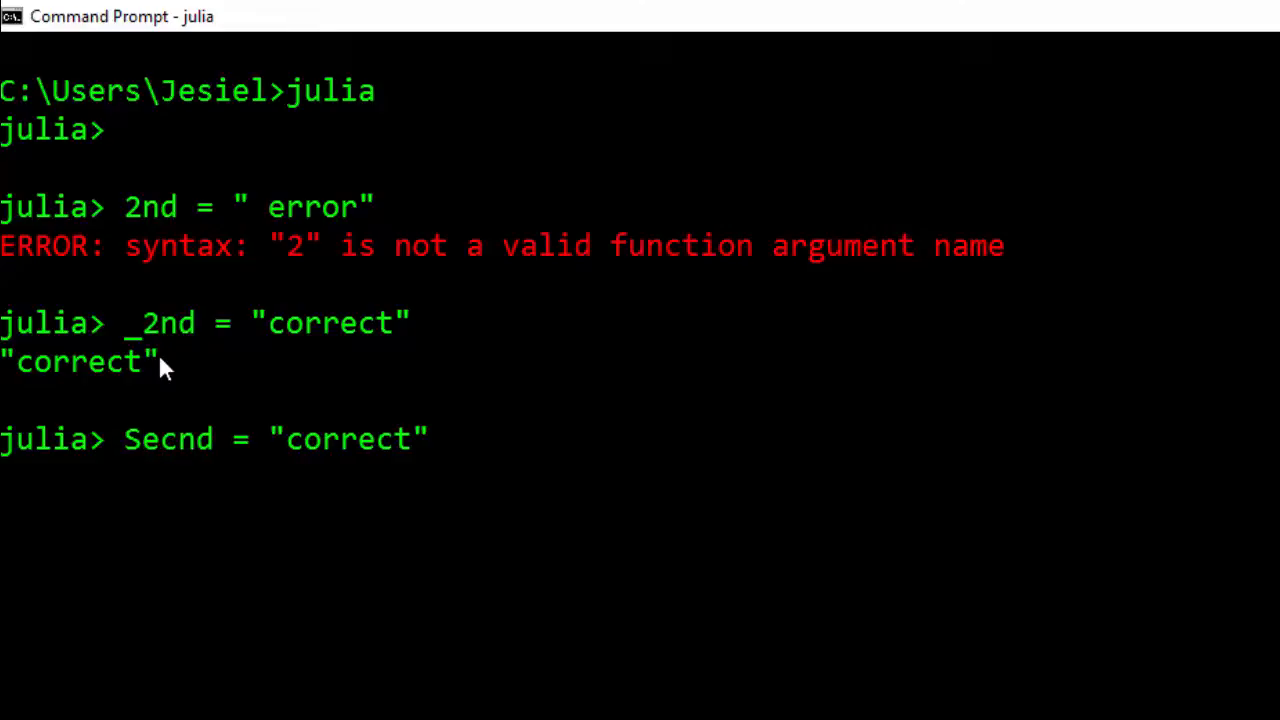
Step: Run Seconnd = "correct", assign f = 1, and select the name f
{"action": "key", "text": "enter"}
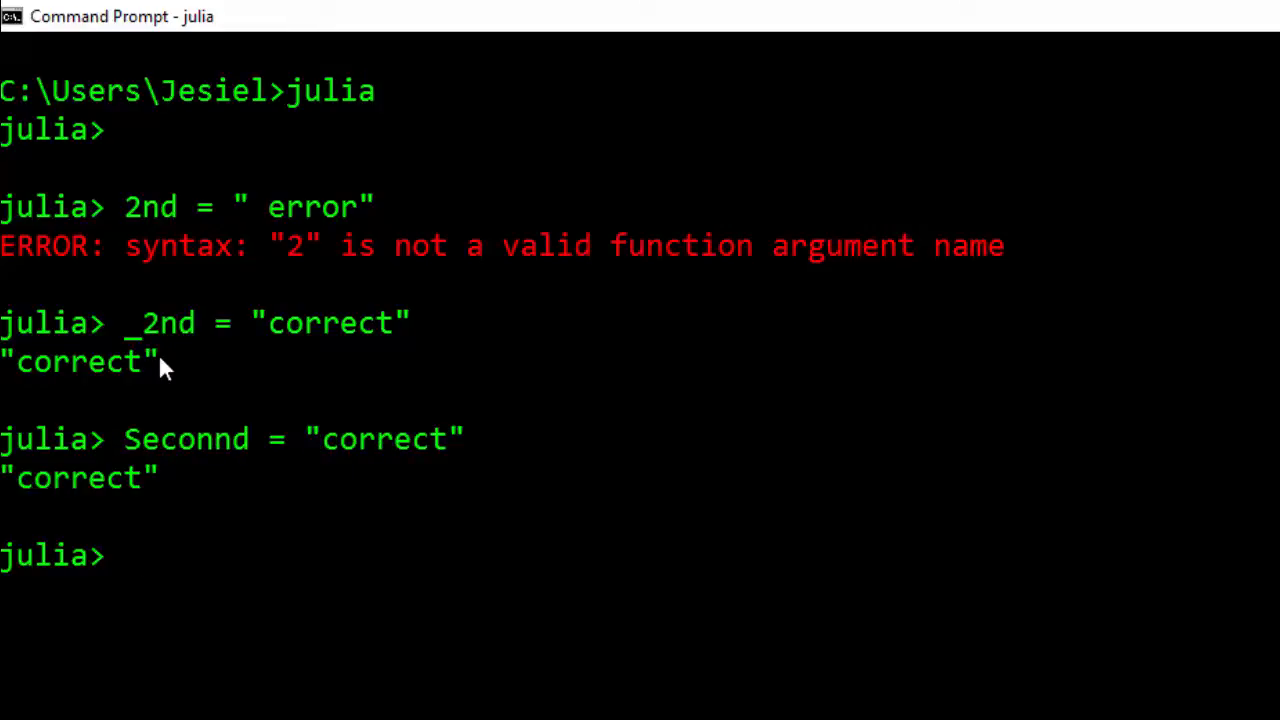
{"action": "mouse_move", "coordinate": [247, 457]}
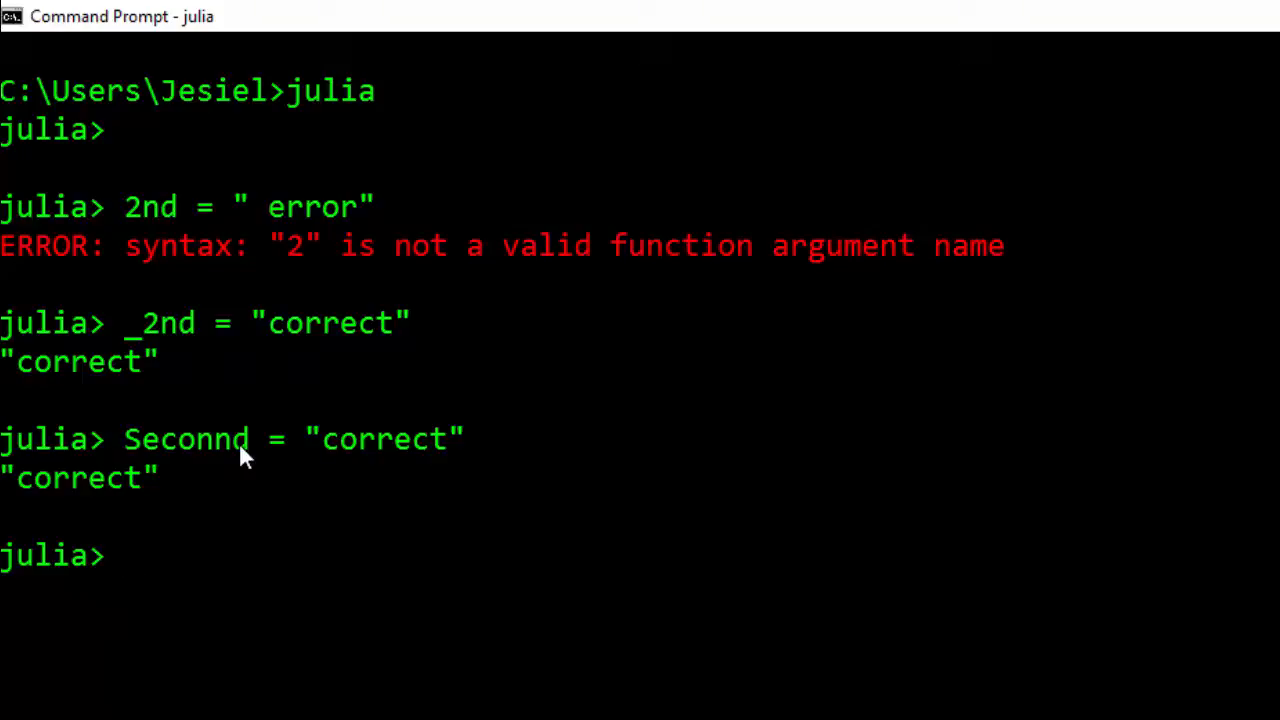
{"action": "type", "text": "f = 1"}
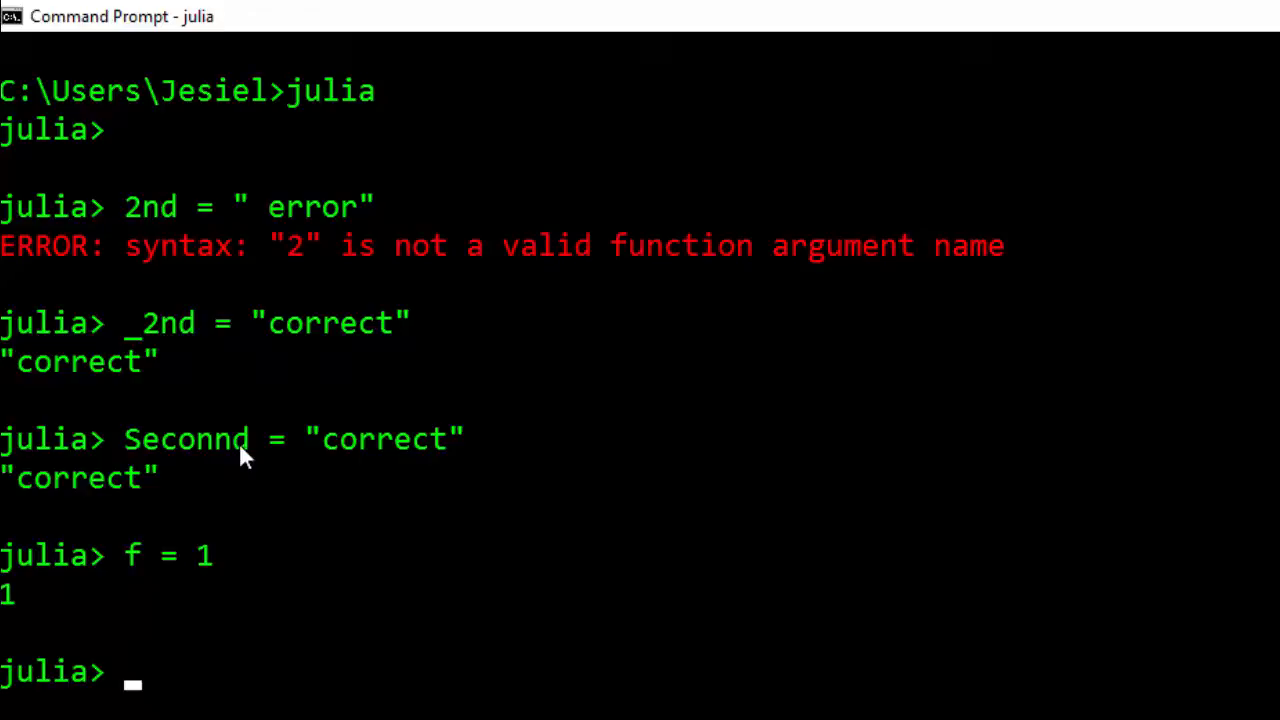
{"action": "mouse_move", "coordinate": [143, 562]}
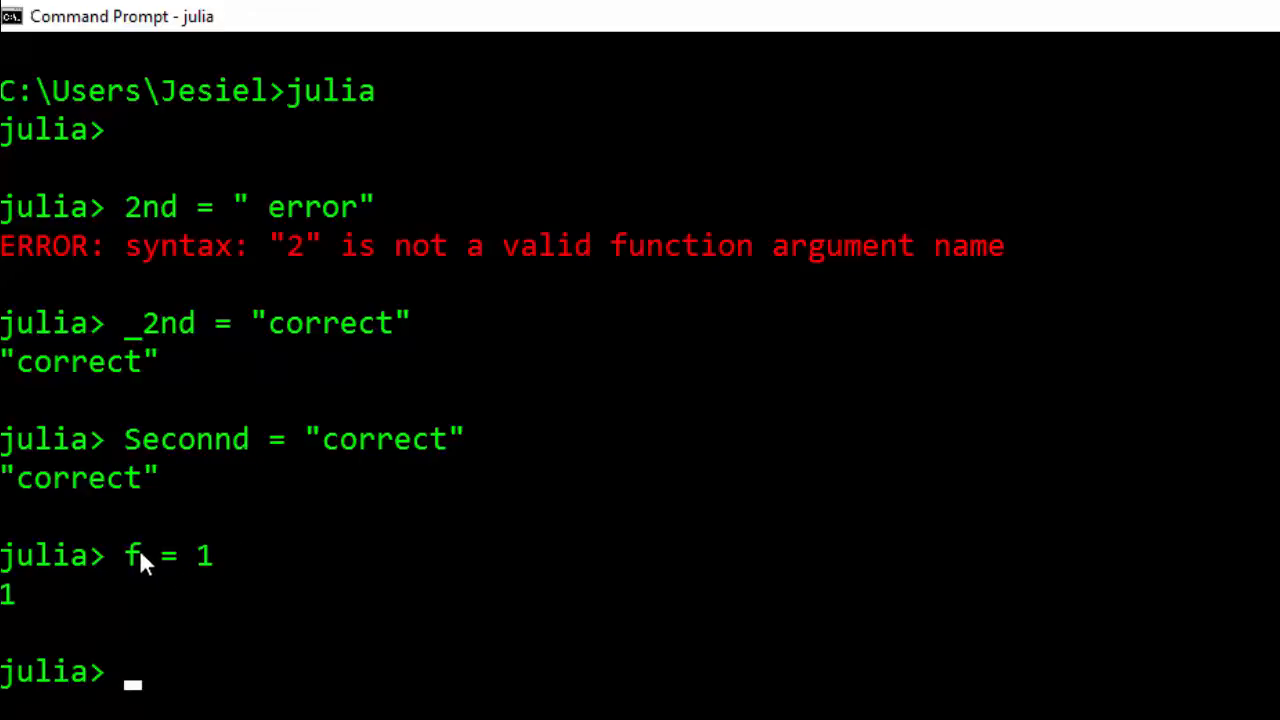
{"action": "double_click", "coordinate": [132, 555]}
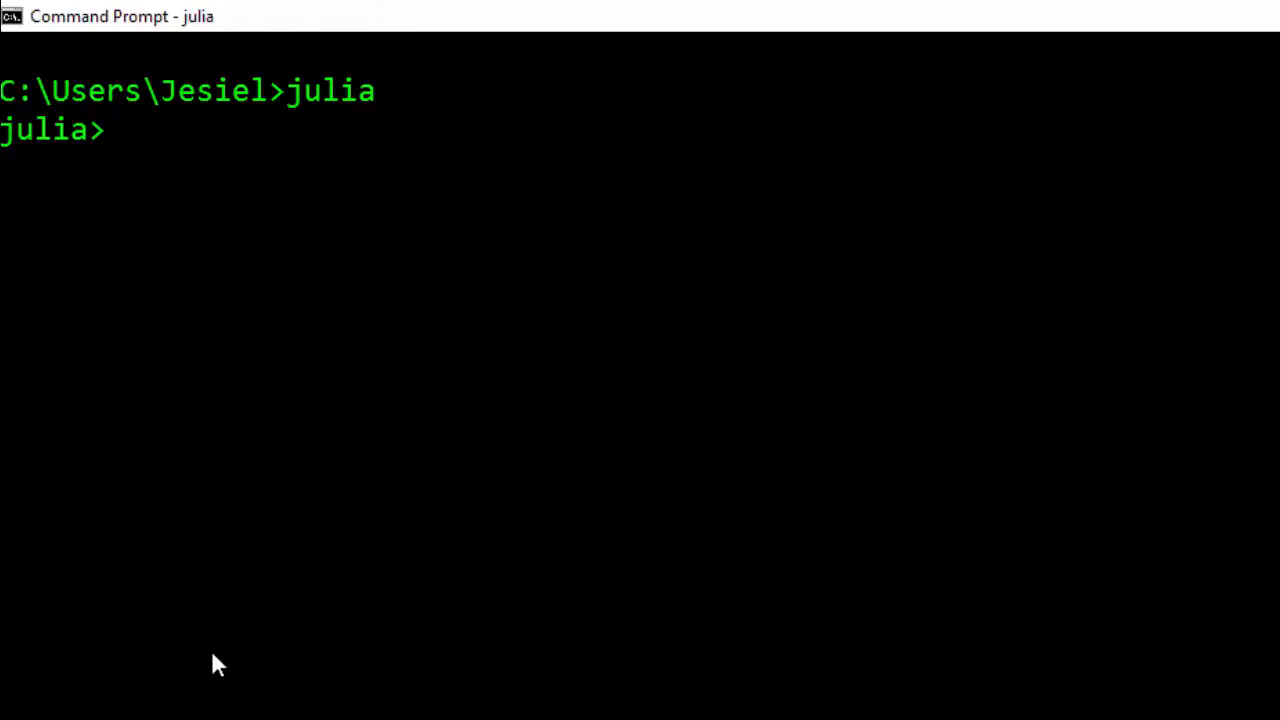
Step: Assign variable_ex = "string" and character_ex = 'd'
{"action": "type", "text": "var"}
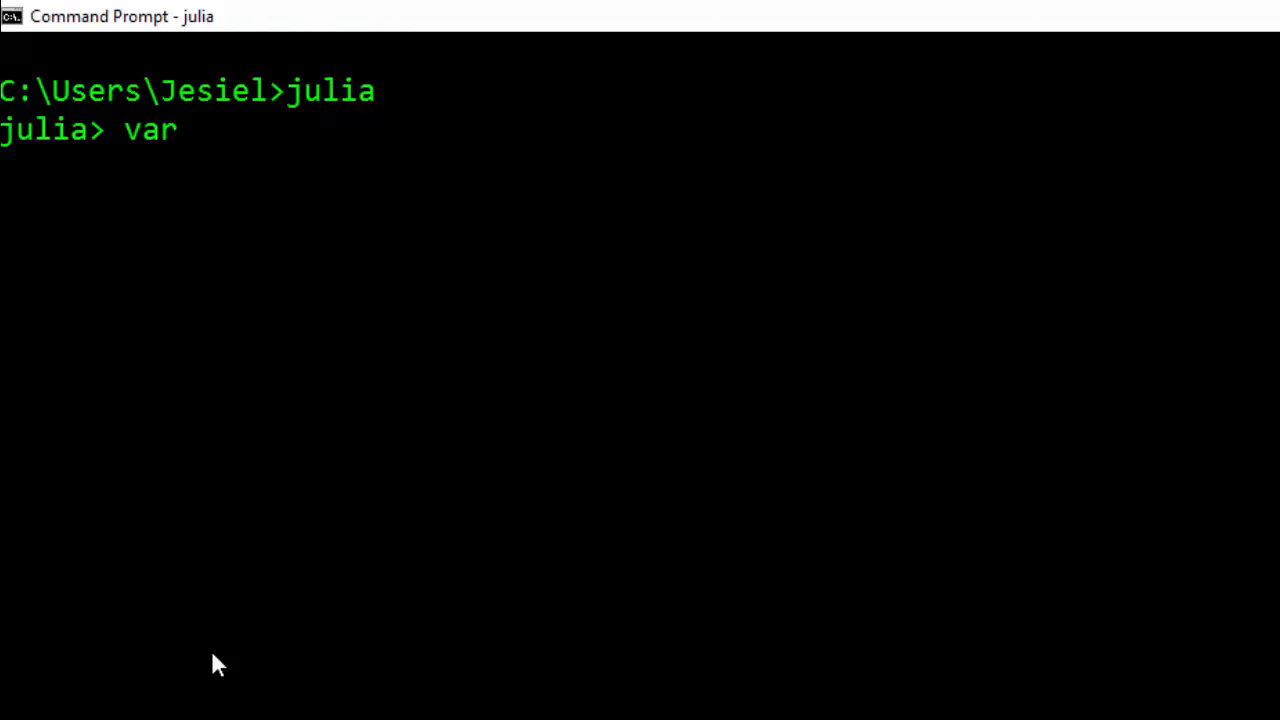
{"action": "type", "text": "iable_e"}
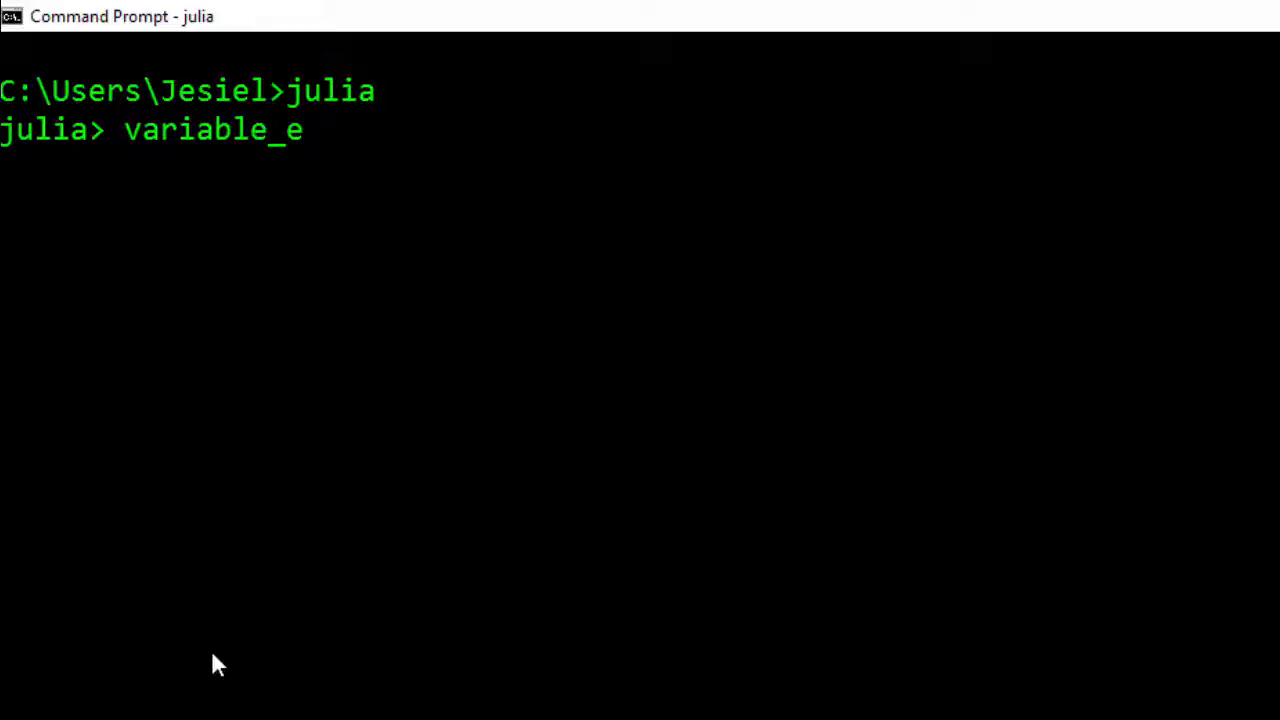
{"action": "type", "text": "x = \""}
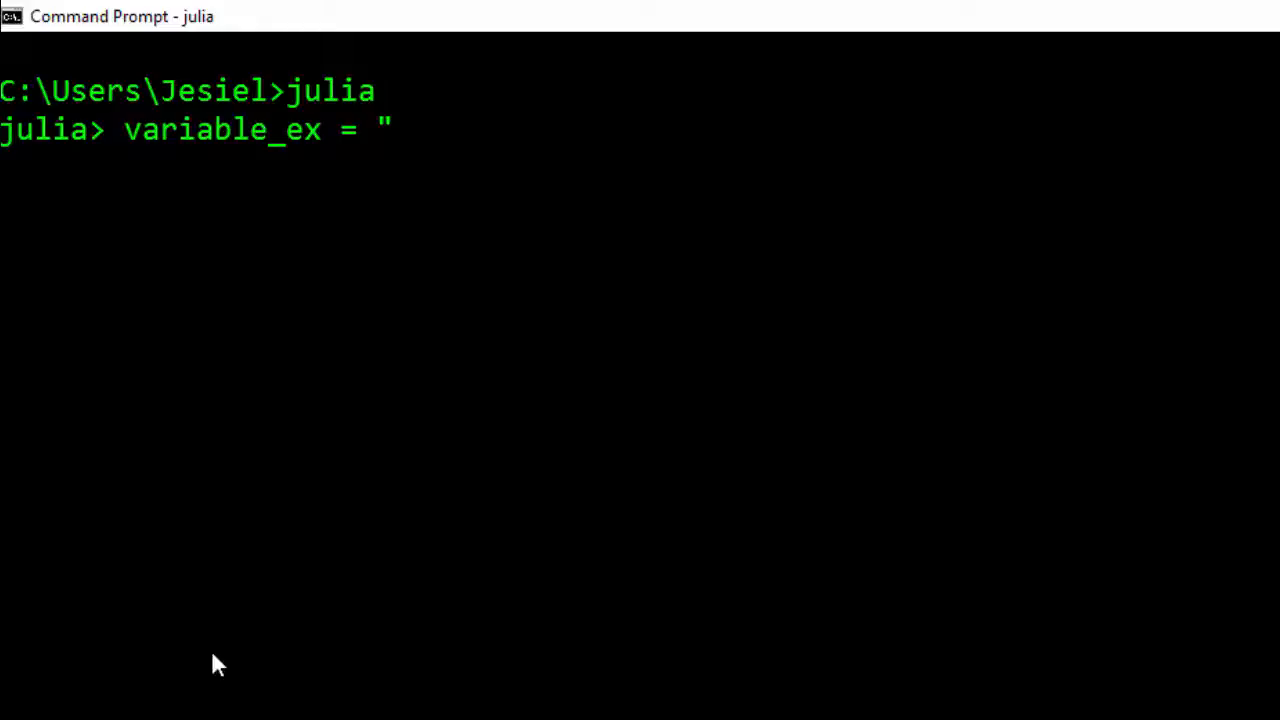
{"action": "type", "text": "string"}
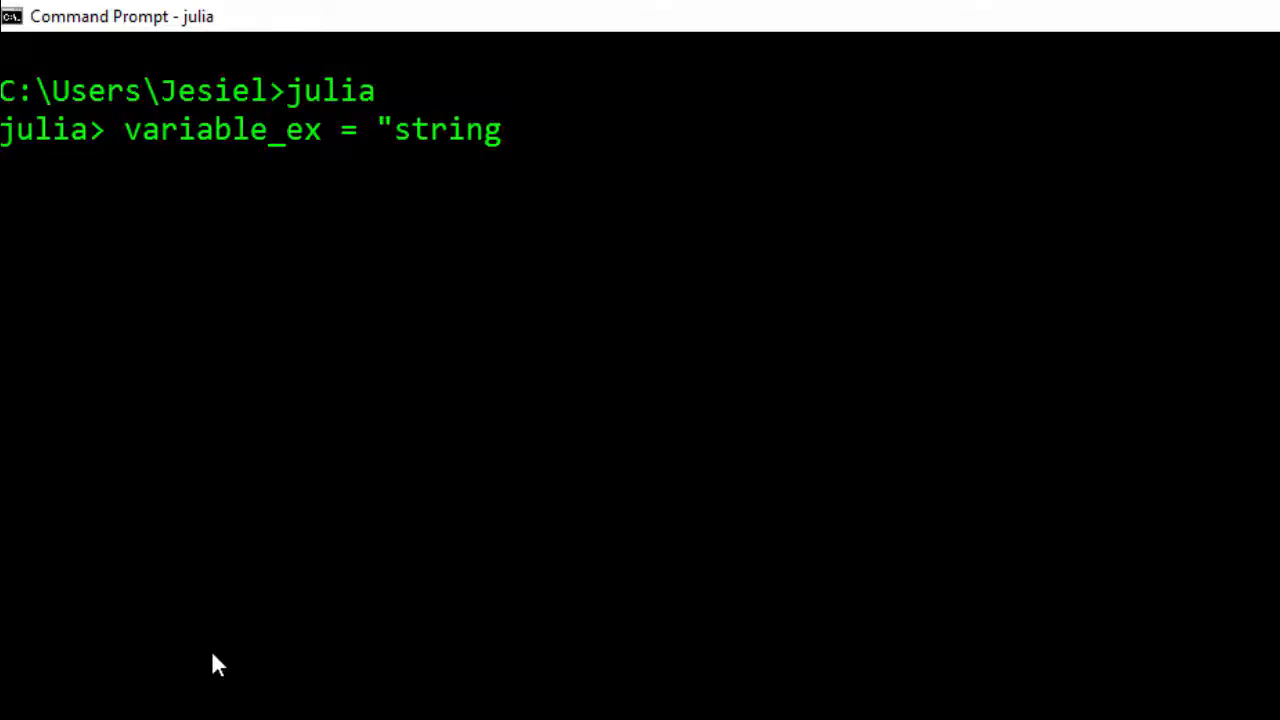
{"action": "key", "text": "enter"}
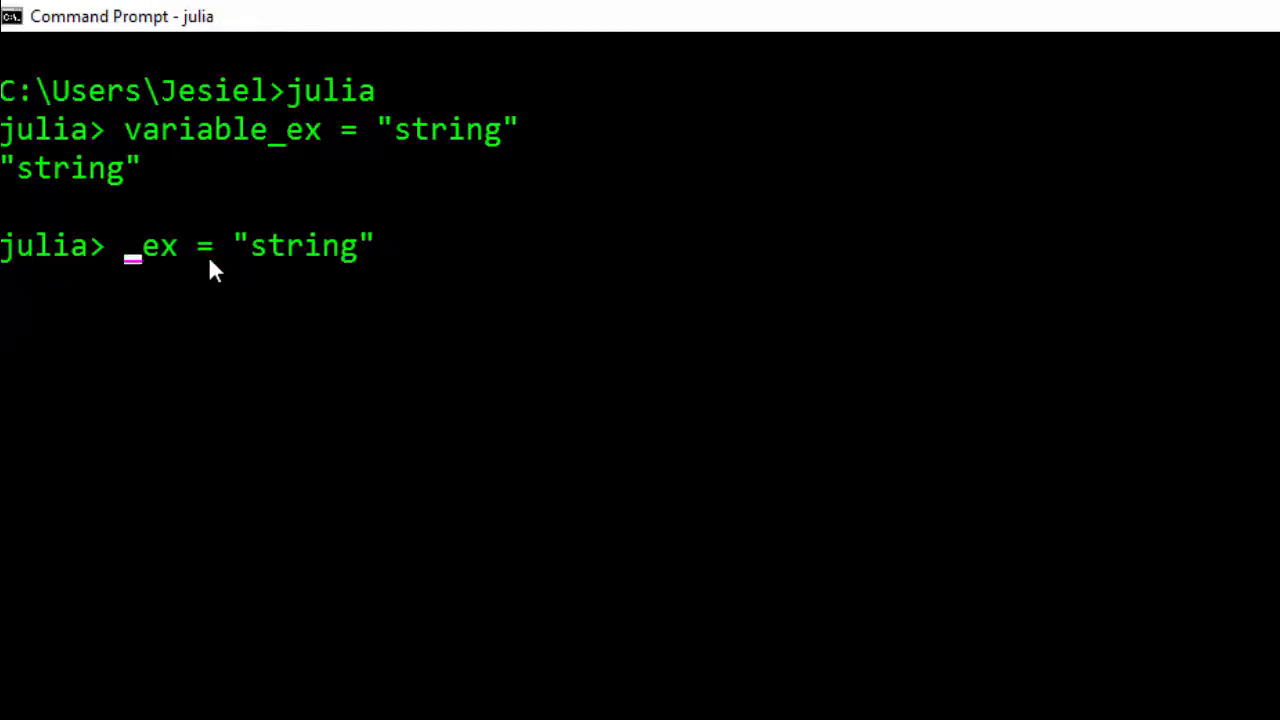
{"action": "type", "text": "chars"}
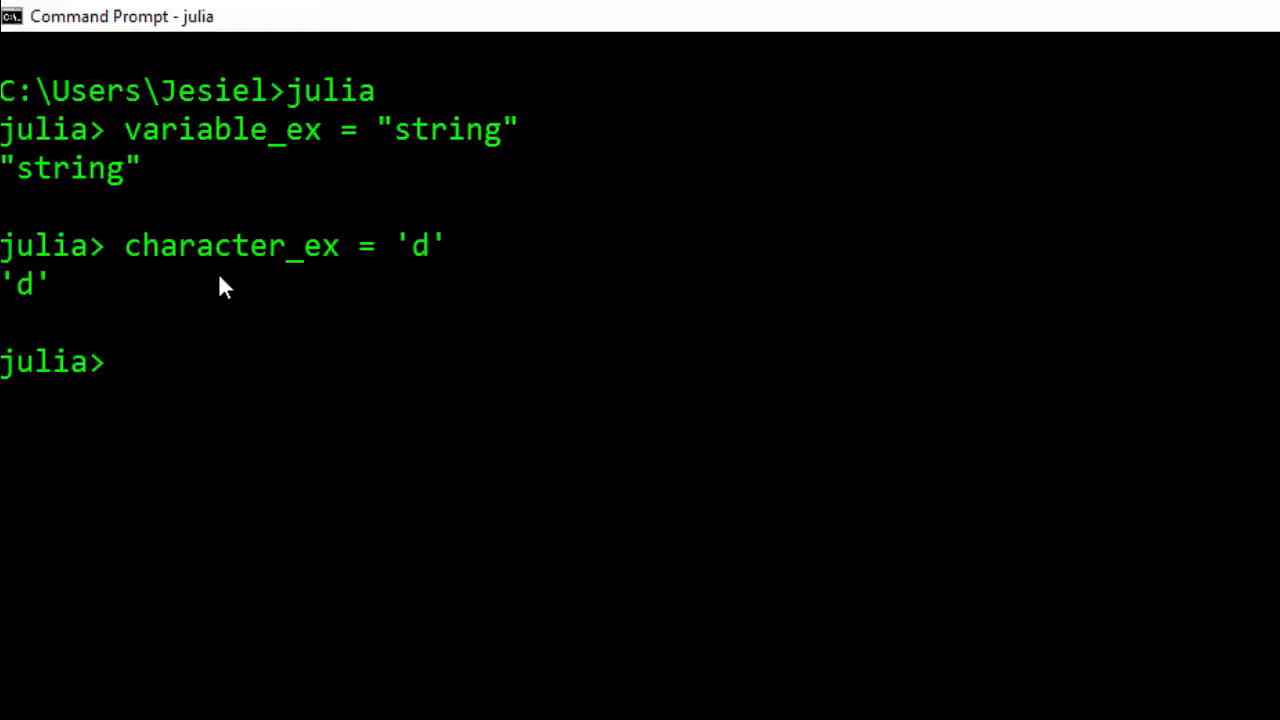
{"action": "type", "text": "character_ex = 'd'"}
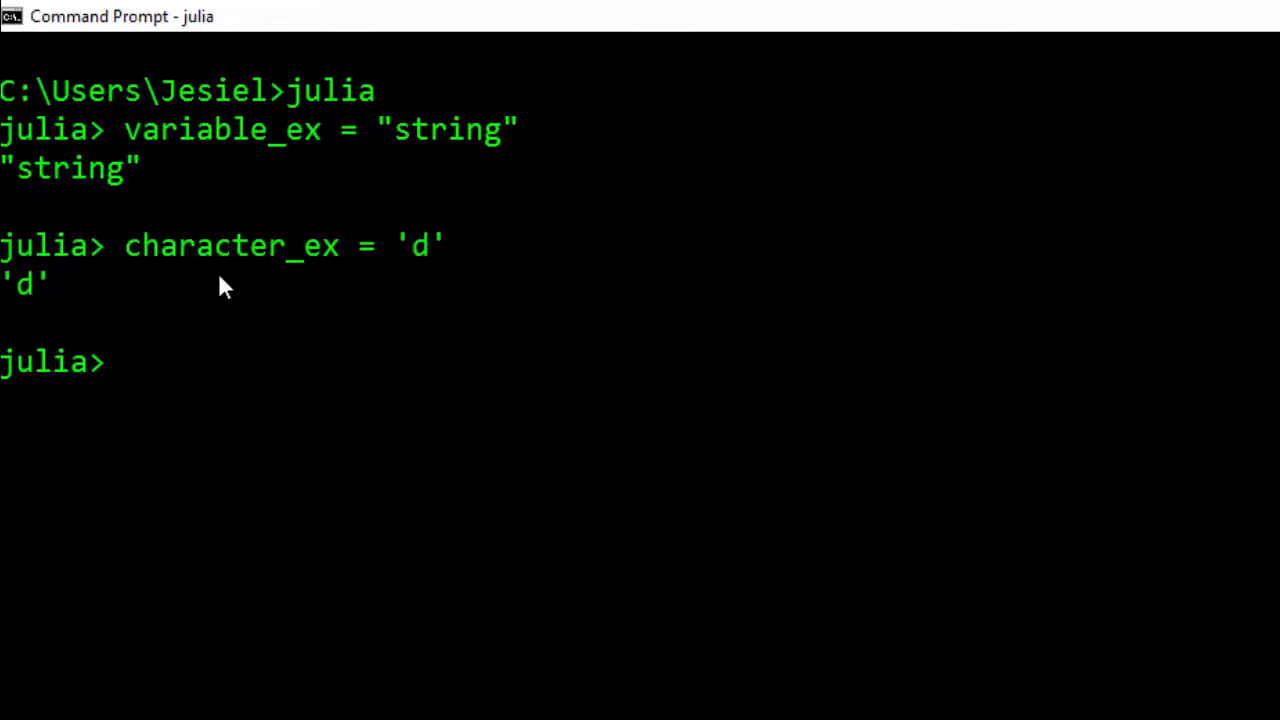
Step: Run typeof(character_ex), which reports Char
{"action": "type", "text": "typeo"}
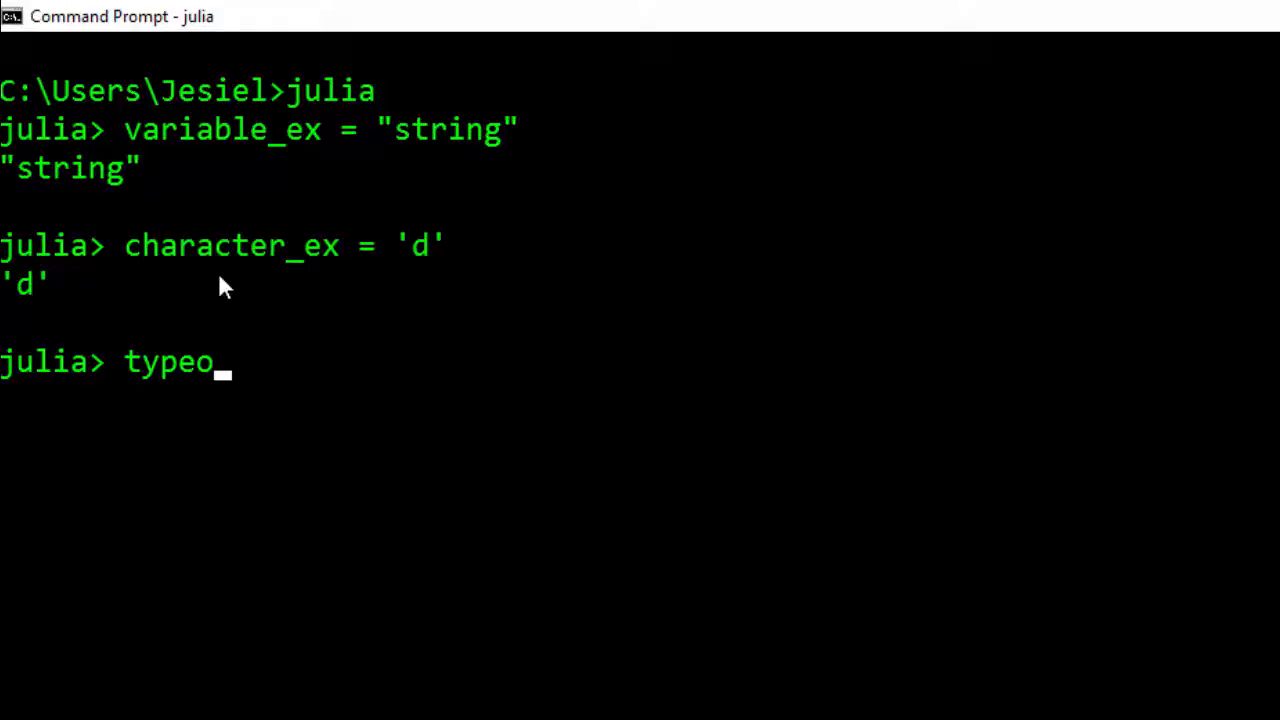
{"action": "type", "text": "f(cha"}
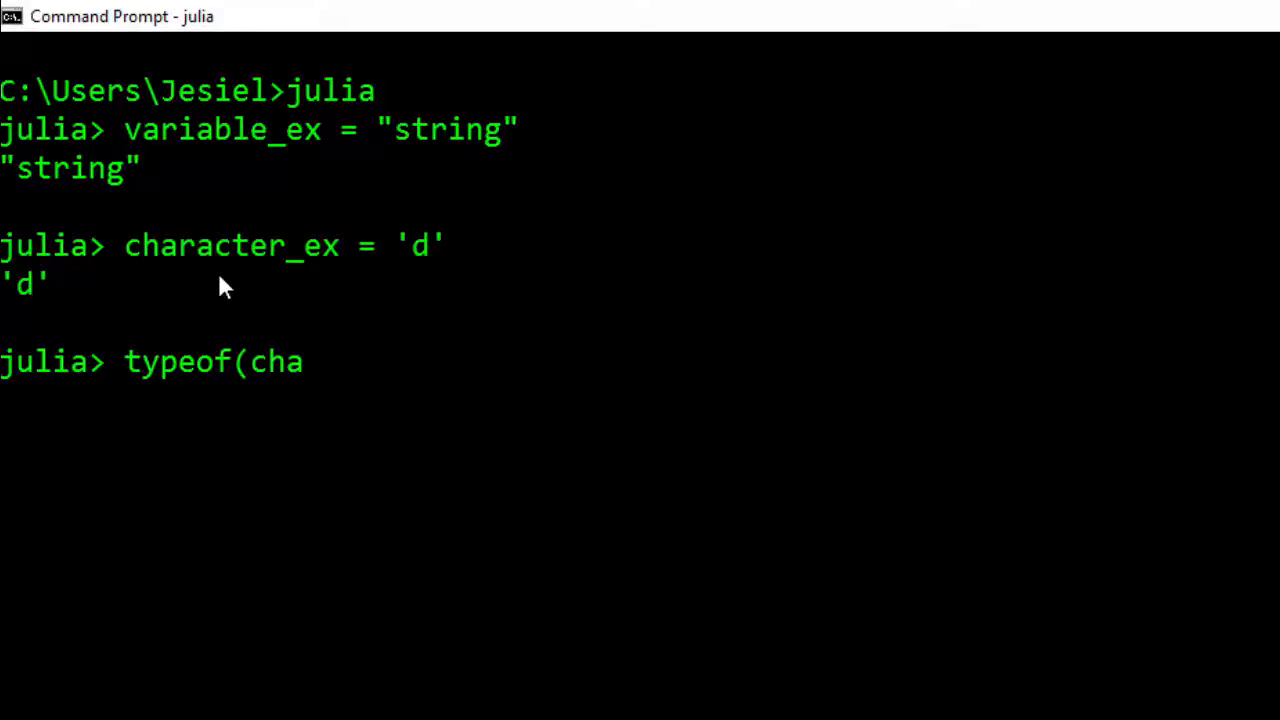
{"action": "type", "text": "racter_ex"}
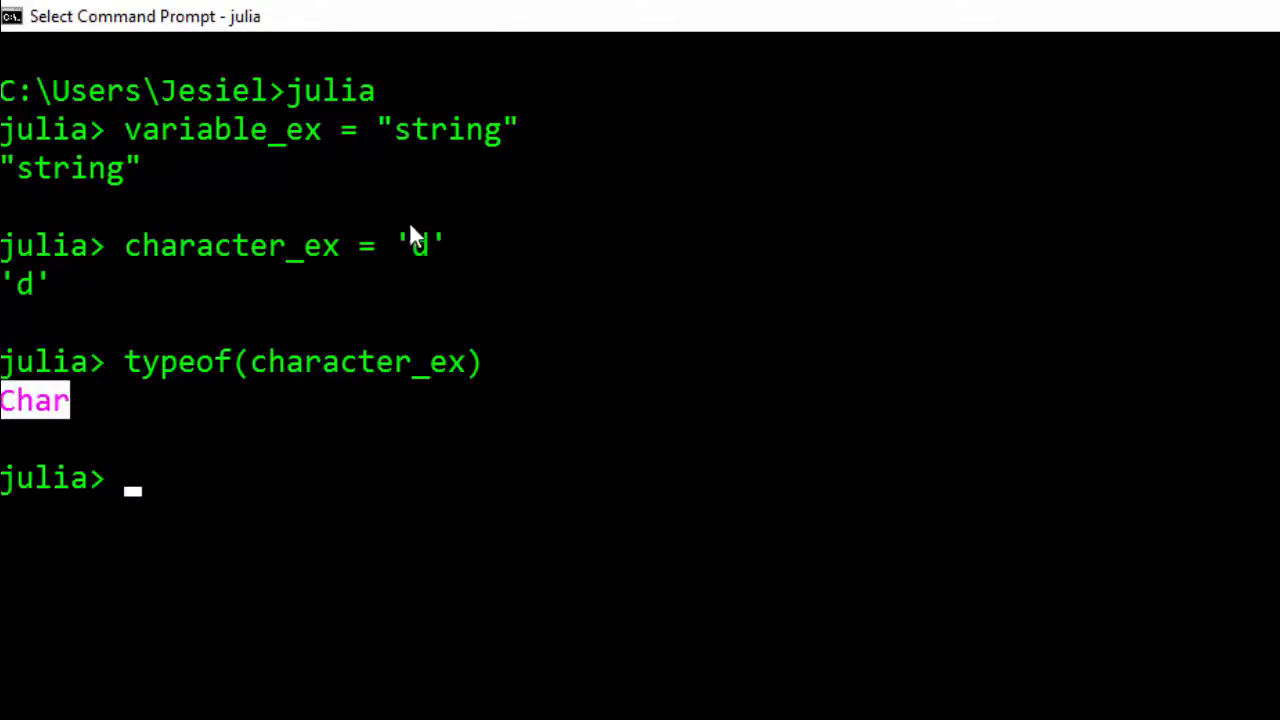
{"action": "type", "text": "typeof(character_ex)"}
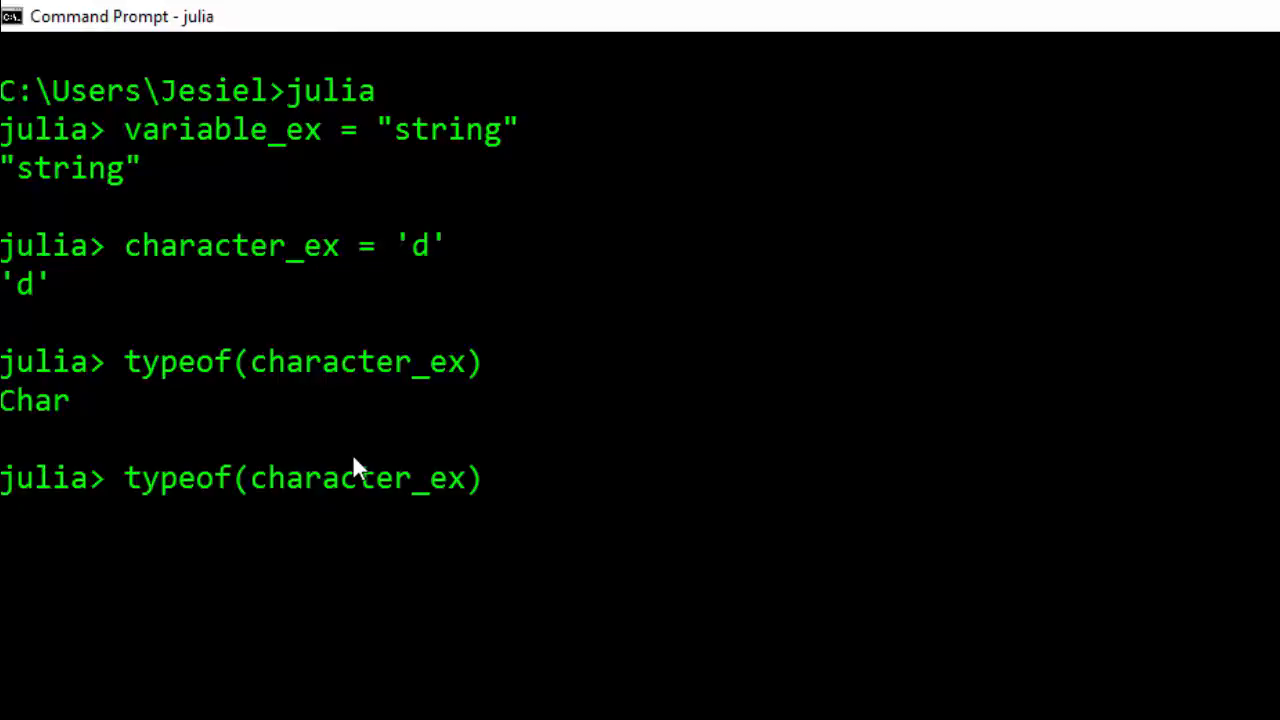
Step: Reassign character_ex to the string "d" using double quotes
{"action": "type", "text": "character_ex = 'd'"}
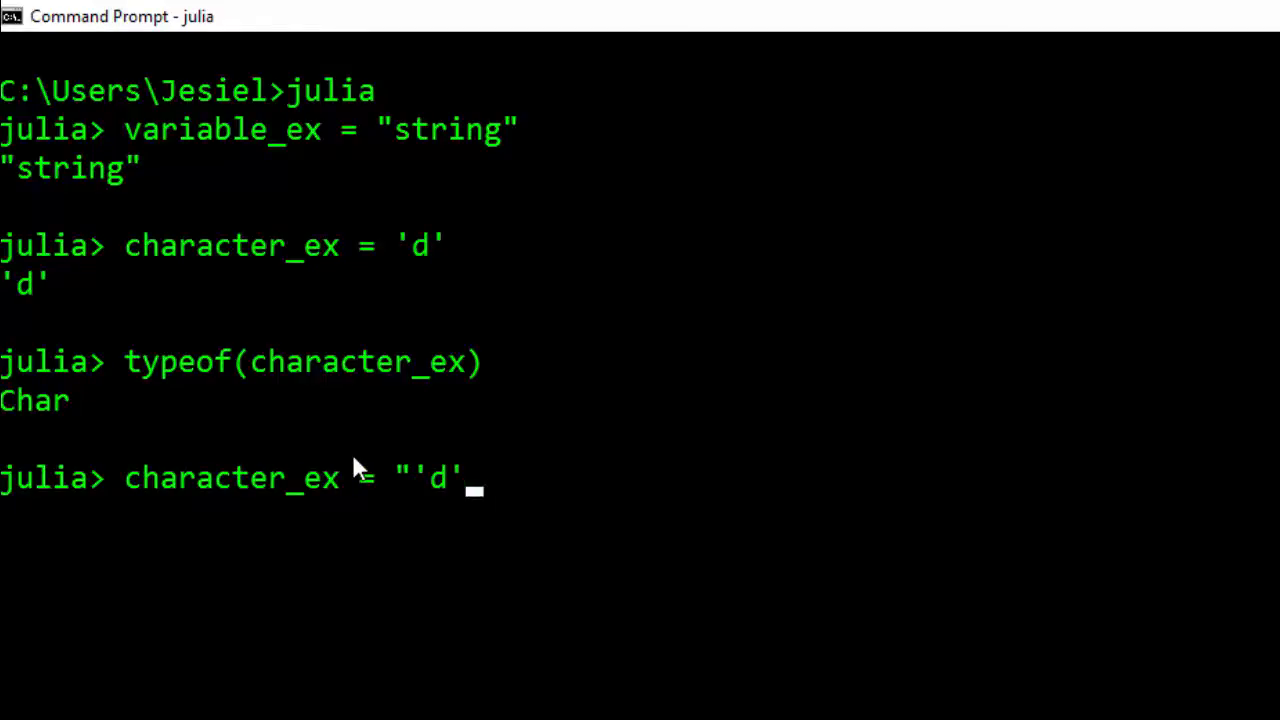
{"action": "key", "text": "Backspace"}
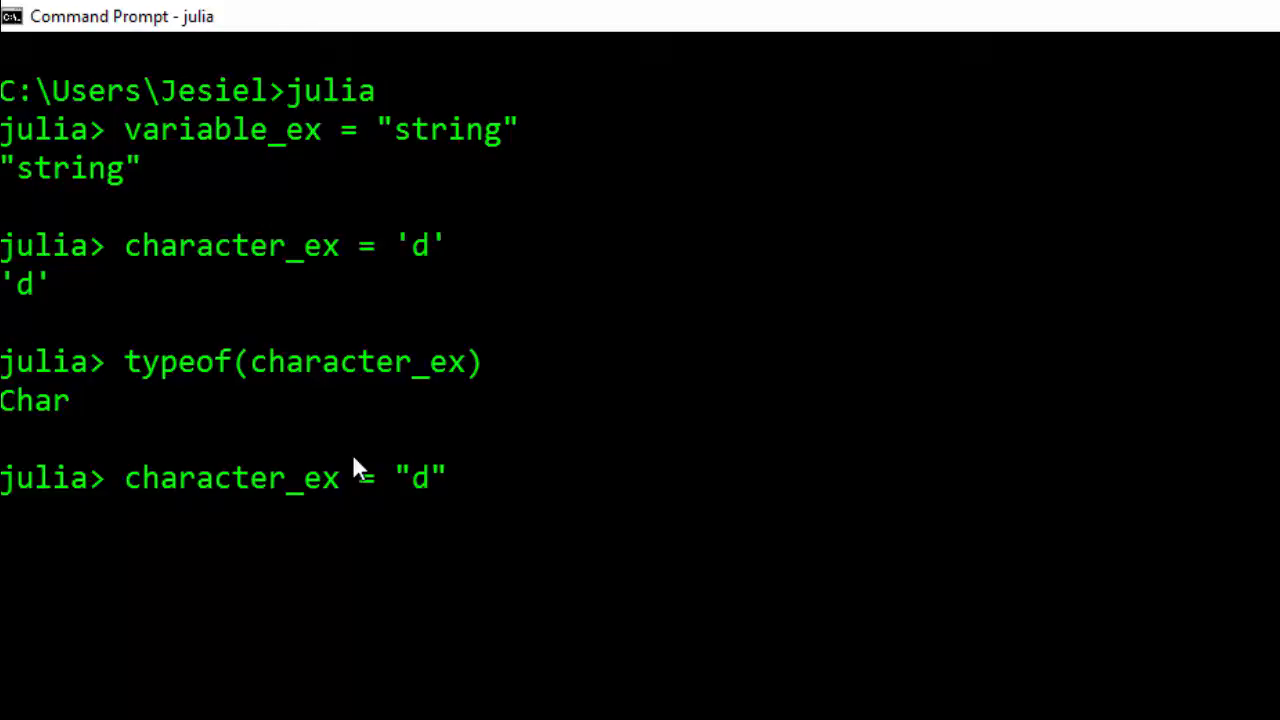
{"action": "key", "text": "enter"}
{"action": "type", "text": "typeof(character_ex)"}
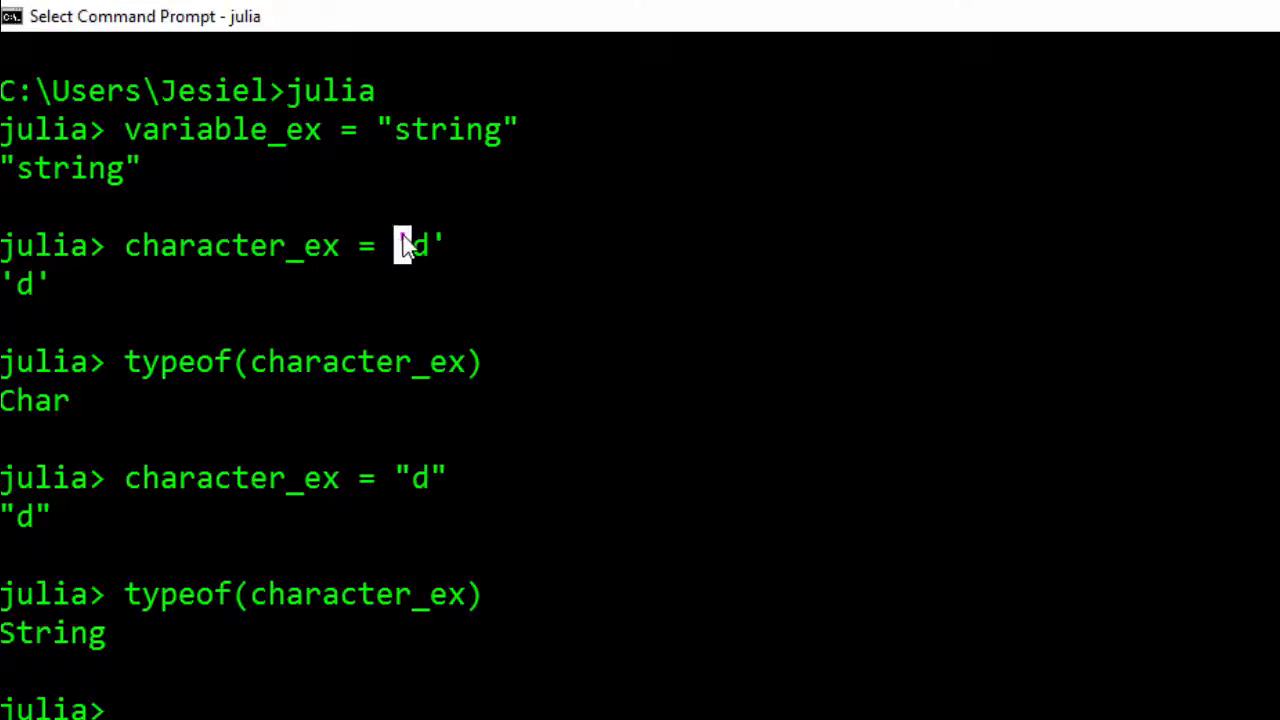
{"action": "mouse_move", "coordinate": [388, 133]}
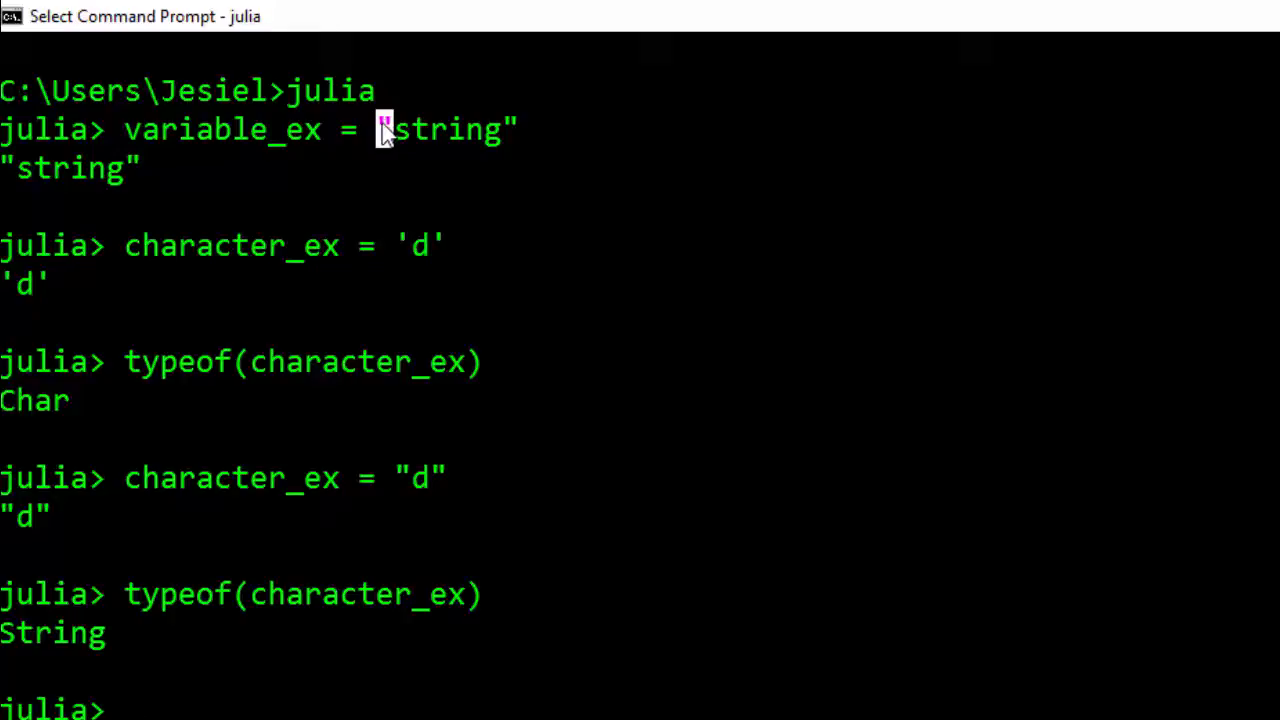
{"action": "mouse_move", "coordinate": [443, 138]}
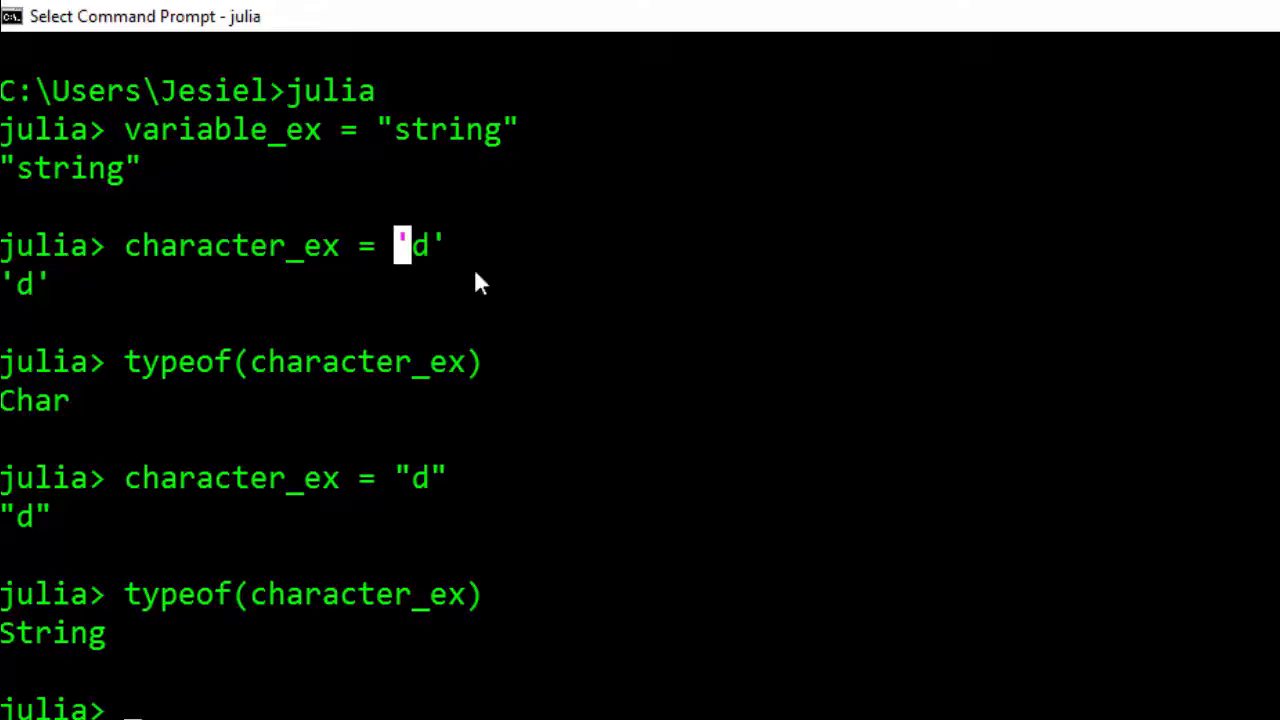
{"action": "mouse_move", "coordinate": [280, 645]}
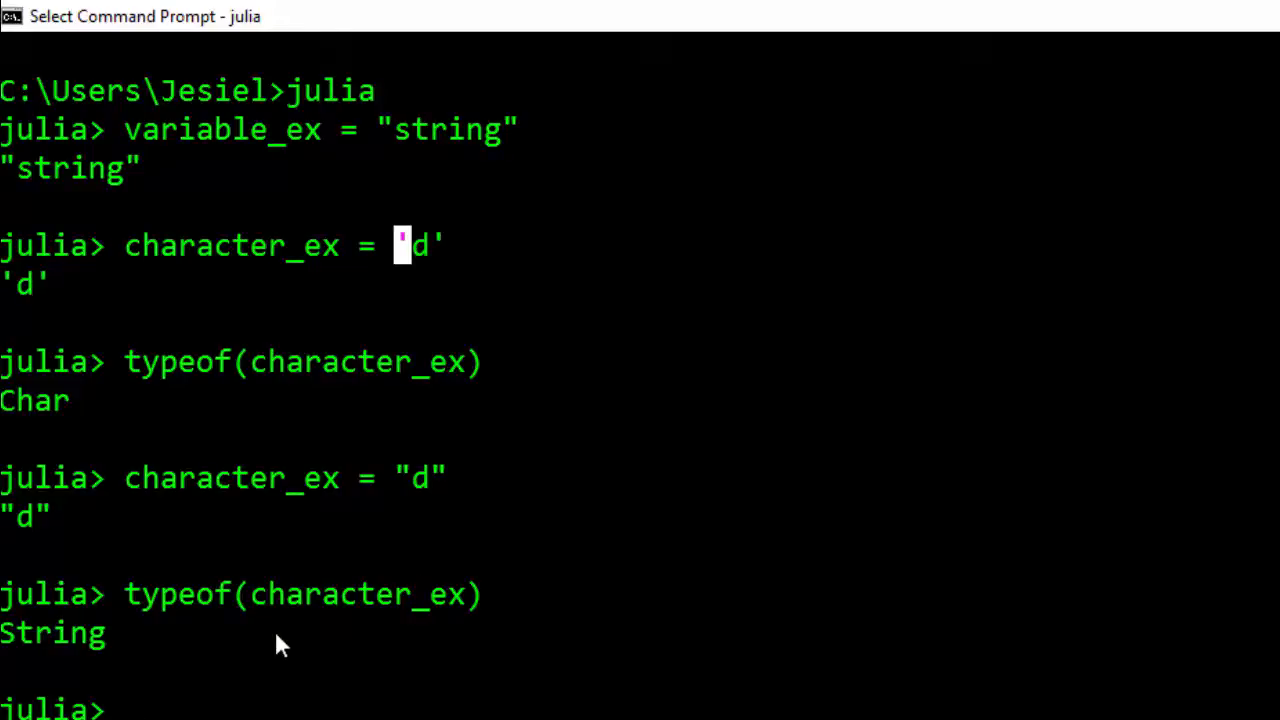
{"action": "mouse_move", "coordinate": [335, 118]}
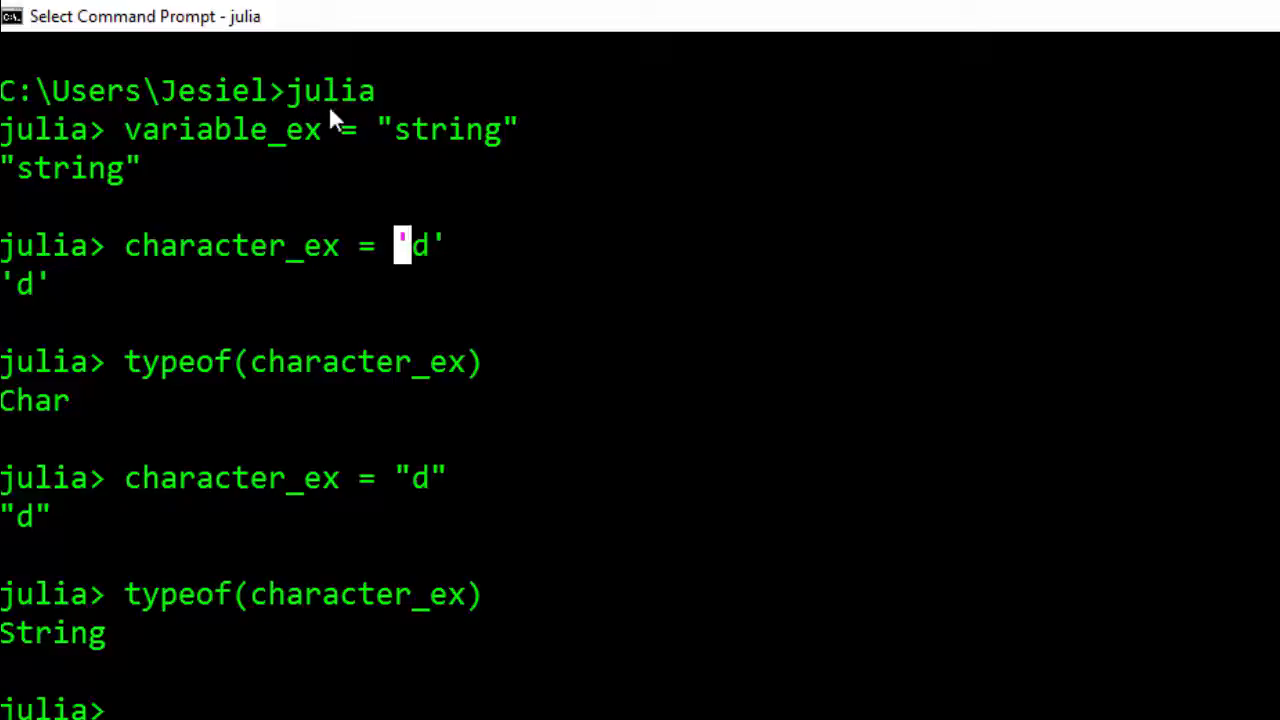
Step: Run length(variable_ex), which returns 6
{"action": "double_click", "coordinate": [220, 128]}
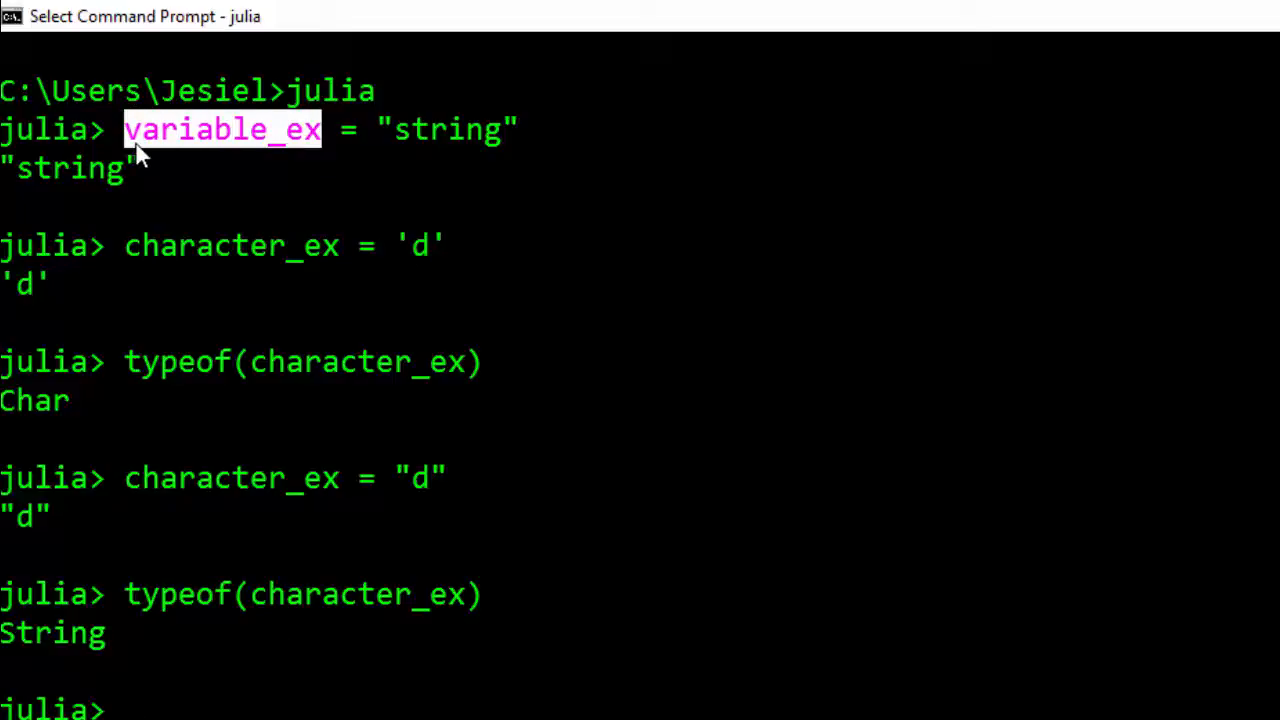
{"action": "type", "text": "len"}
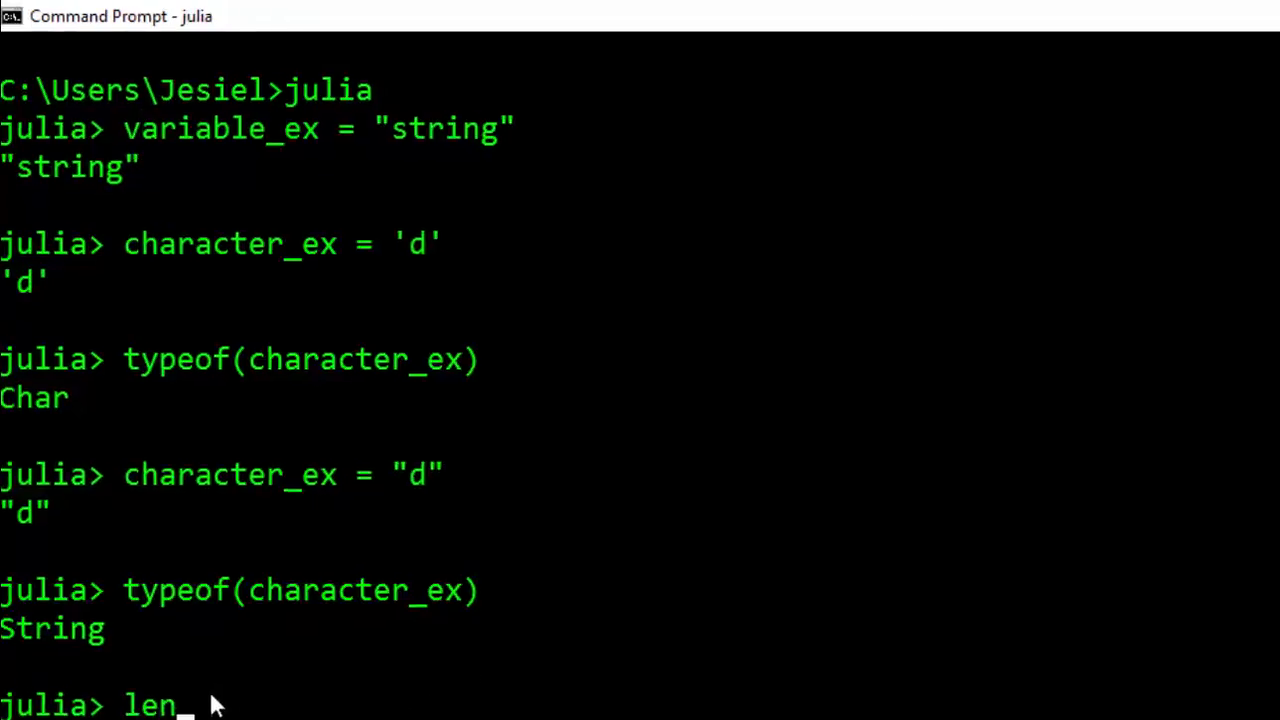
{"action": "type", "text": "gth("}
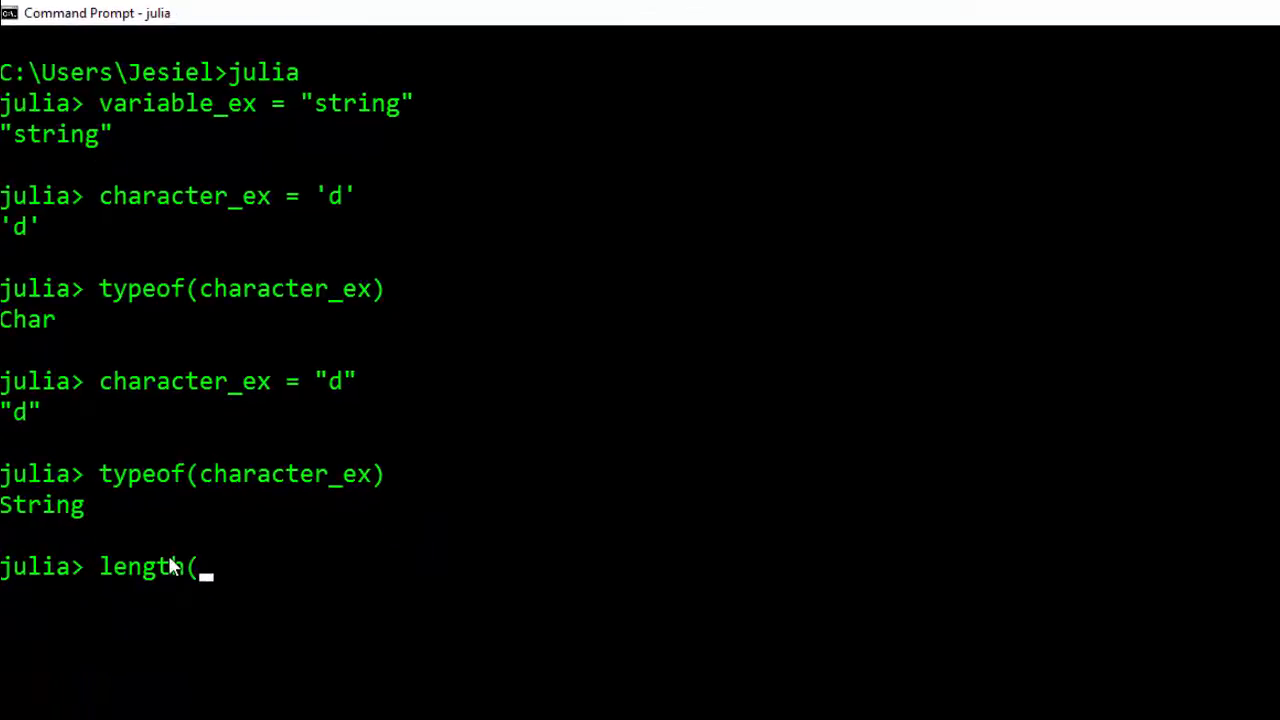
{"action": "type", "text": "variab"}
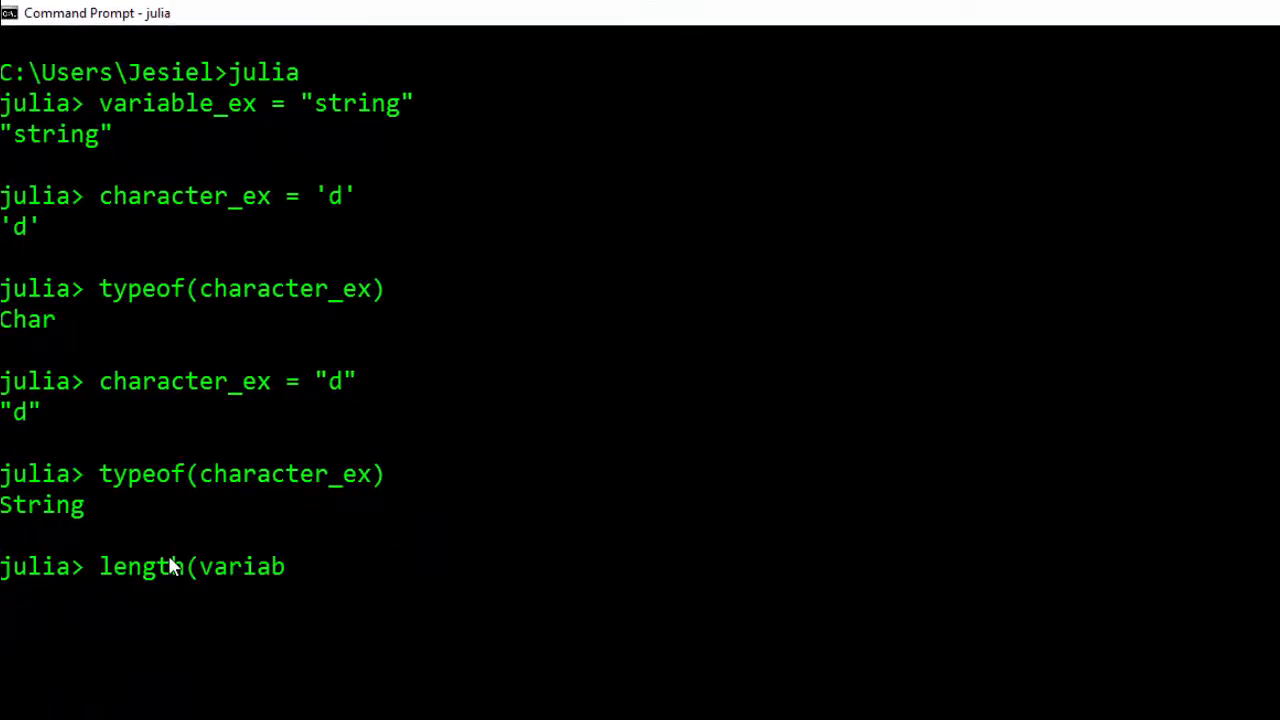
{"action": "type", "text": "le"}
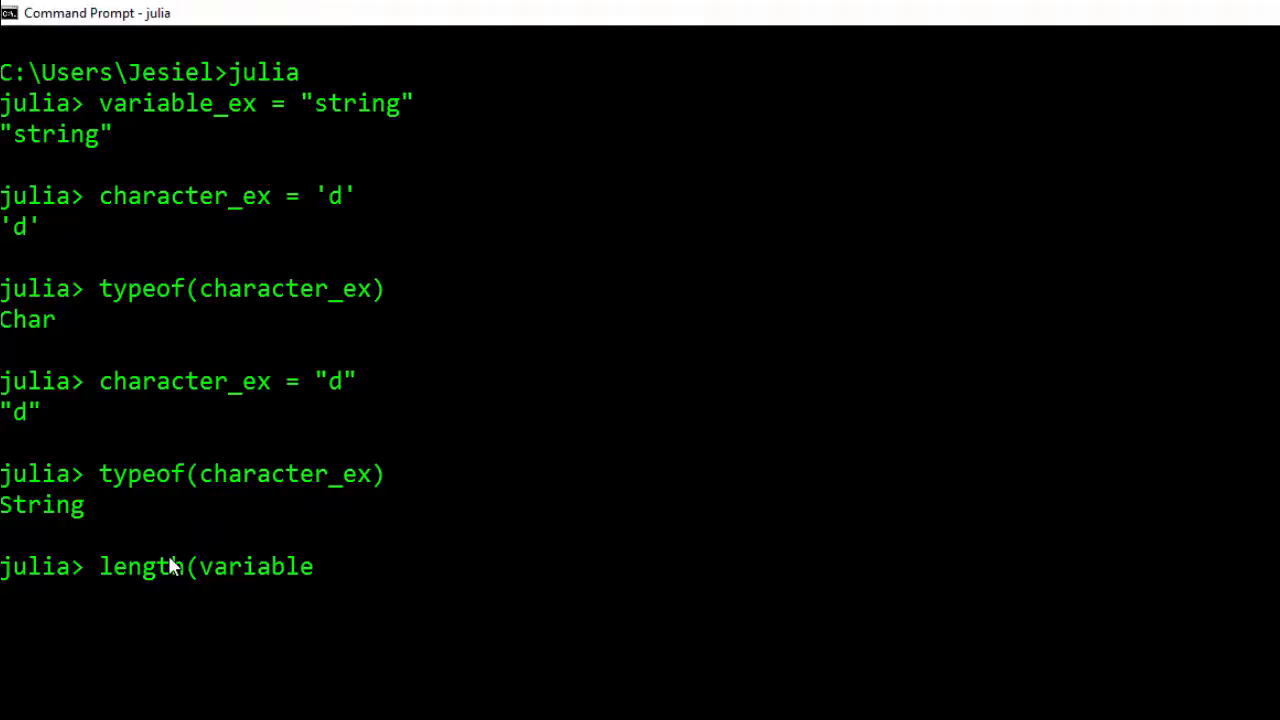
{"action": "type", "text": "_ex"}
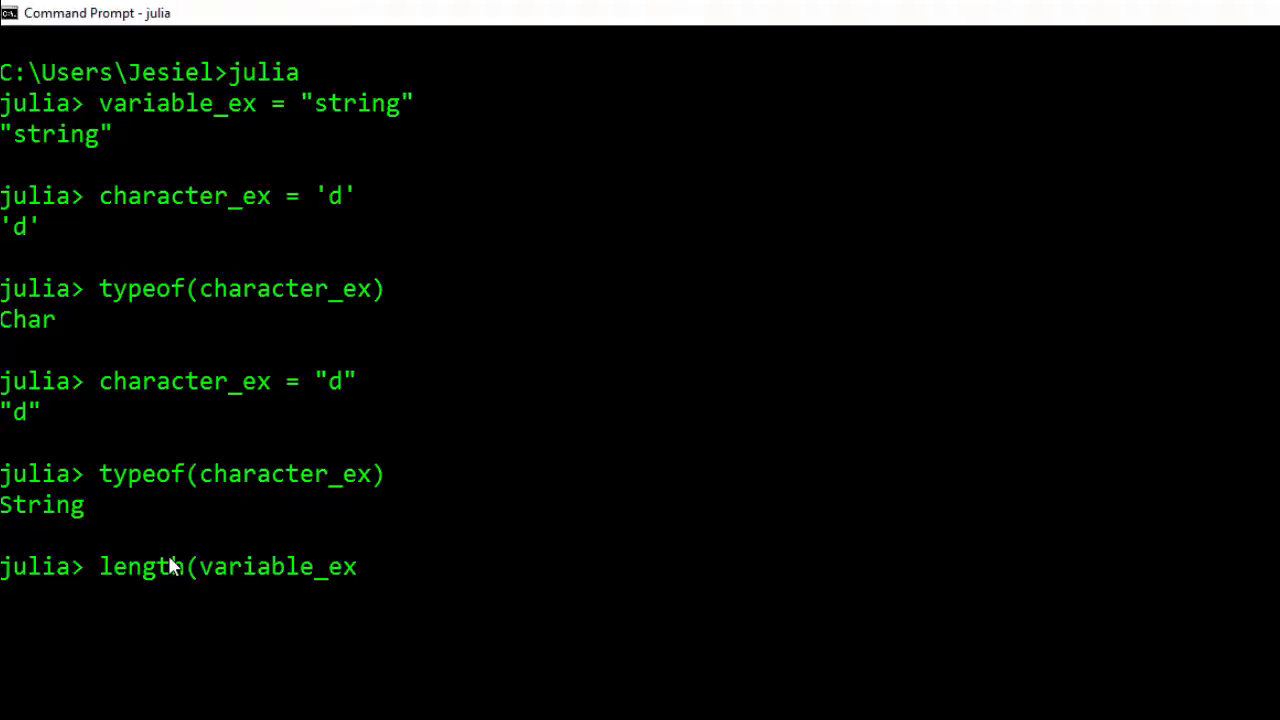
{"action": "type", "text": ")"}
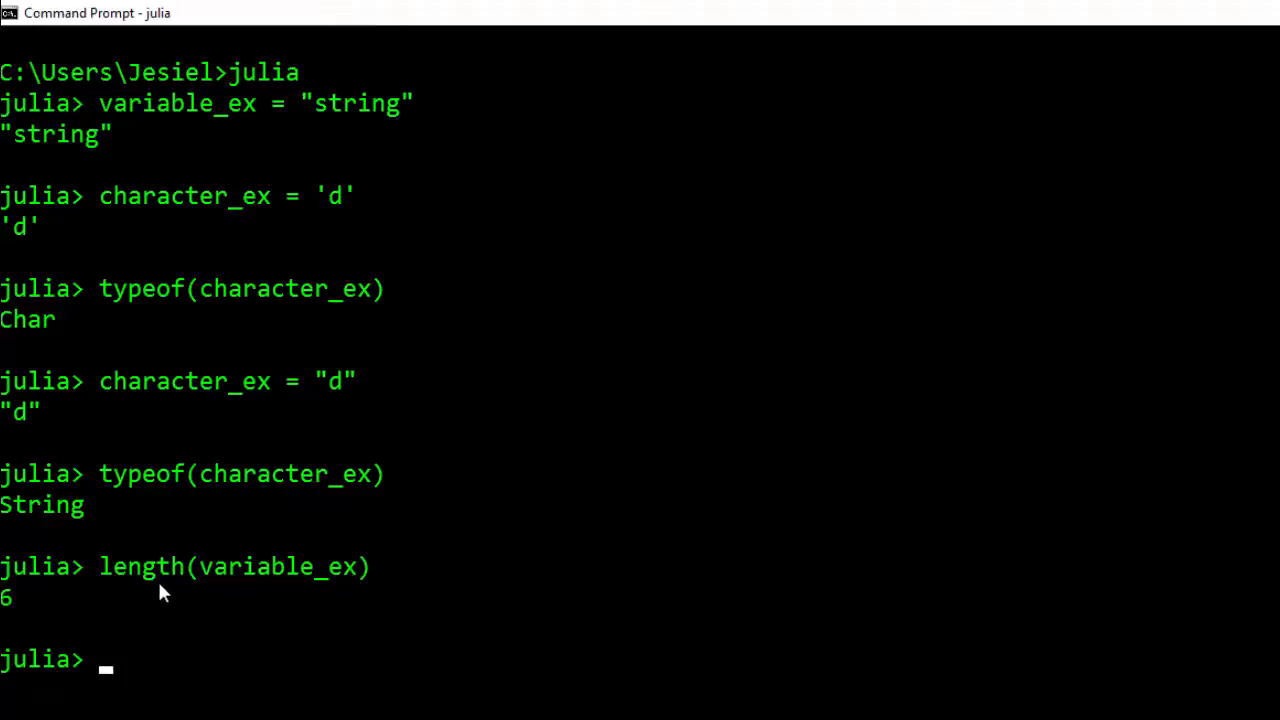
{"action": "double_click", "coordinate": [140, 566]}
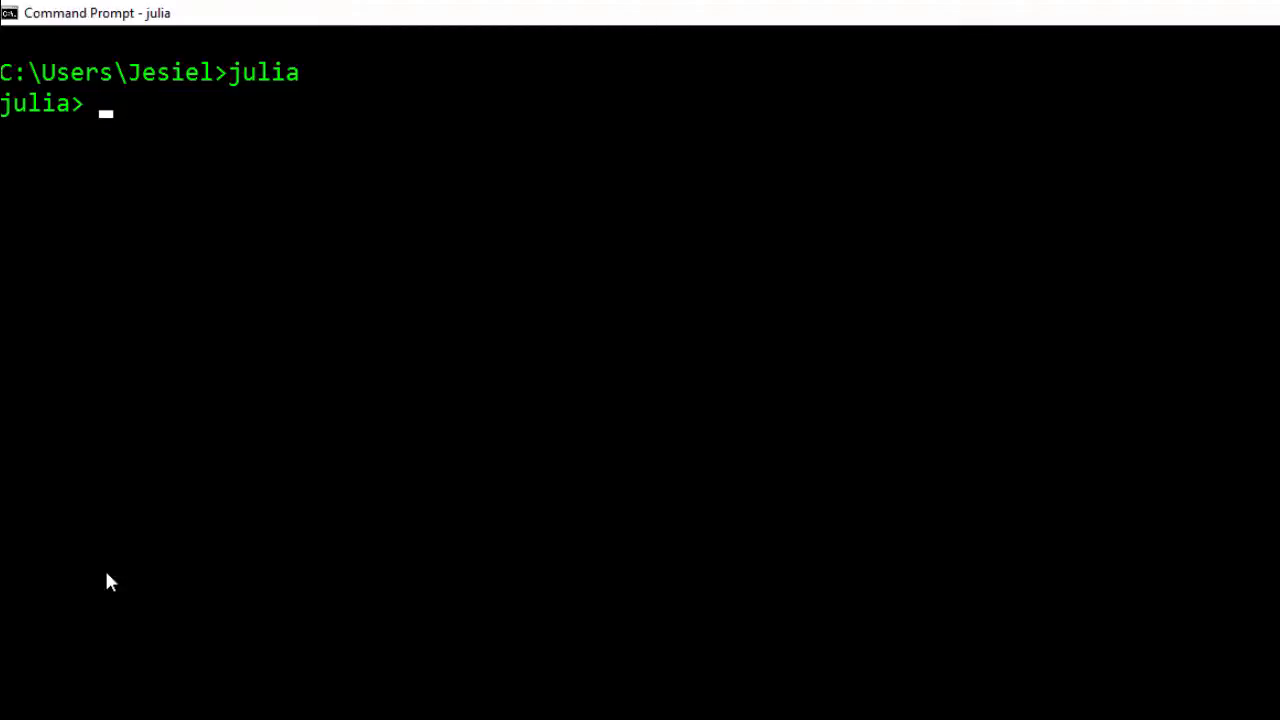
Step: Create α = 120 using the \alpha Tab completion
{"action": "type", "text": "\\alph"}
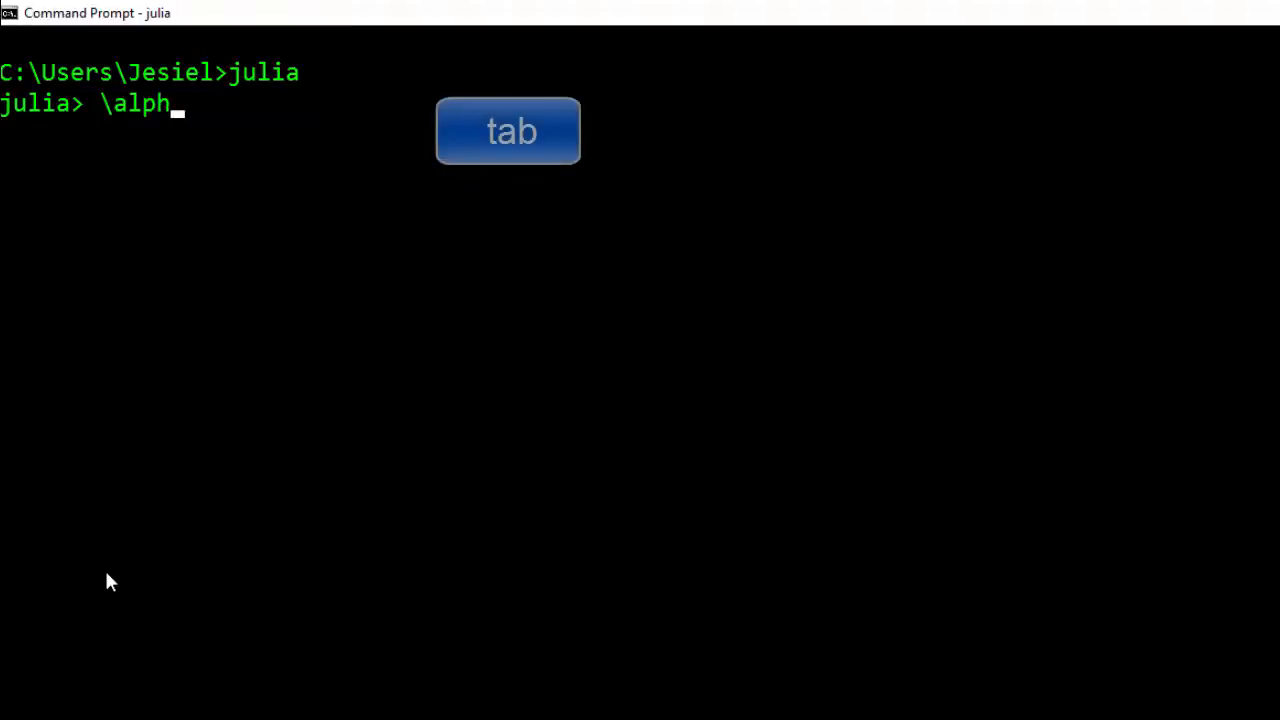
{"action": "key", "text": "tab"}
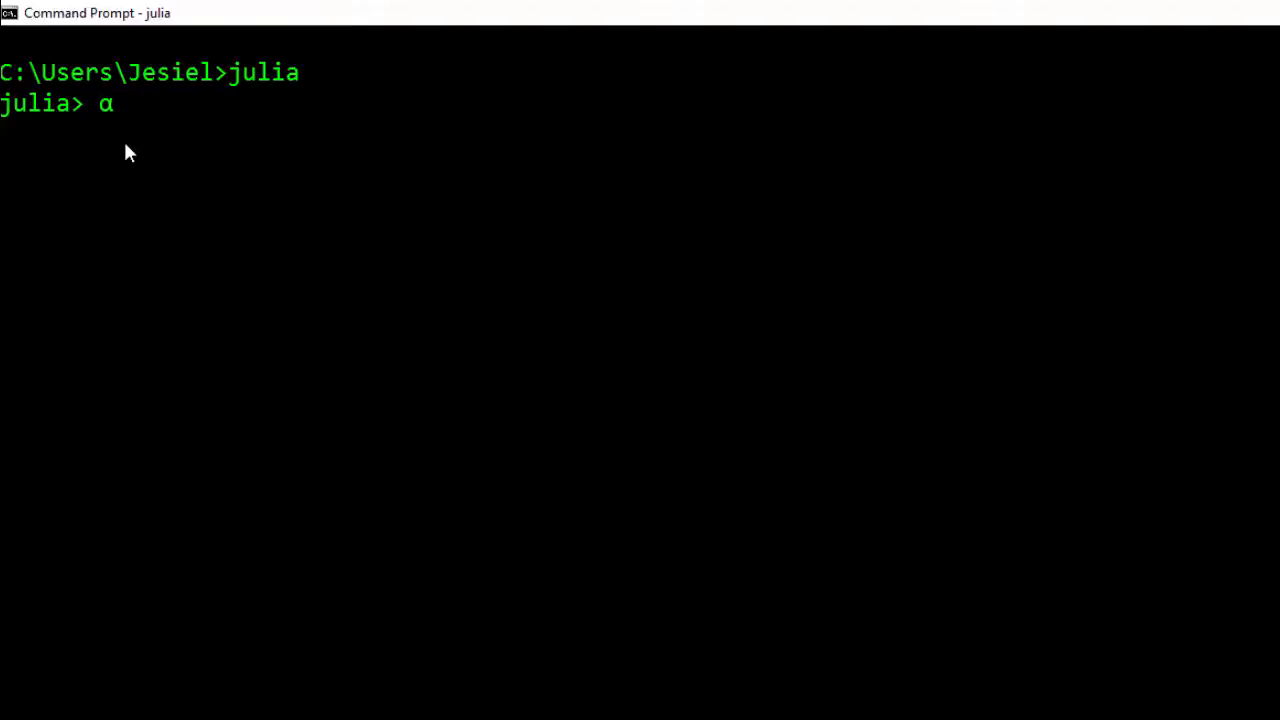
{"action": "type", "text": "="}
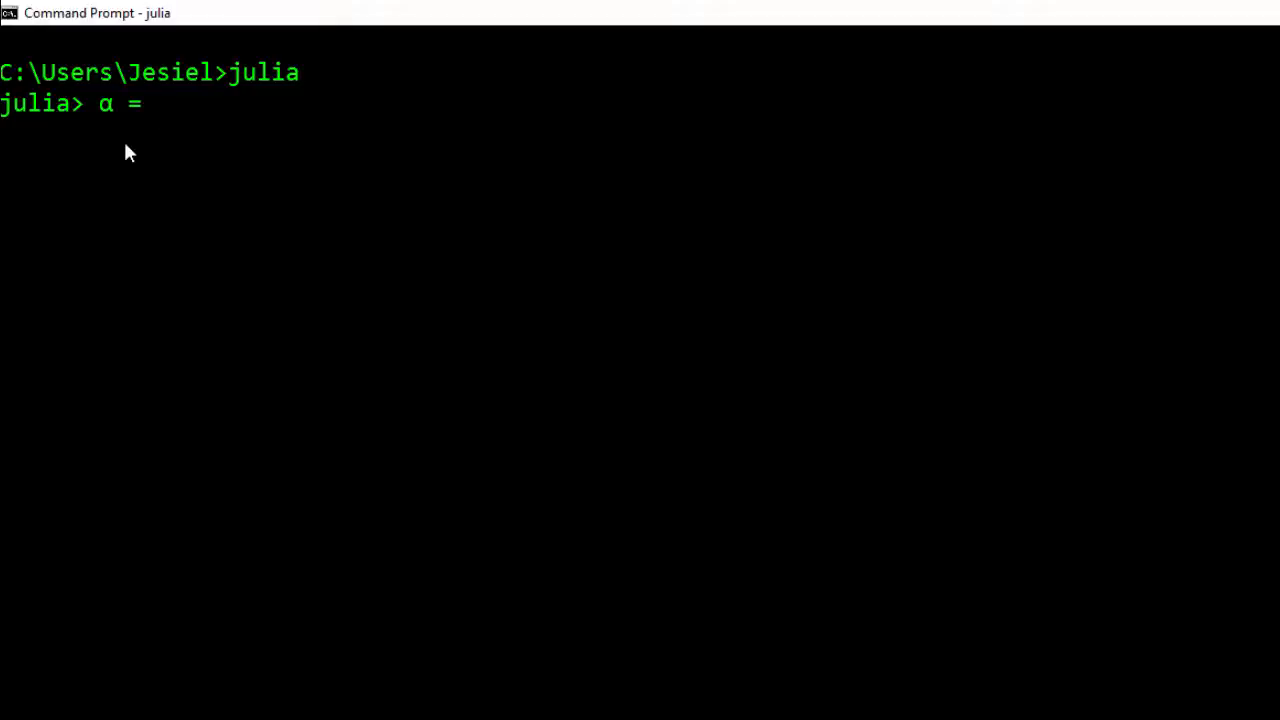
{"action": "type", "text": "120"}
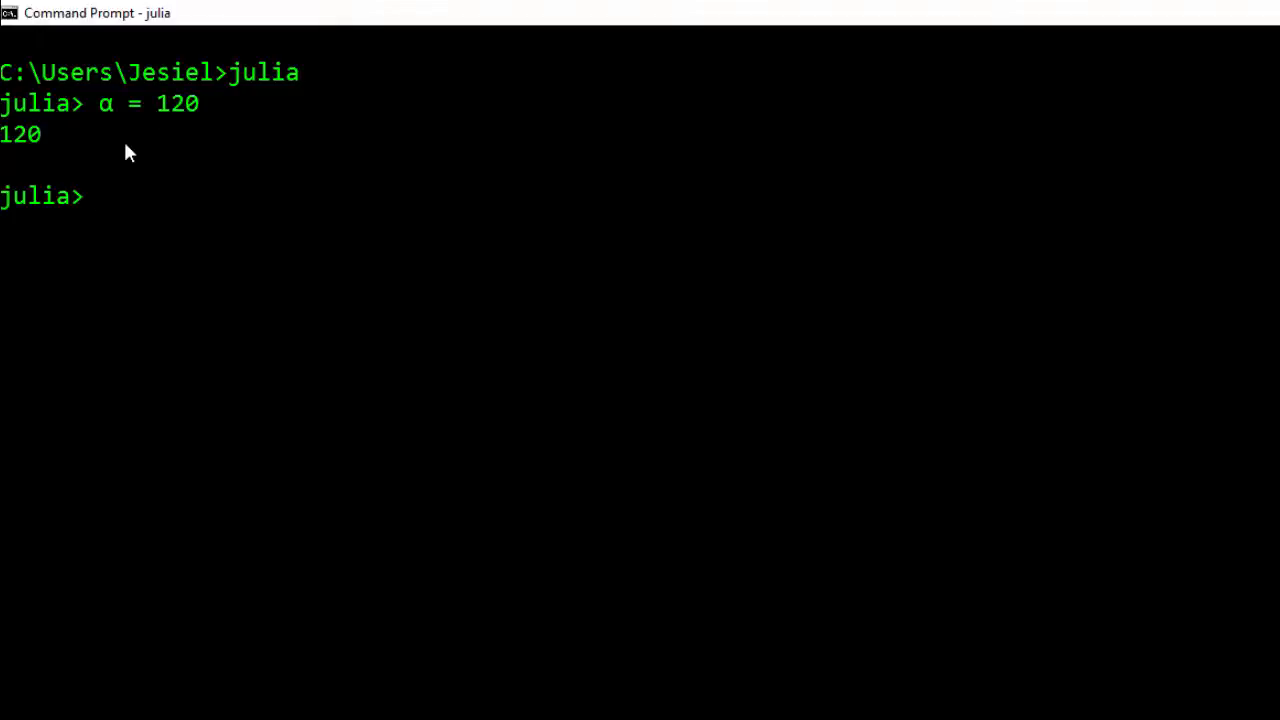
Step: Run typeof(α) and highlight the resulting Int64
{"action": "type", "text": "typeo"}
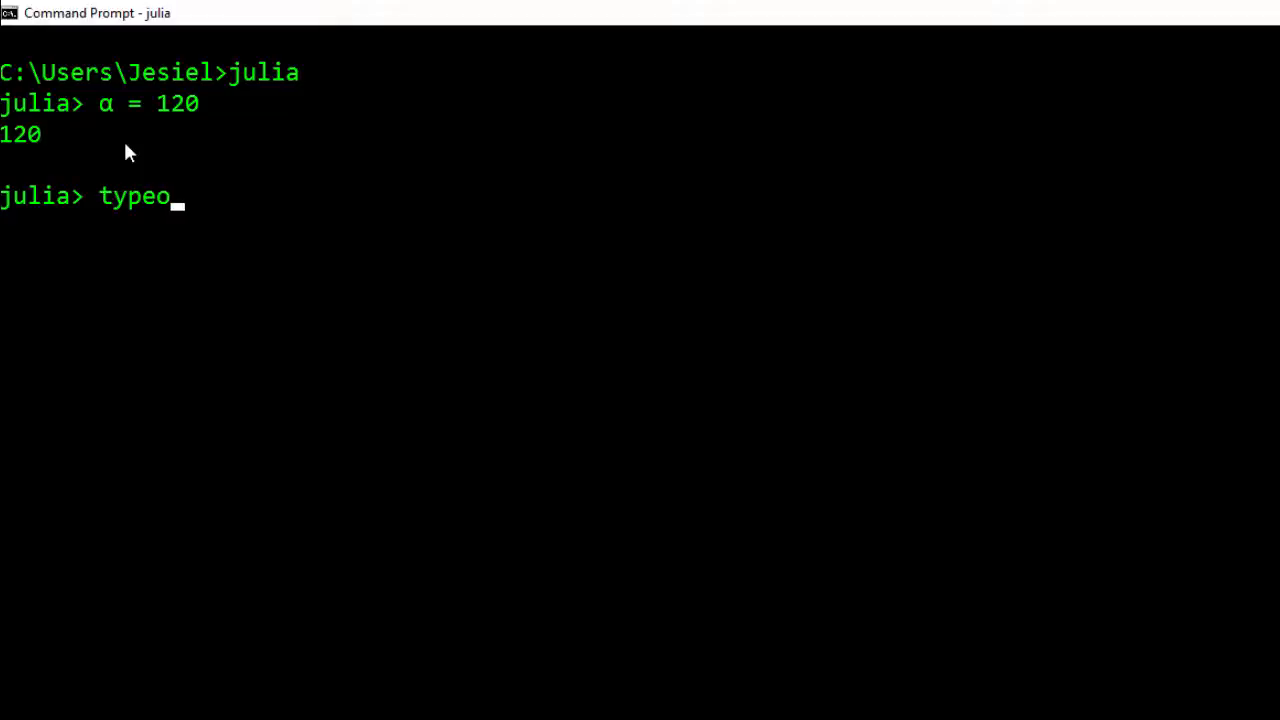
{"action": "type", "text": "f("}
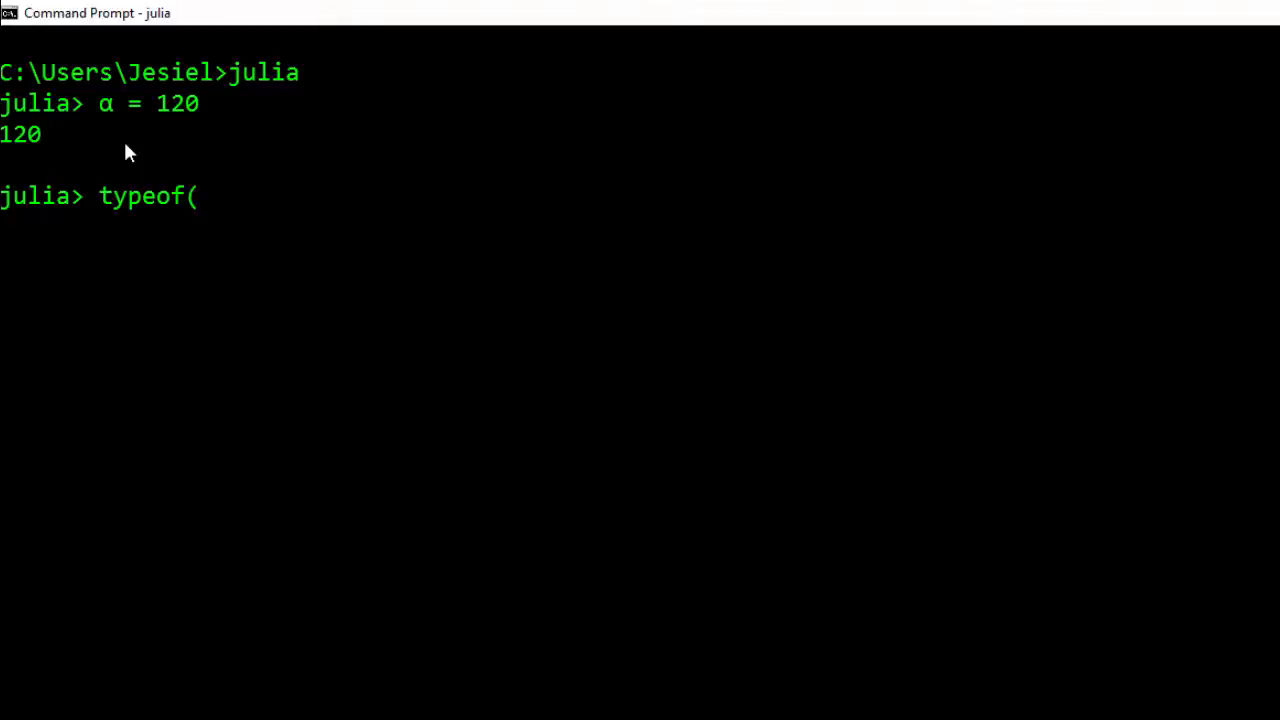
{"action": "type", "text": "\\"}
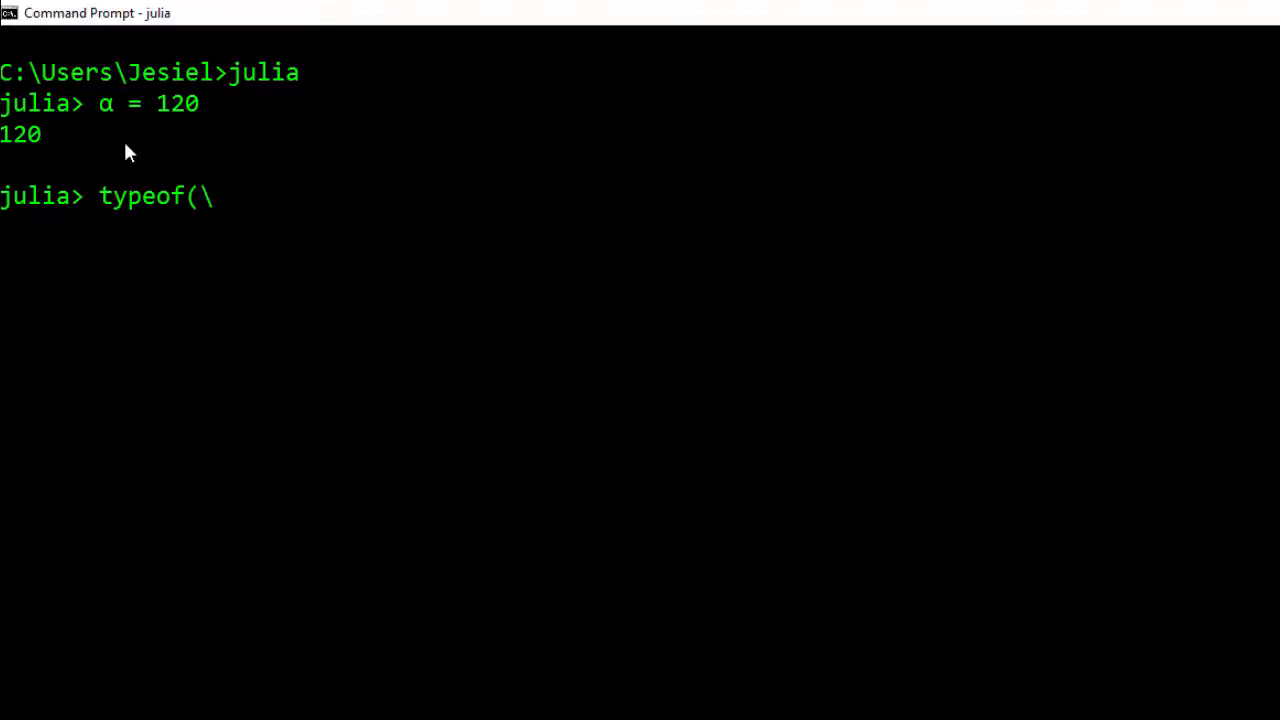
{"action": "type", "text": "al"}
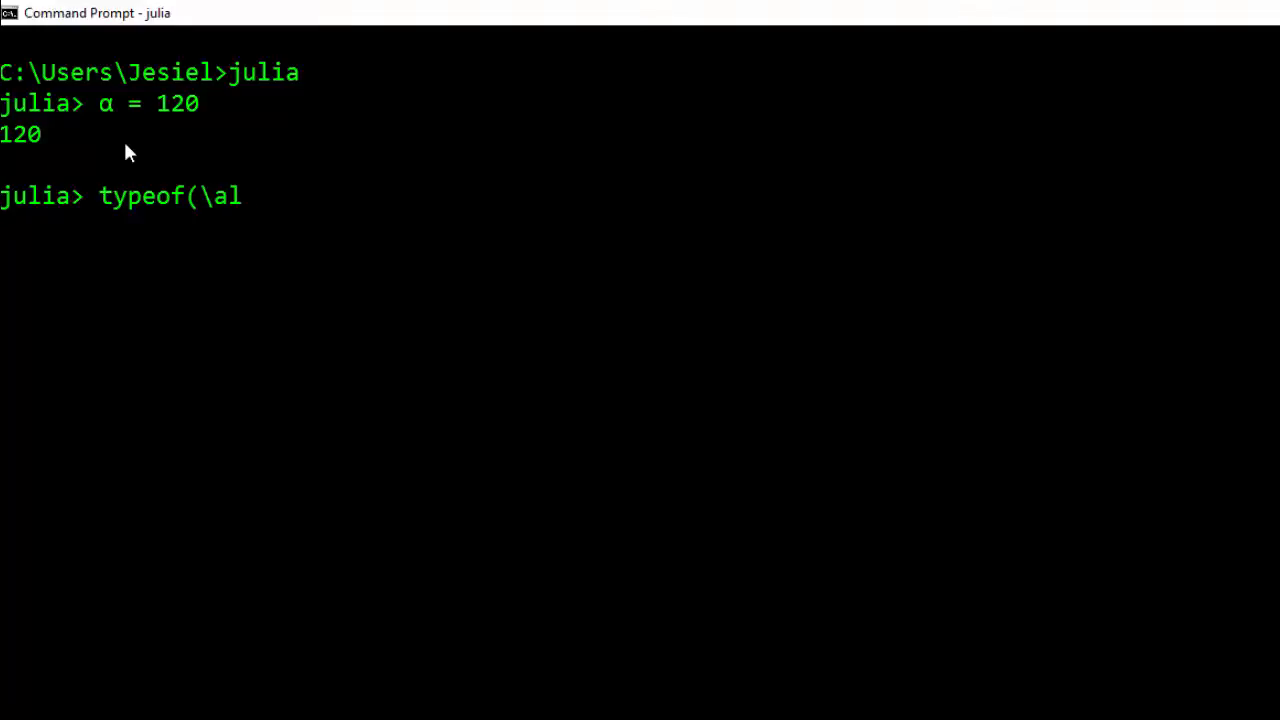
{"action": "type", "text": "pha"}
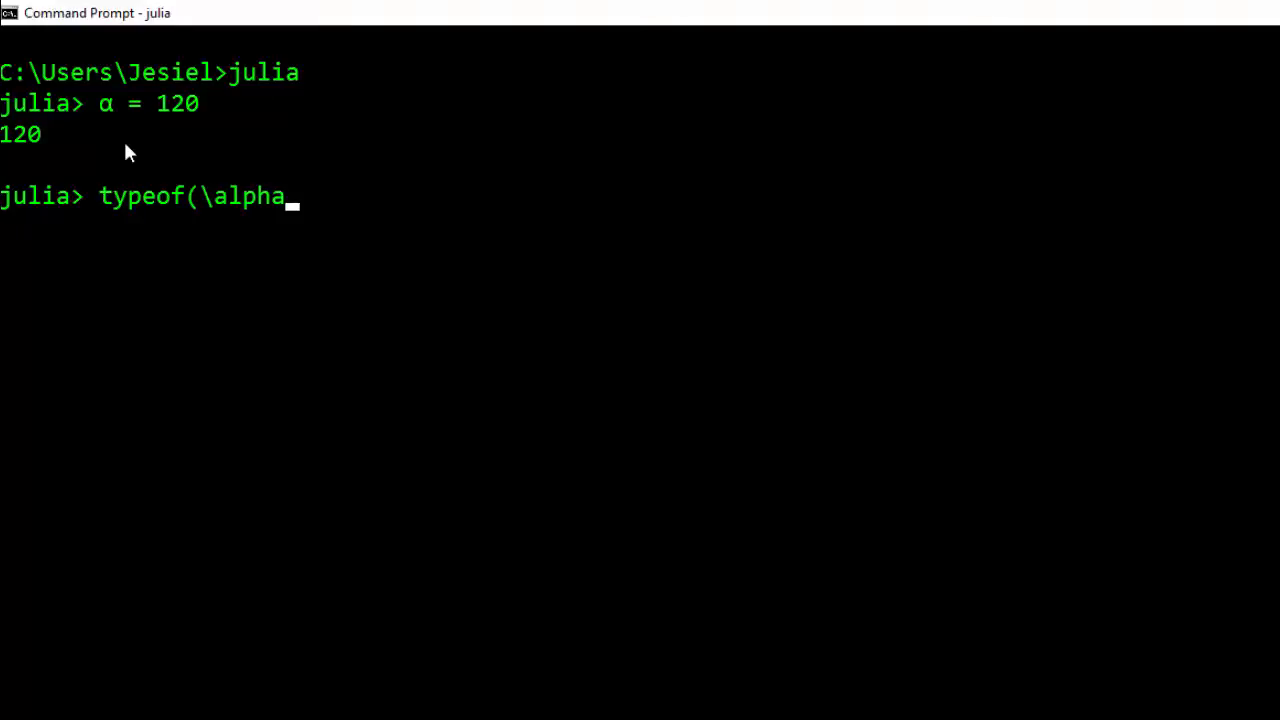
{"action": "key", "text": "Enter"}
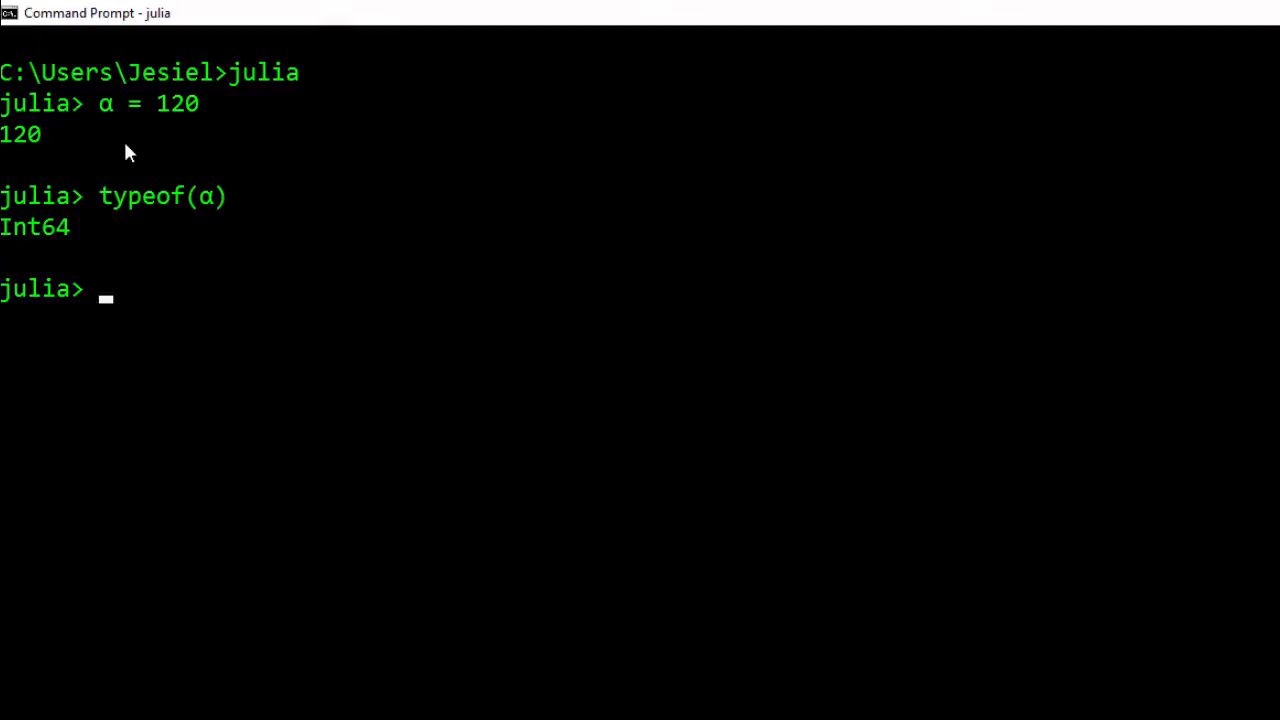
{"action": "double_click", "coordinate": [18, 227]}
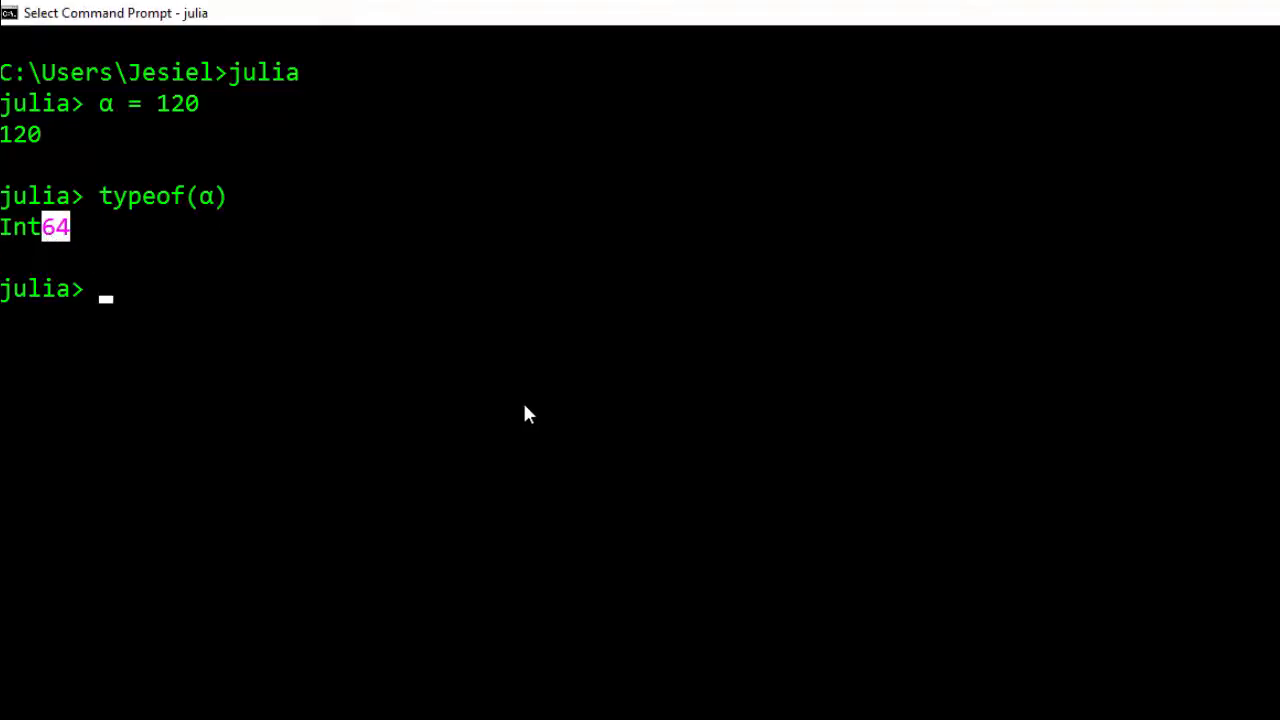
{"action": "mouse_move", "coordinate": [200, 120]}
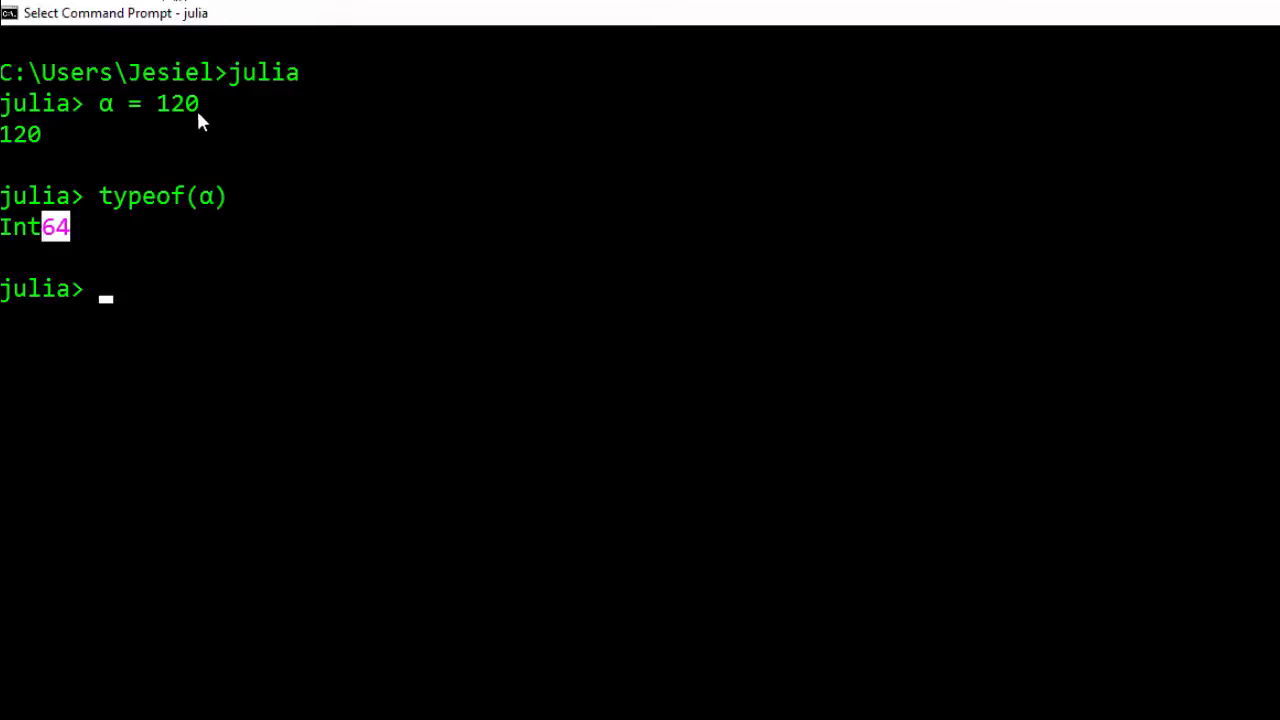
Step: Recall the previous typeof(α) and α = 120 lines from history, then discard them
{"action": "type", "text": "typeof(α)"}
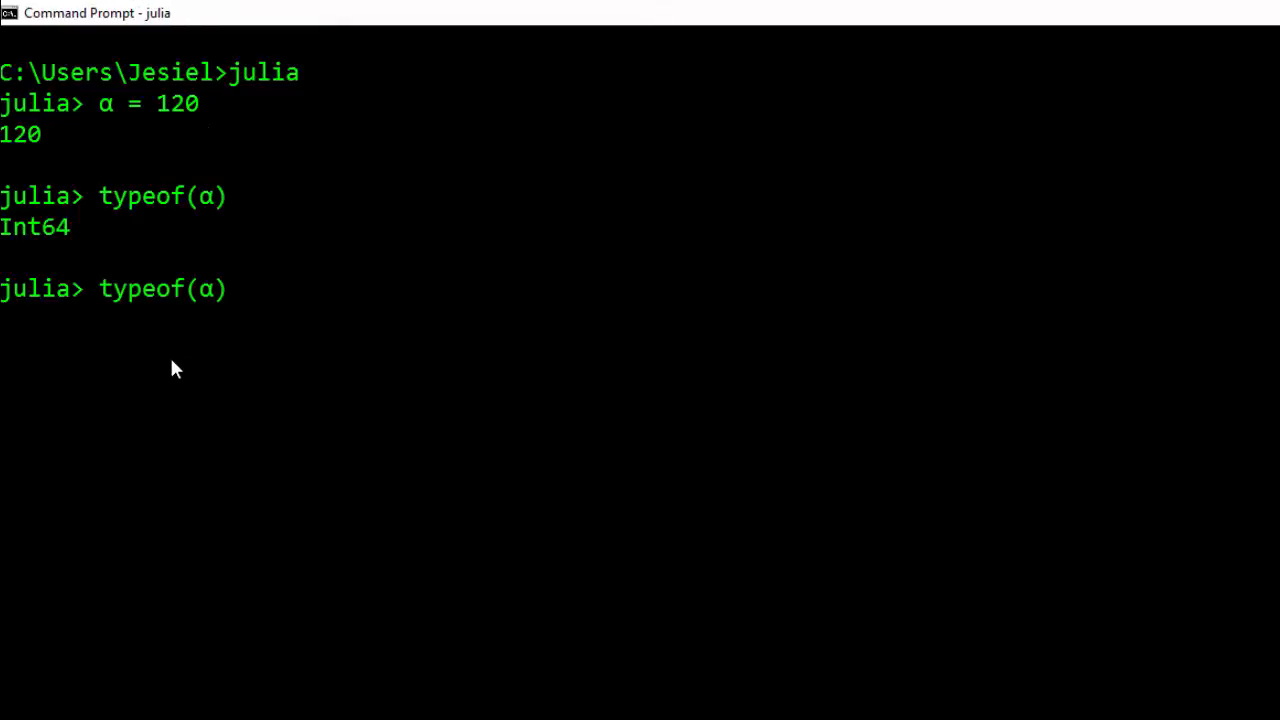
{"action": "type", "text": "α = 120"}
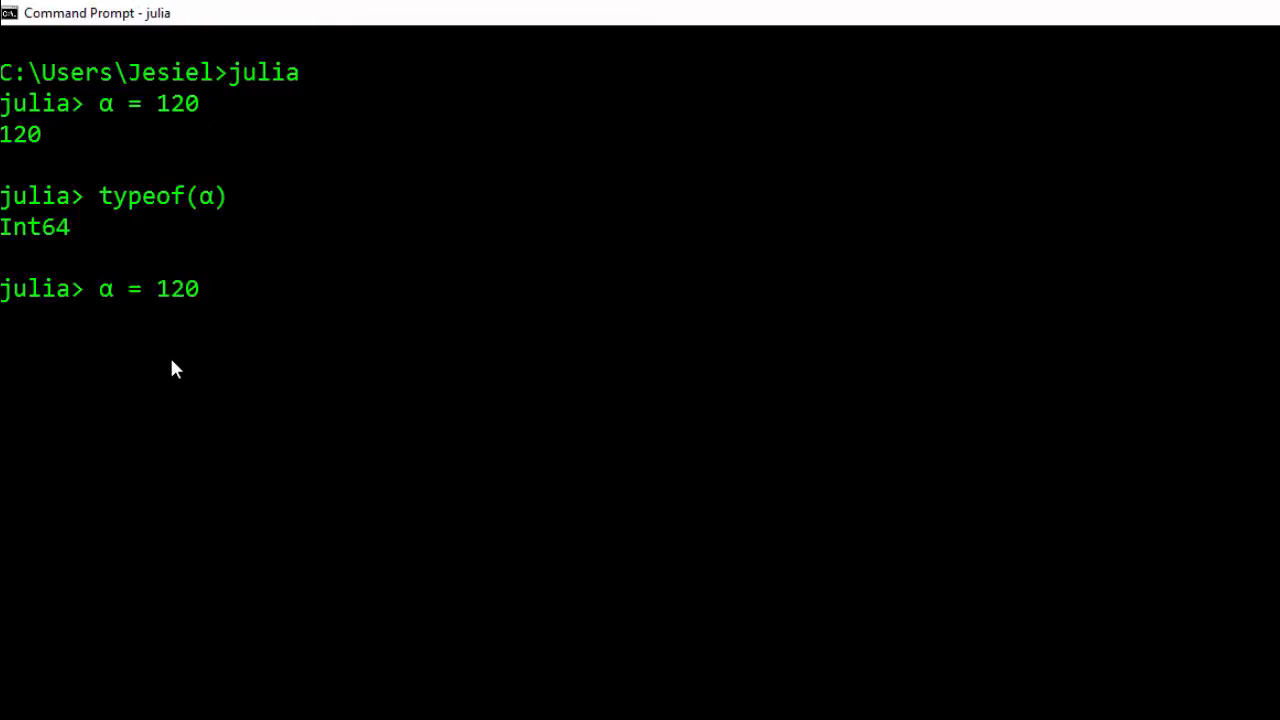
{"action": "key", "text": "Backspace"}
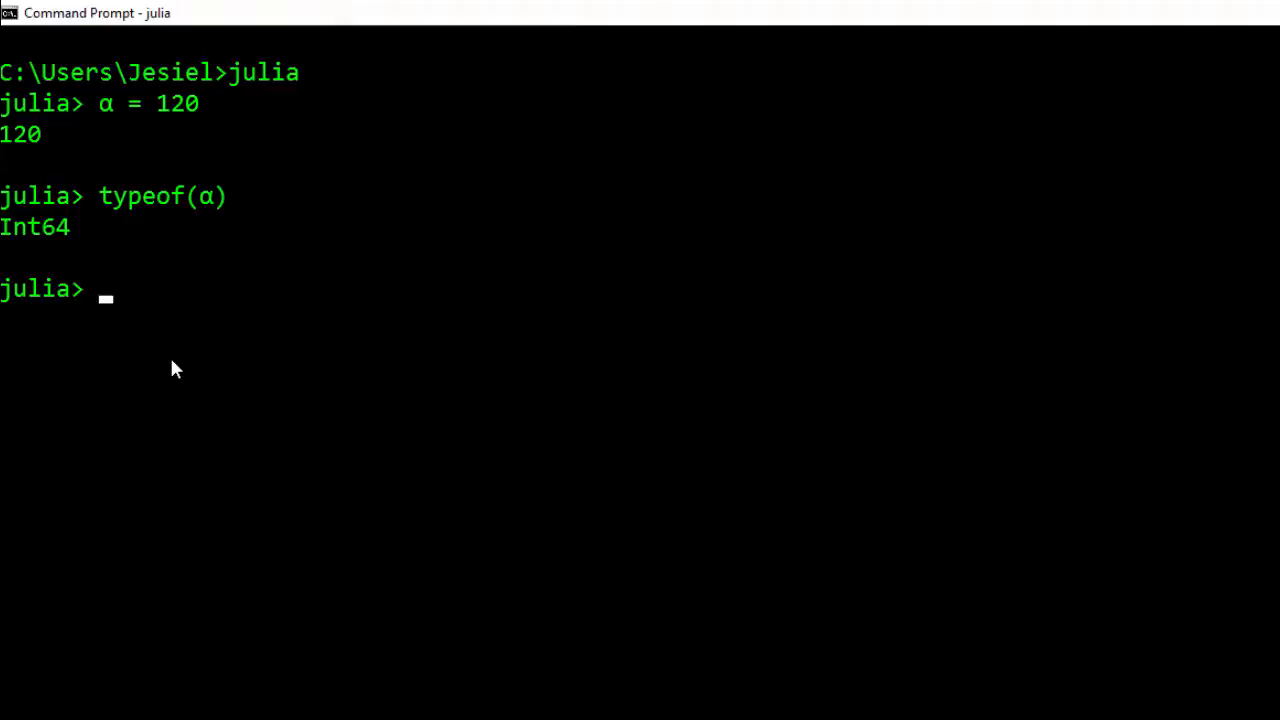
Step: Enter the reserved keywords 'for if while else' as examples, erase them, and start typing 'THA'
{"action": "type", "text": "for if while e"}
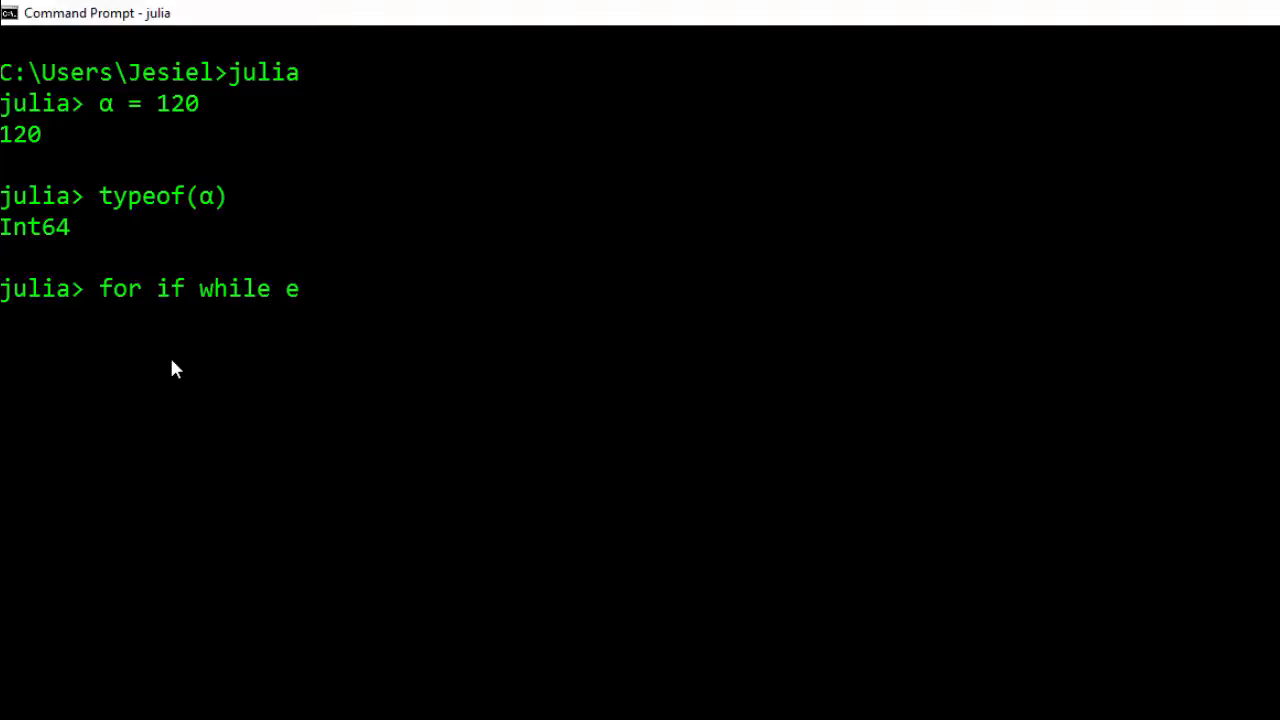
{"action": "type", "text": "lse"}
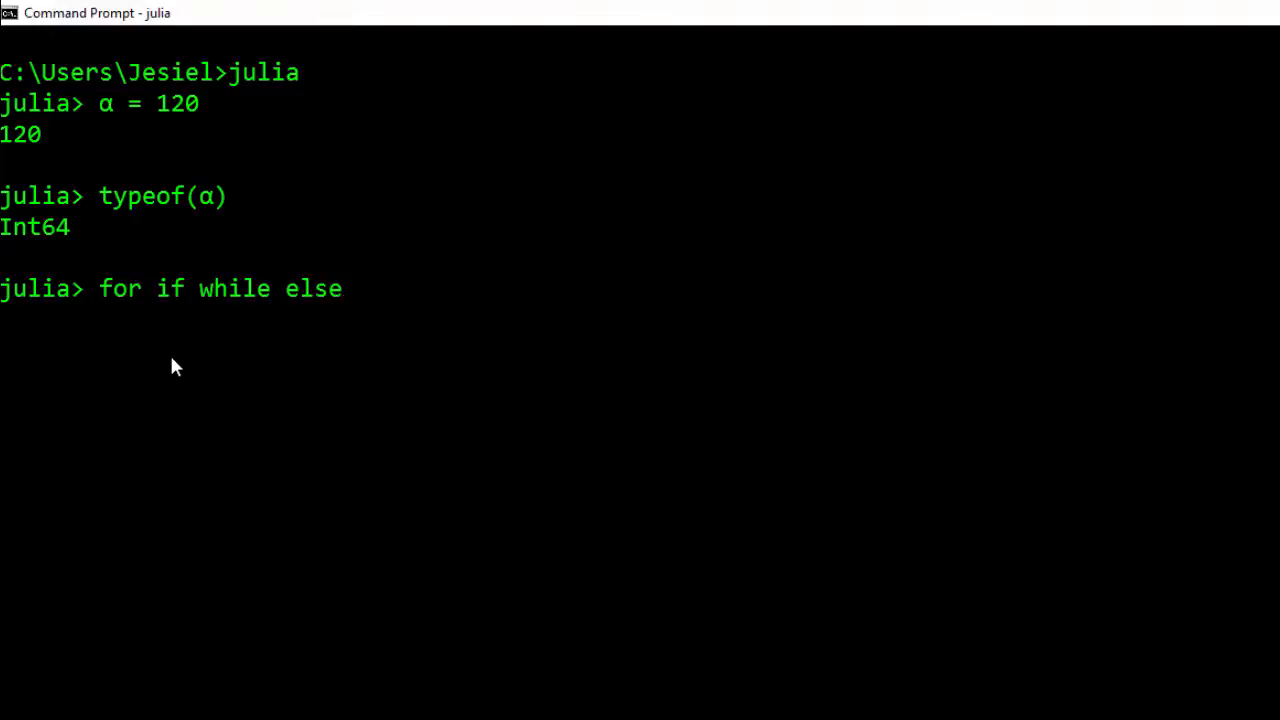
{"action": "type", "text": "s"}
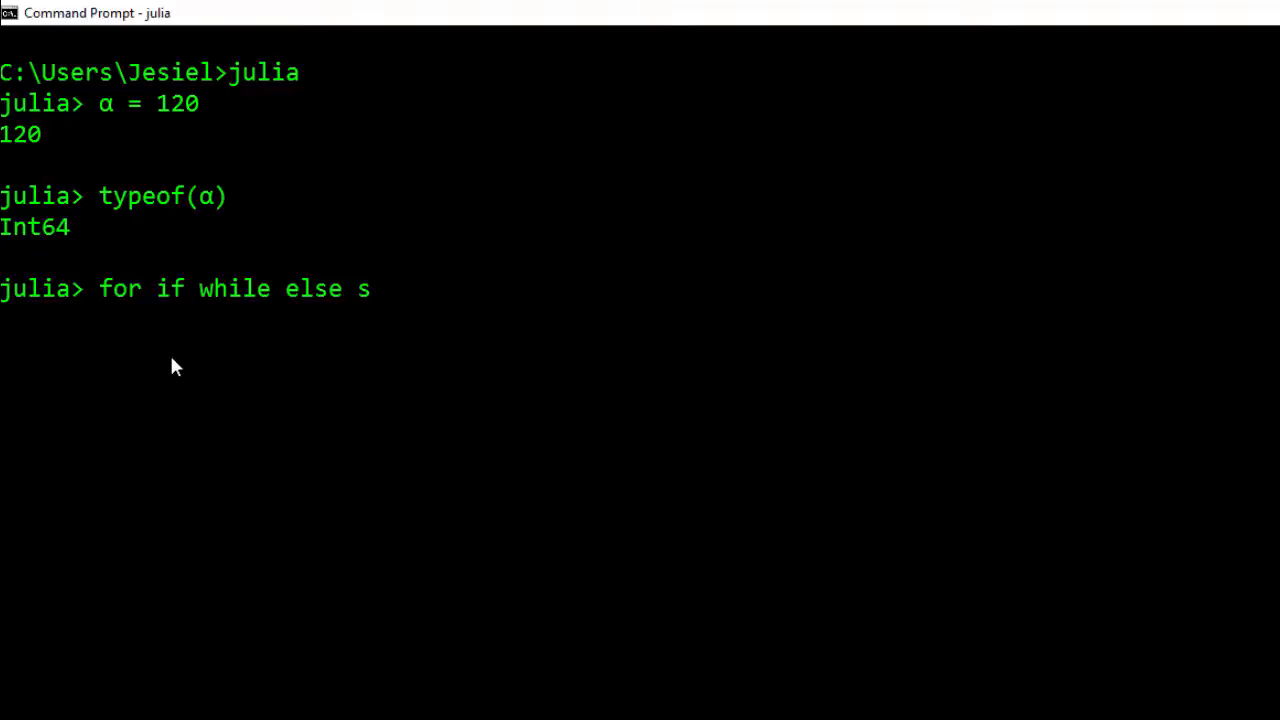
{"action": "type", "text": "ets"}
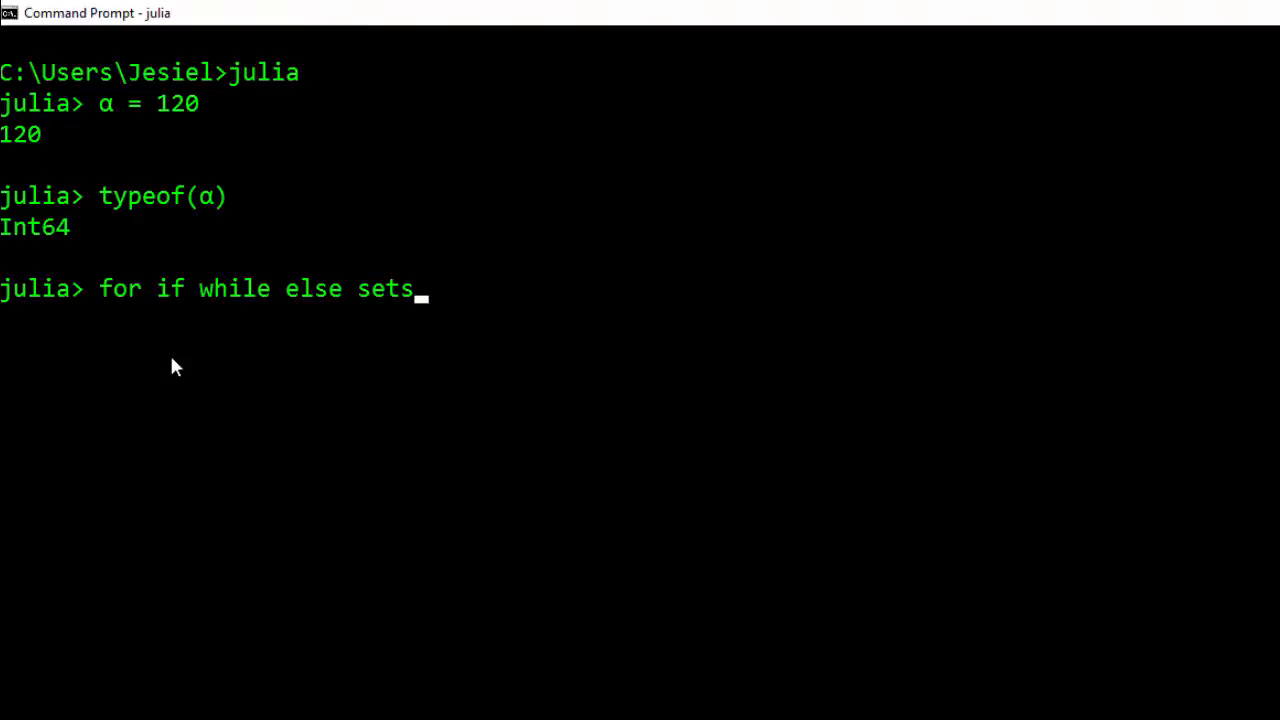
{"action": "key", "text": "Backspace"}
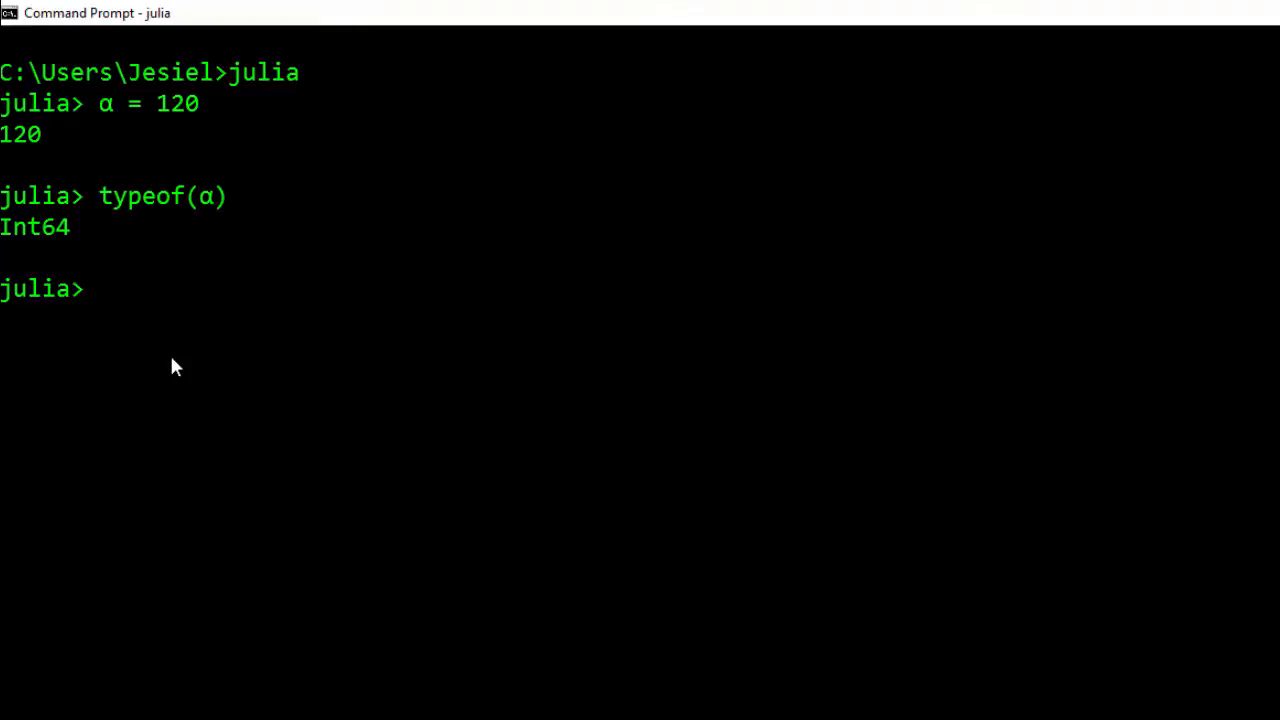
{"action": "type", "text": "THA"}
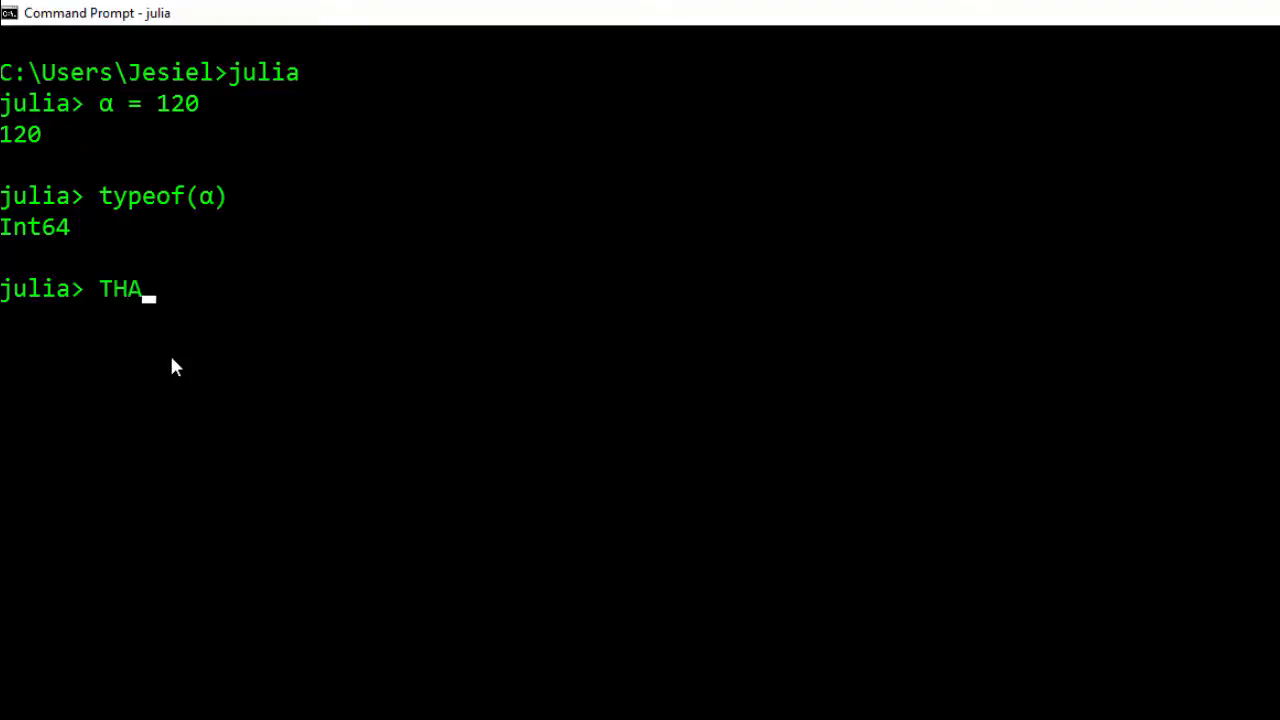